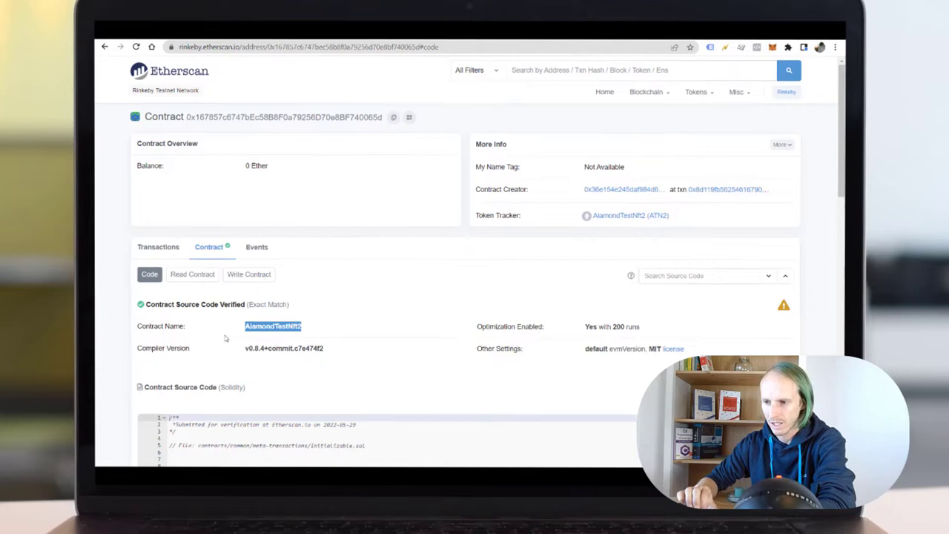
- Scroll down through the AiamondTestNft2 verified source code on Etherscan
scroll("down", 3)
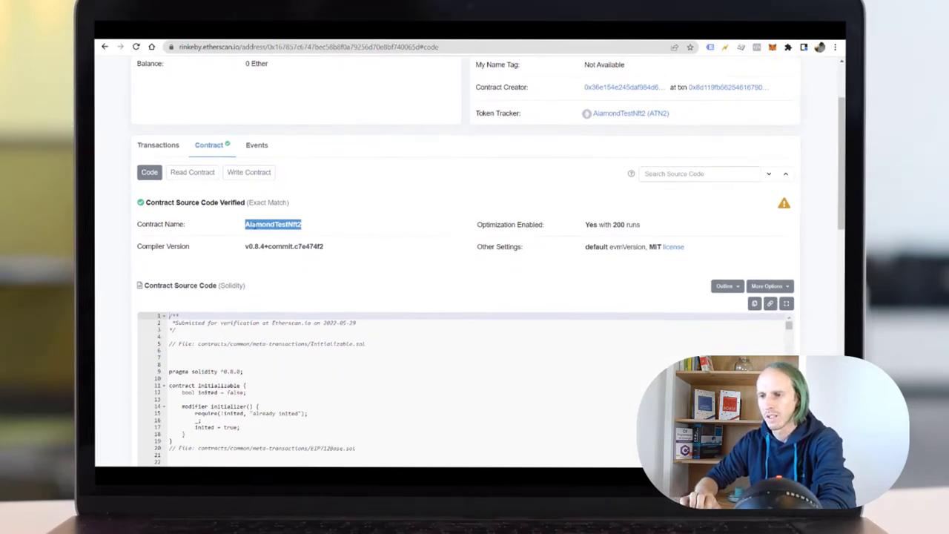
mouse_move(95, 224)
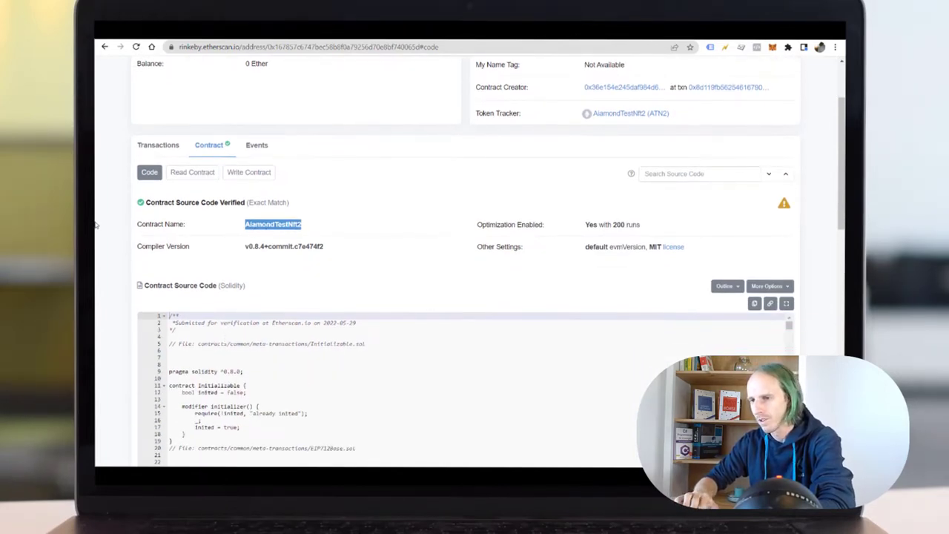
mouse_move(297, 231)
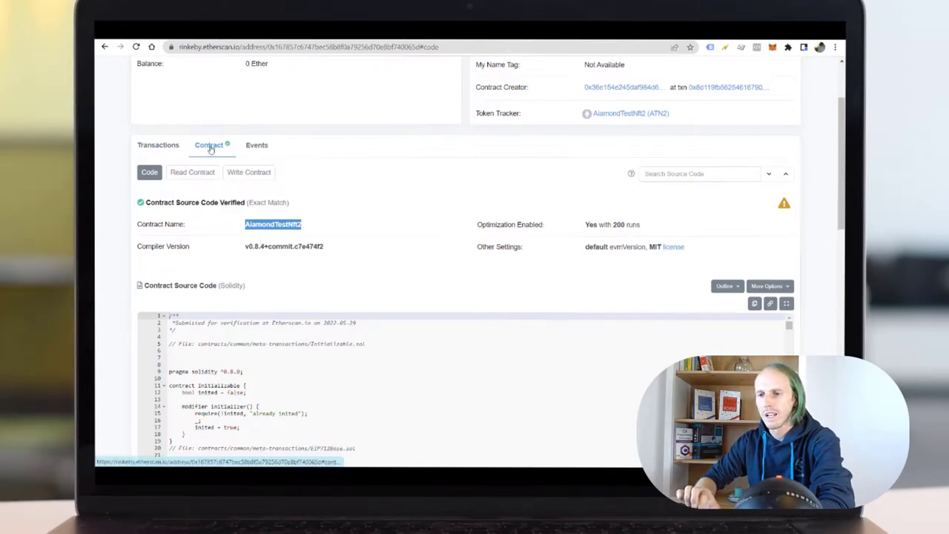
scroll("down", 3)
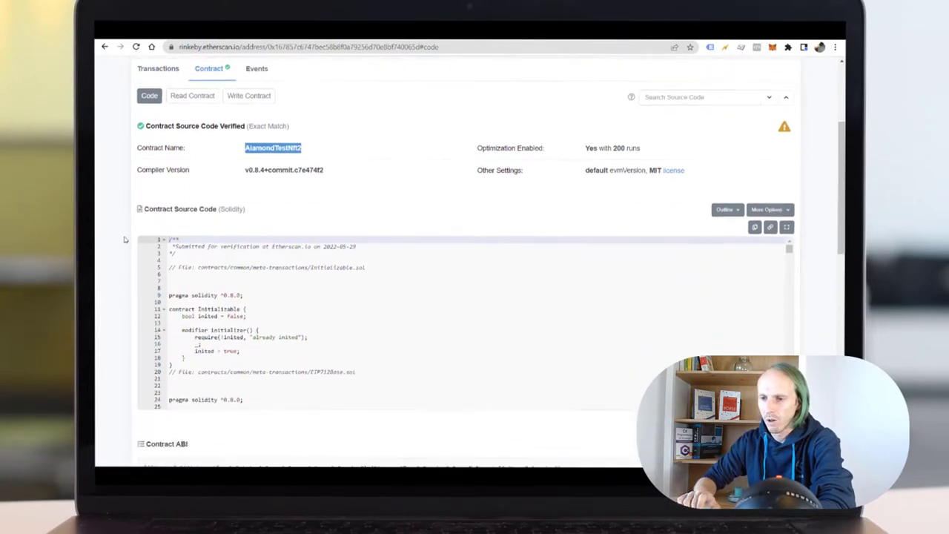
scroll("down", 3)
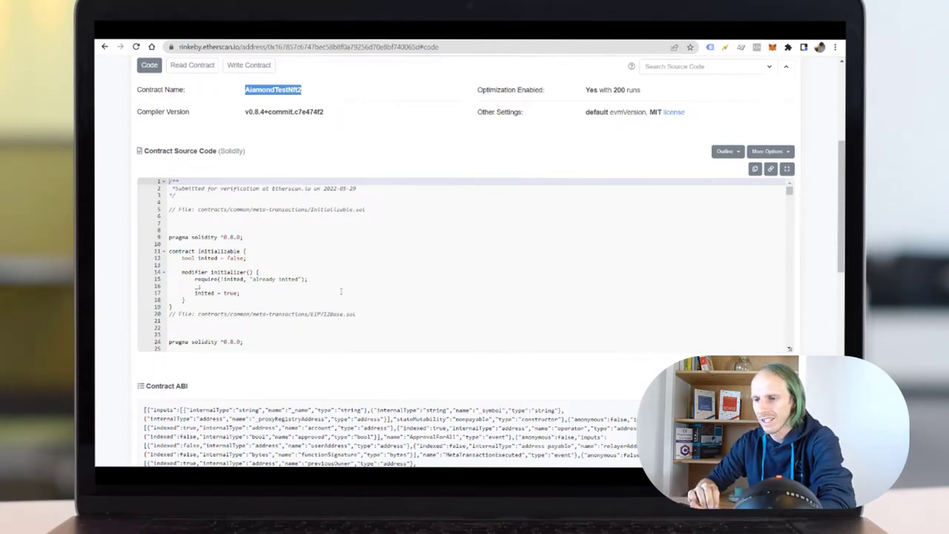
scroll("down", 3)
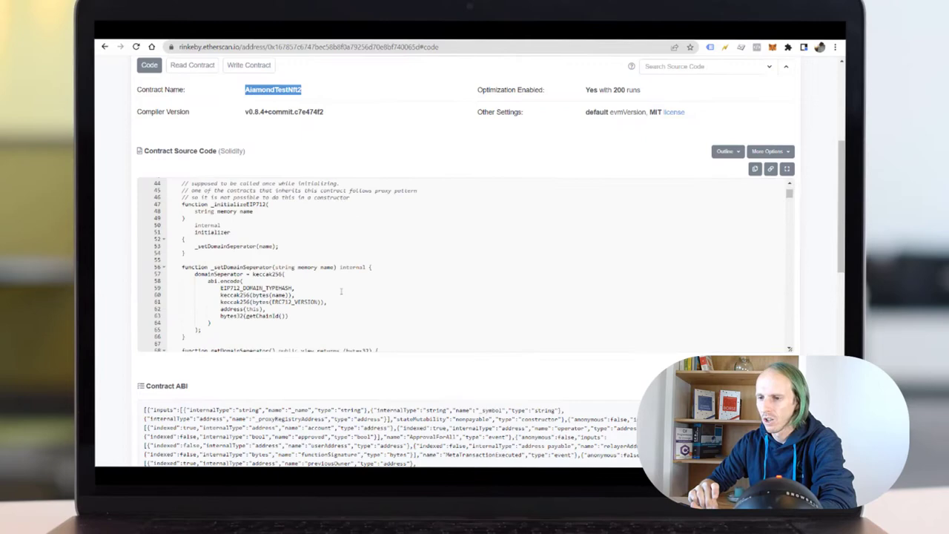
scroll("down", 3)
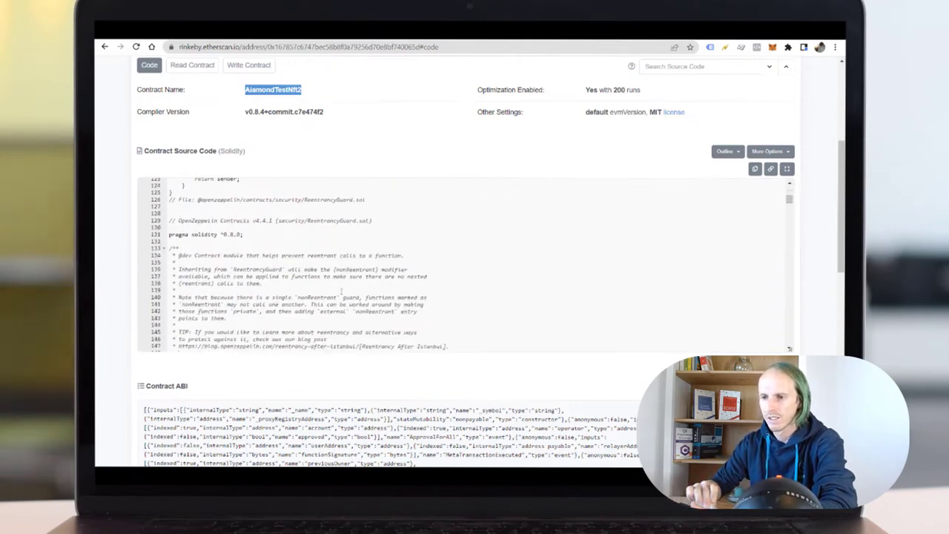
scroll("down", 3)
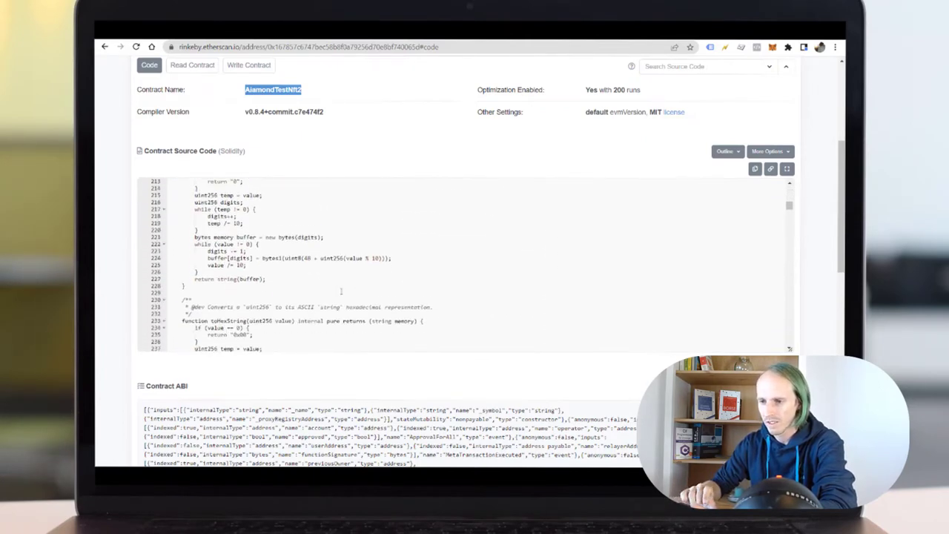
scroll("down", 3)
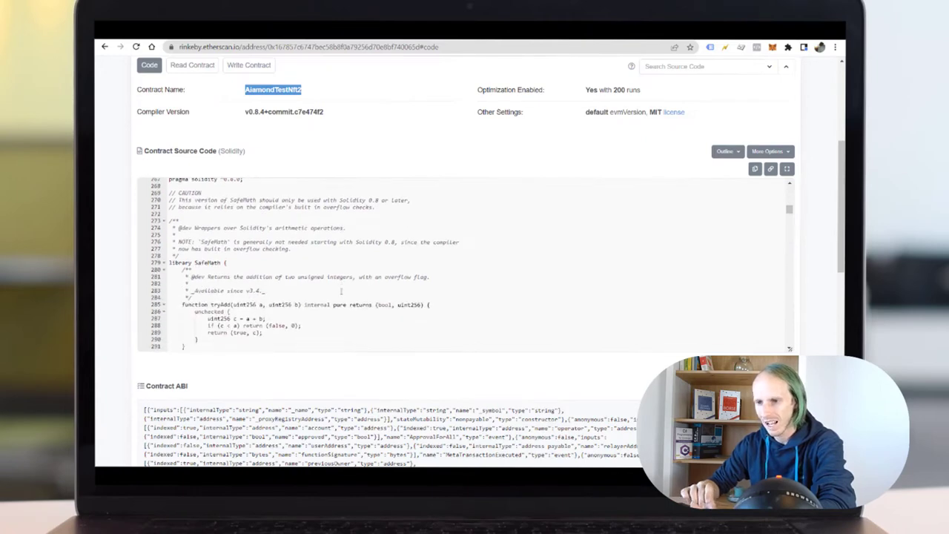
scroll("down", 3)
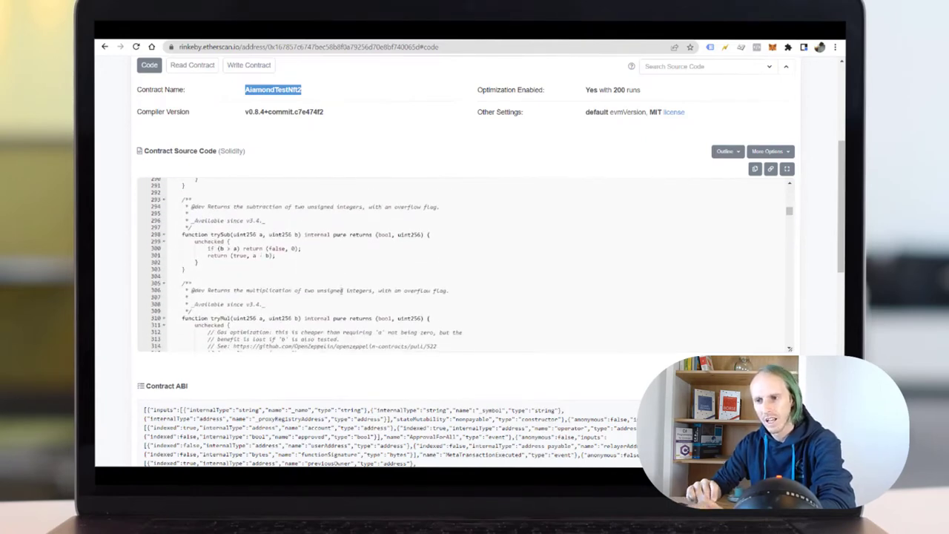
scroll("down", 3)
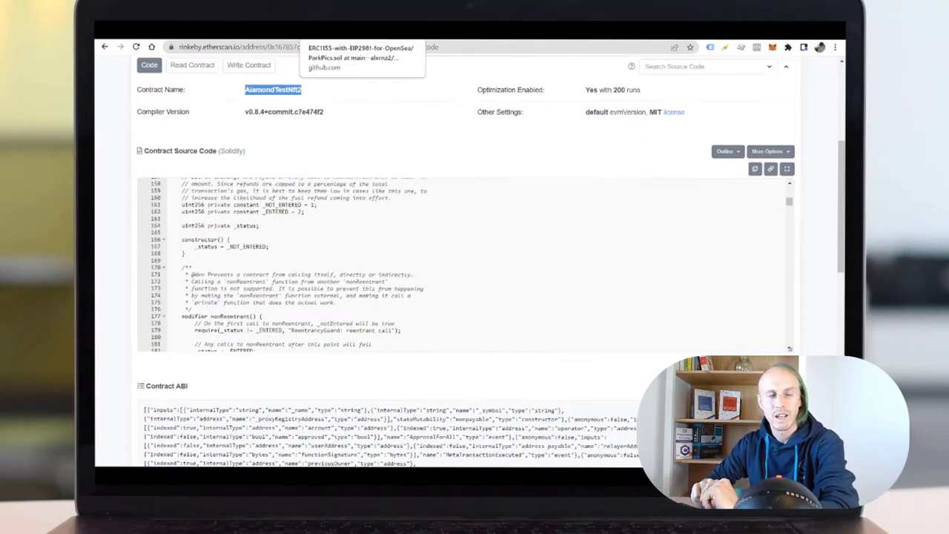
- Review the ParkPics.sol example contract on GitHub, highlighting part of its source
left_click(374, 55)
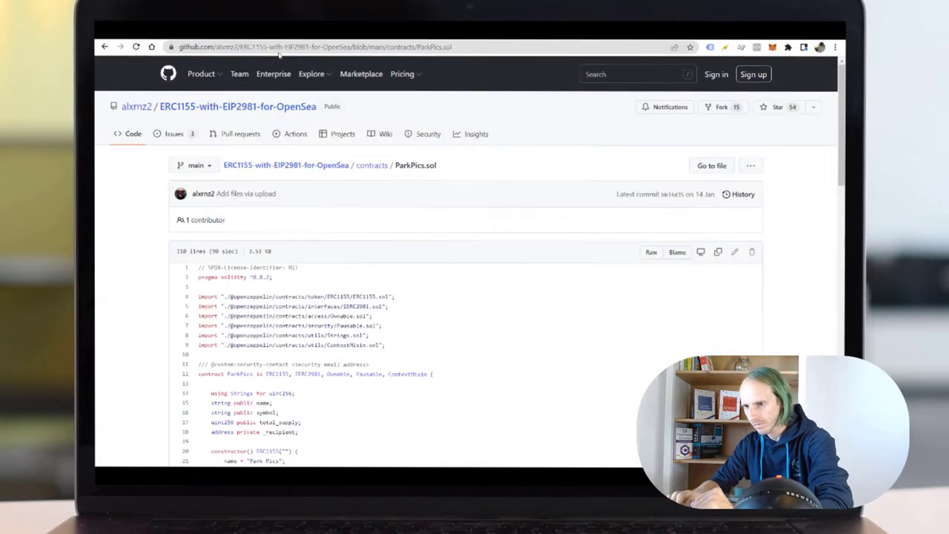
mouse_move(129, 223)
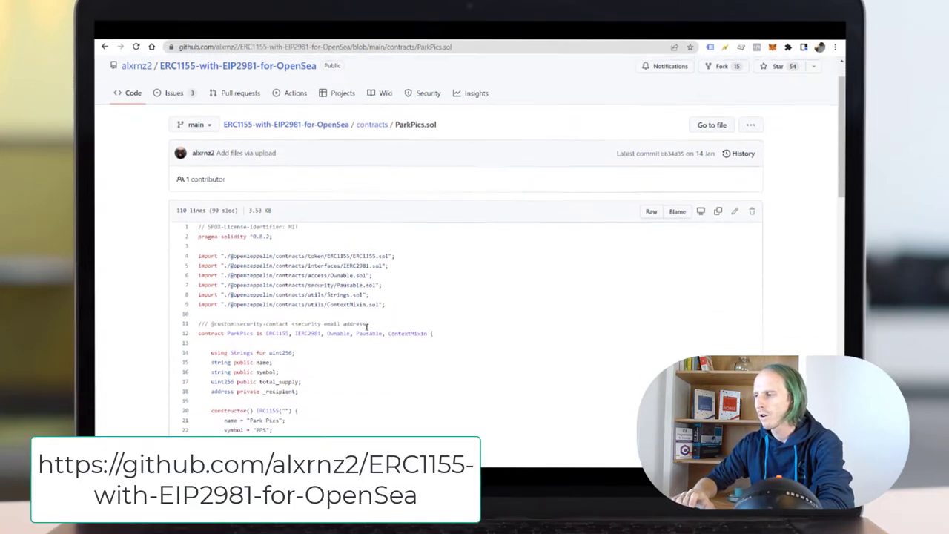
scroll("down", 3)
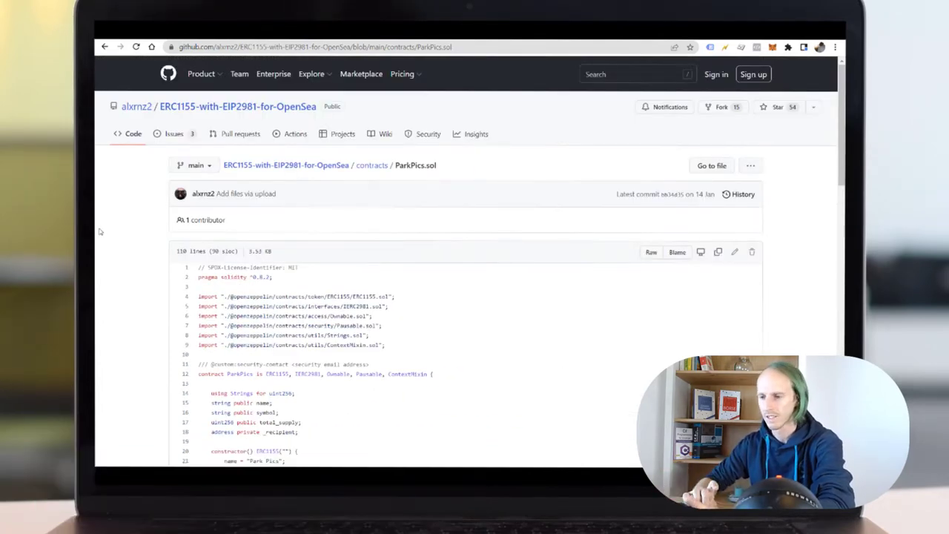
scroll("down", 3)
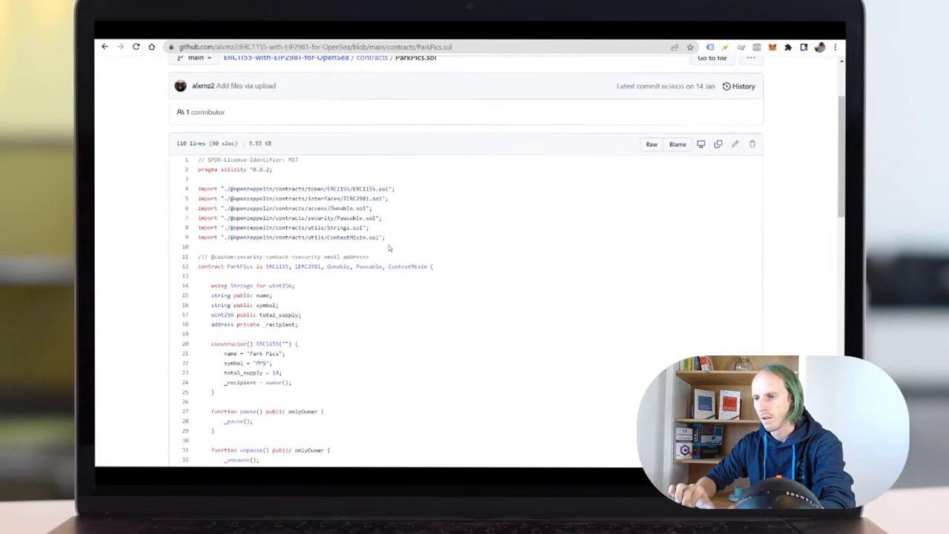
left_click_drag(199, 188, 386, 237)
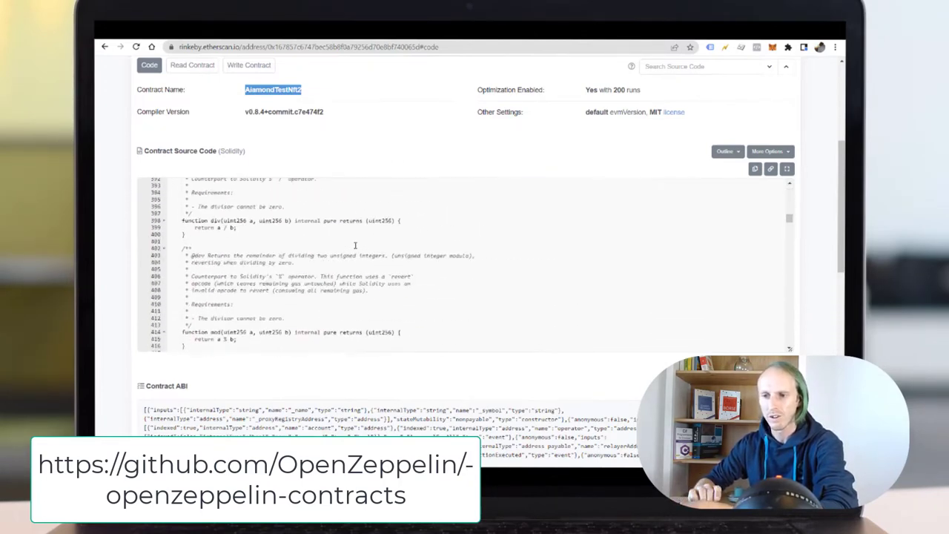
scroll("down", 3)
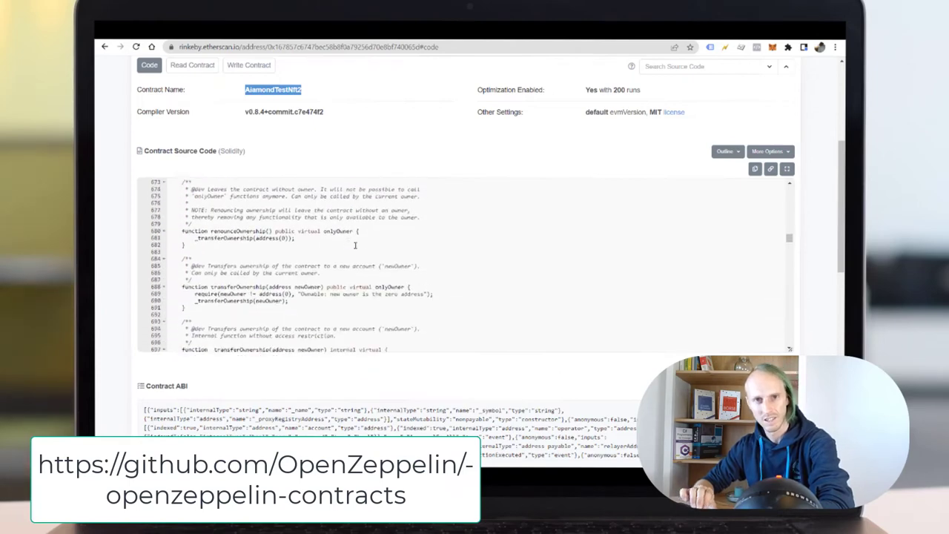
scroll("down", 3)
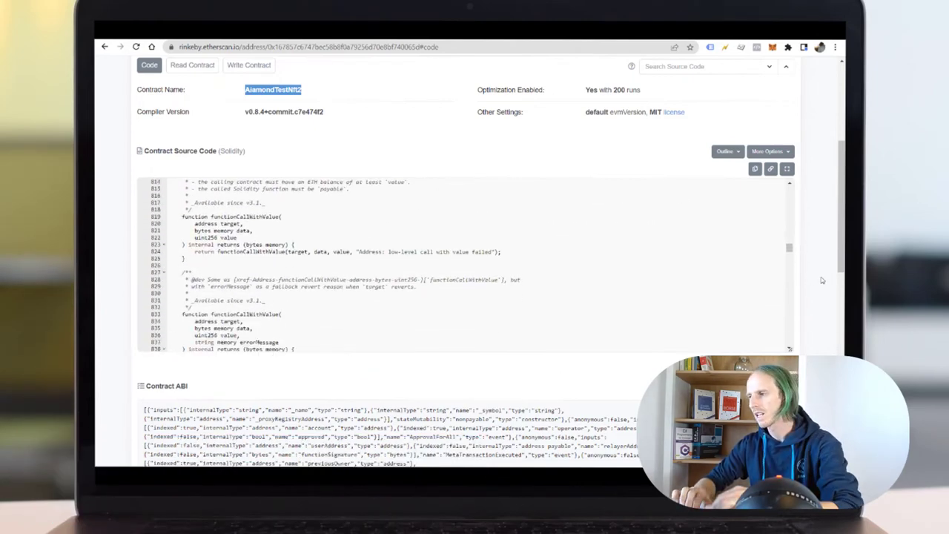
scroll("down", 3)
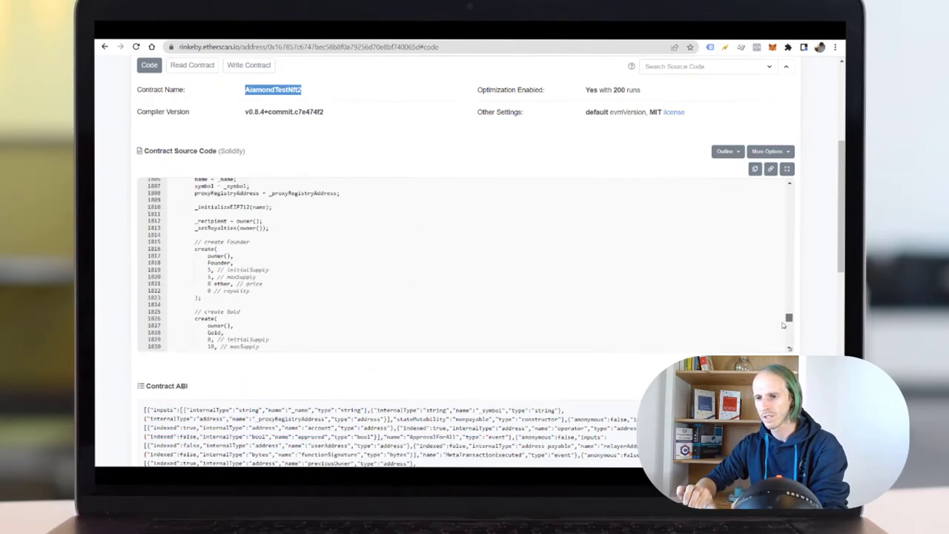
scroll("down", 3)
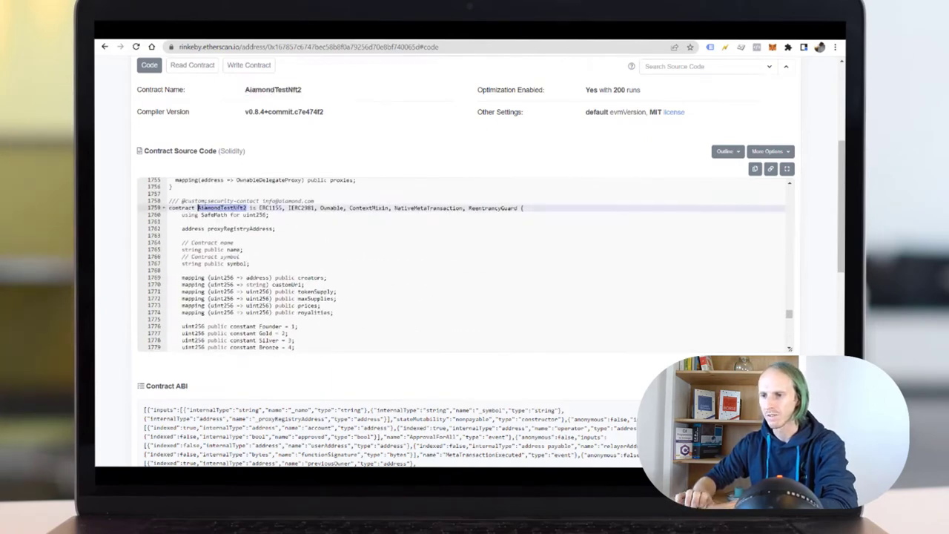
- Search the contract source for its own definition and continue to token #1 on OpenSea testnet
key("Ctrl+f")
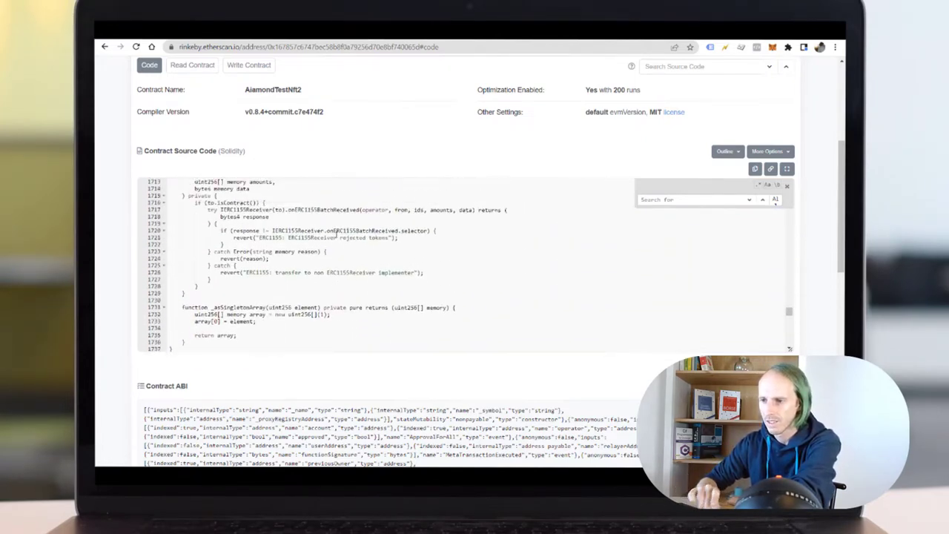
scroll("down", 3)
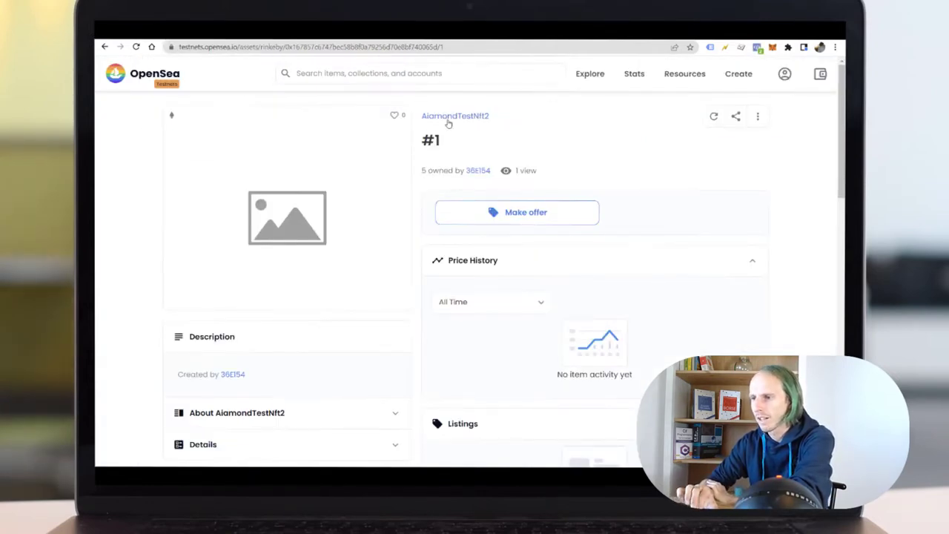
left_click(454, 116)
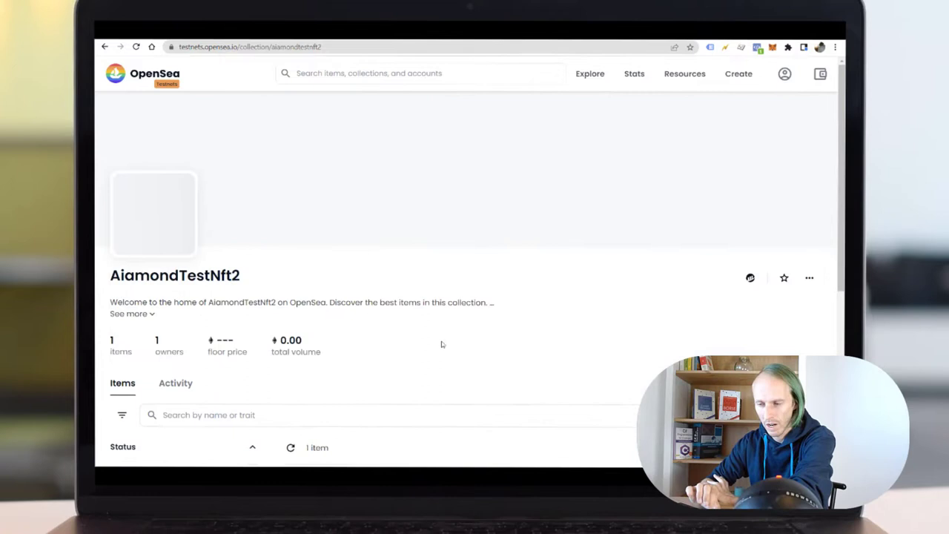
scroll("down", 3)
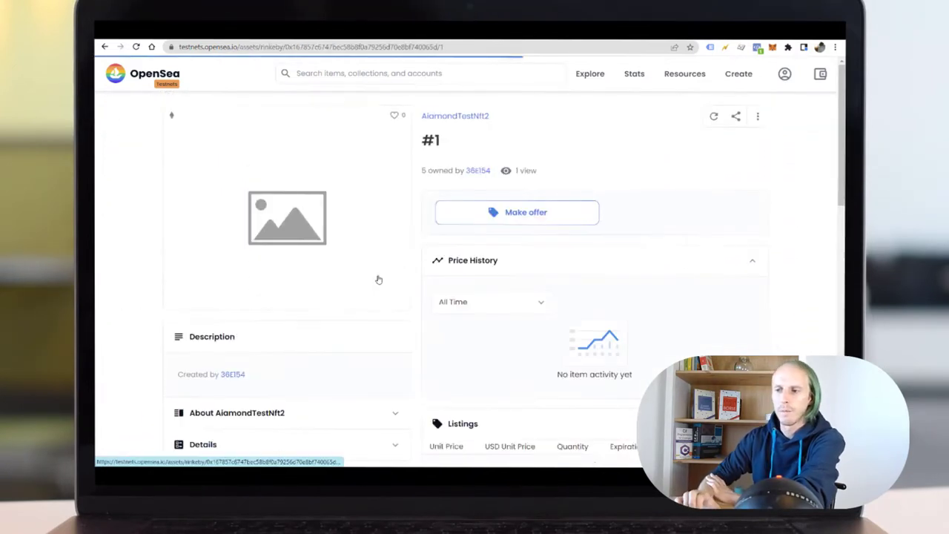
scroll("down", 3)
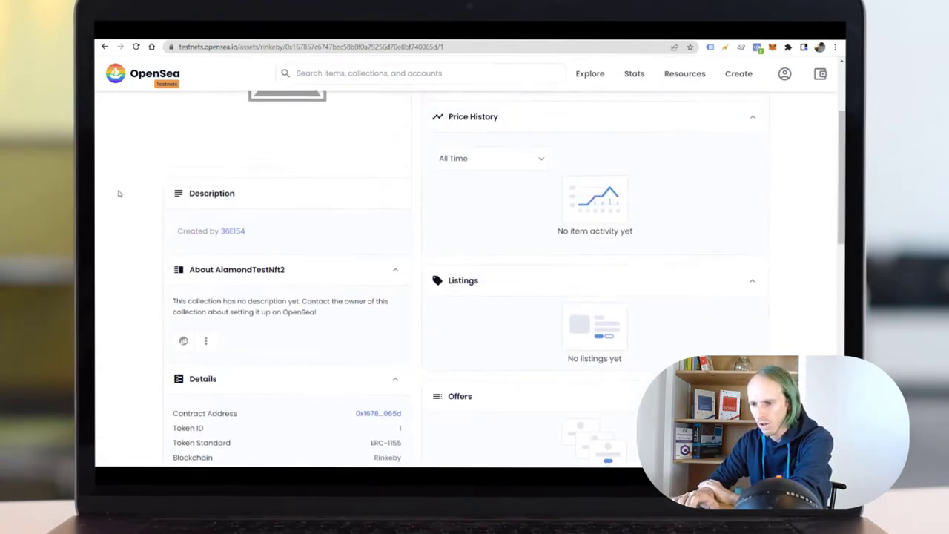
scroll("down", 3)
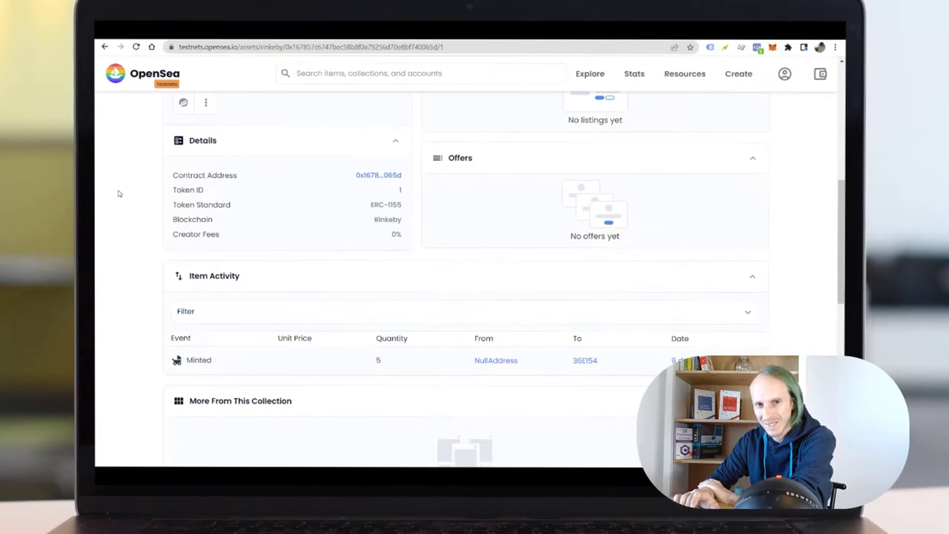
scroll("up", 3)
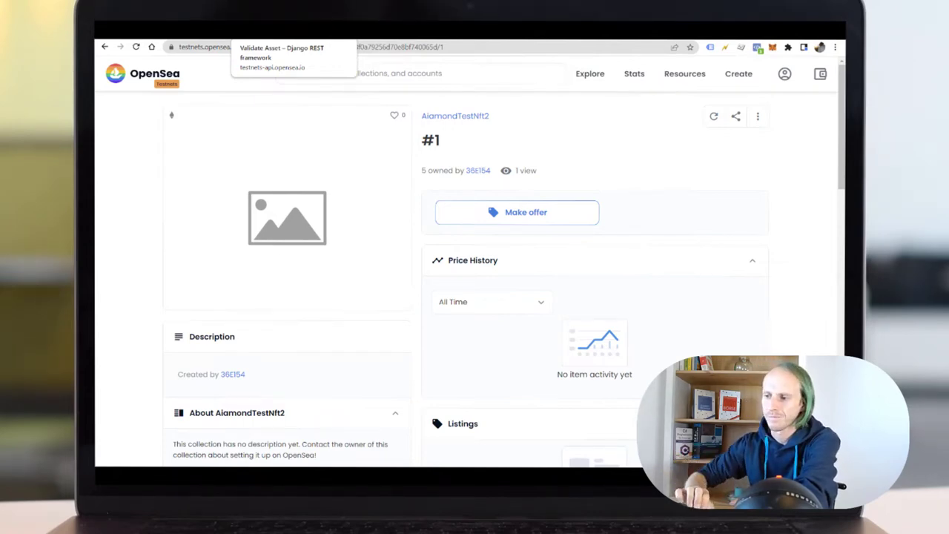
- View the Validate Asset JSON response reporting valid false with a 400 error for the Pinata URL
left_click(279, 56)
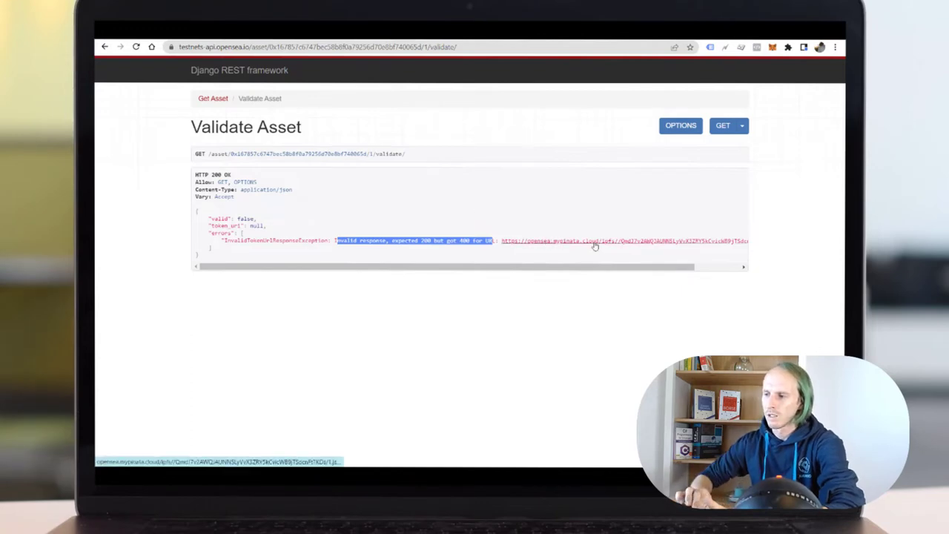
mouse_move(599, 232)
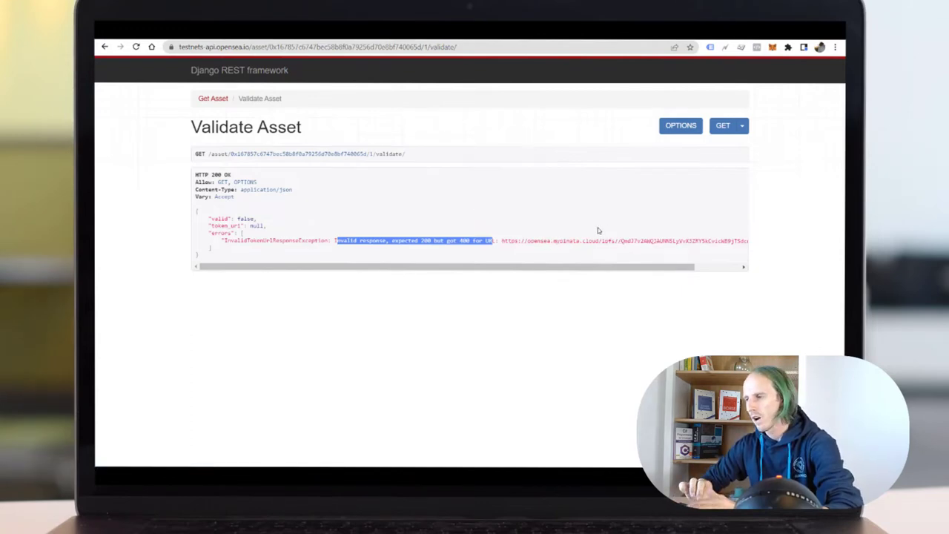
scroll("right", 3)
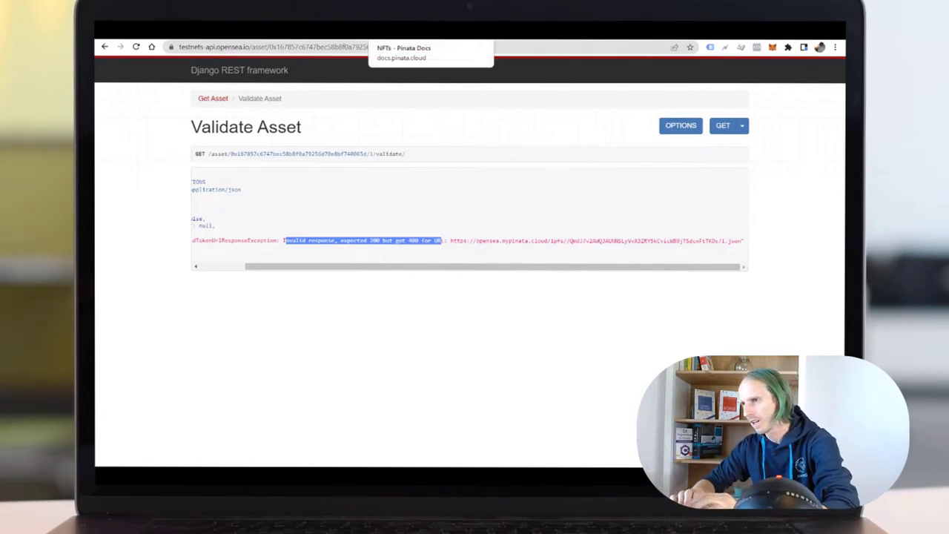
- Read the Pinata Docs NFTs guide on hosting NFT assets on IPFS
left_click(416, 48)
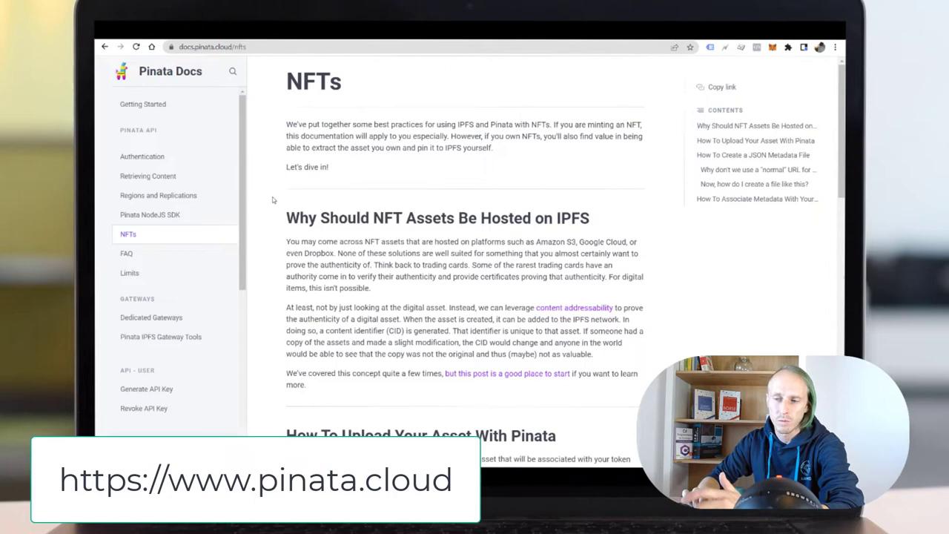
scroll("down", 3)
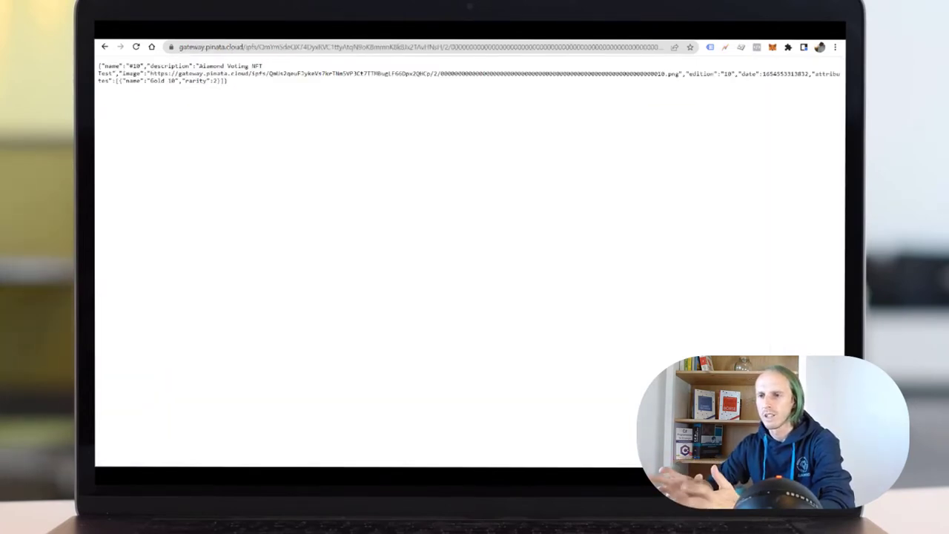
mouse_move(258, 130)
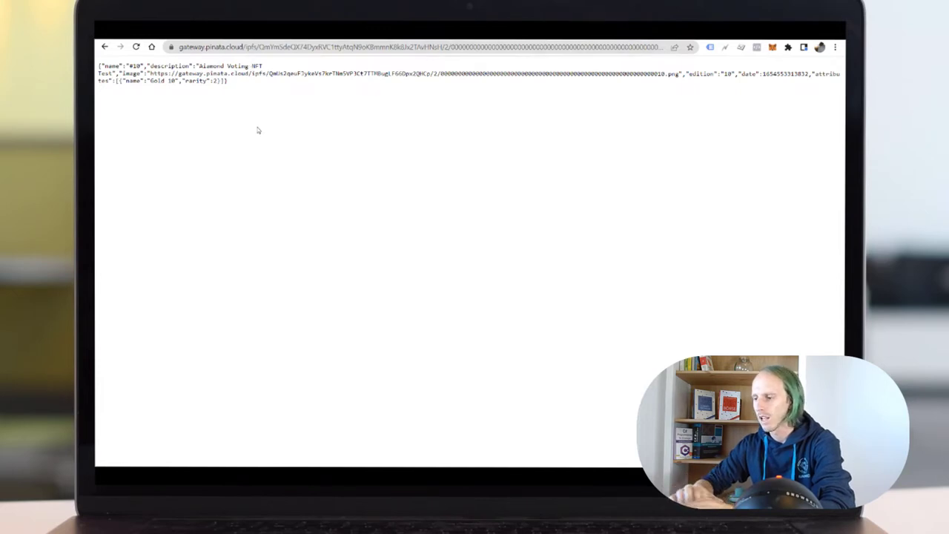
- Inspect the token metadata response in DevTools Network preview with its attributes expanded
key("F12")
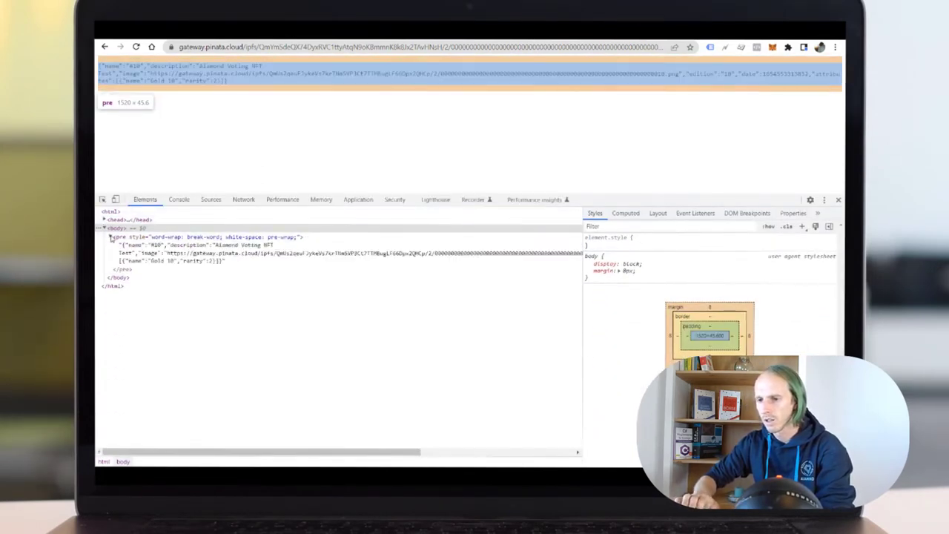
left_click(243, 199)
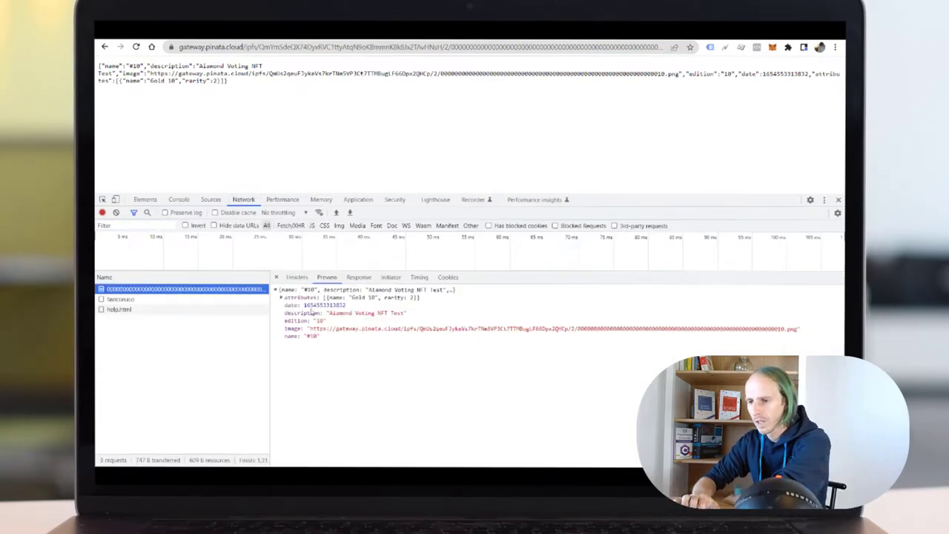
left_click(297, 296)
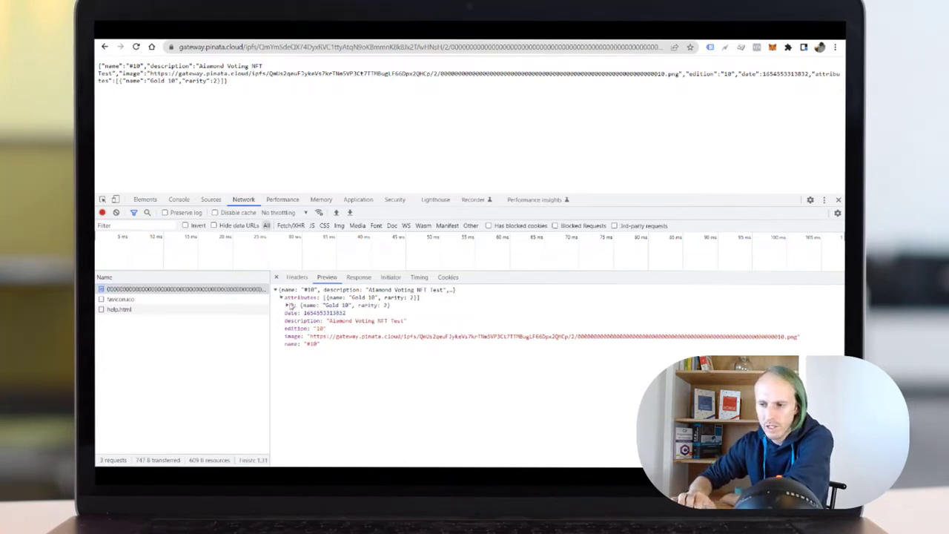
left_click(288, 303)
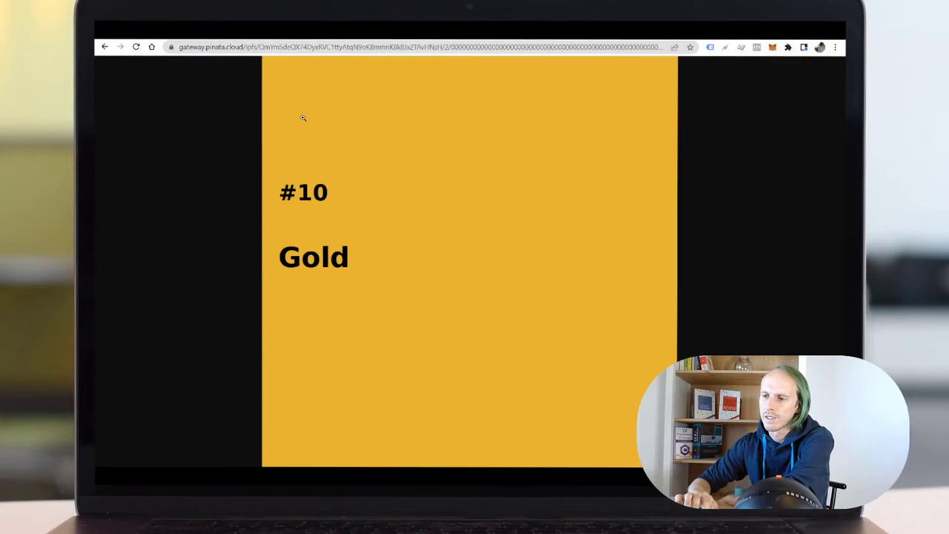
mouse_move(323, 208)
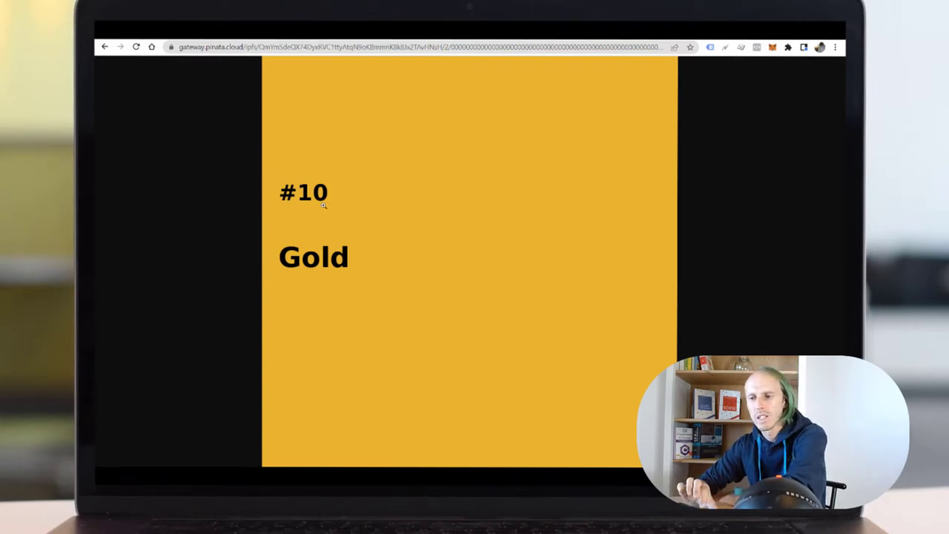
mouse_move(390, 273)
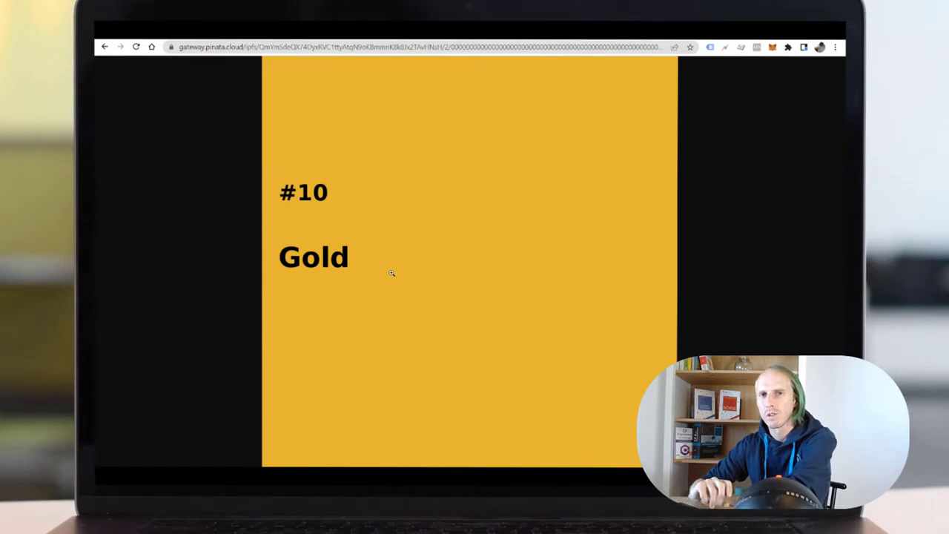
mouse_move(312, 304)
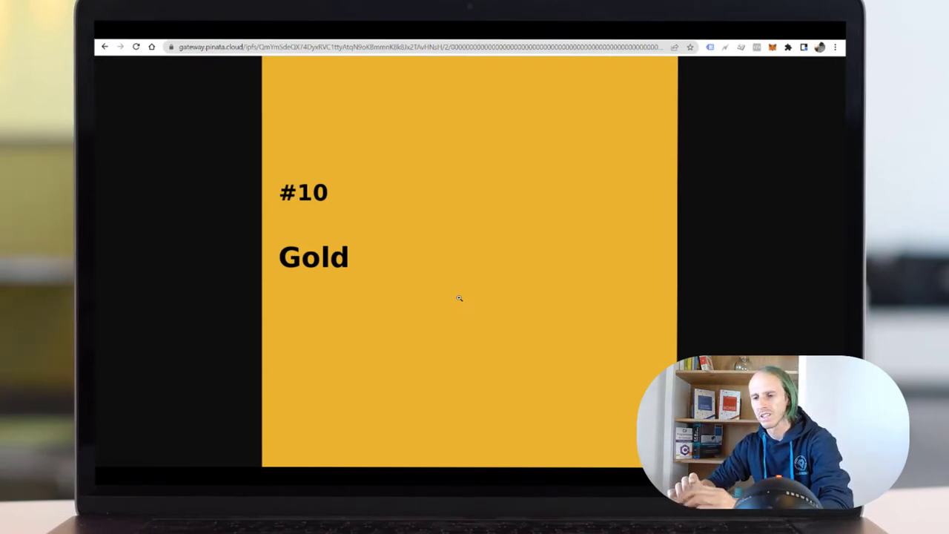
mouse_move(495, 234)
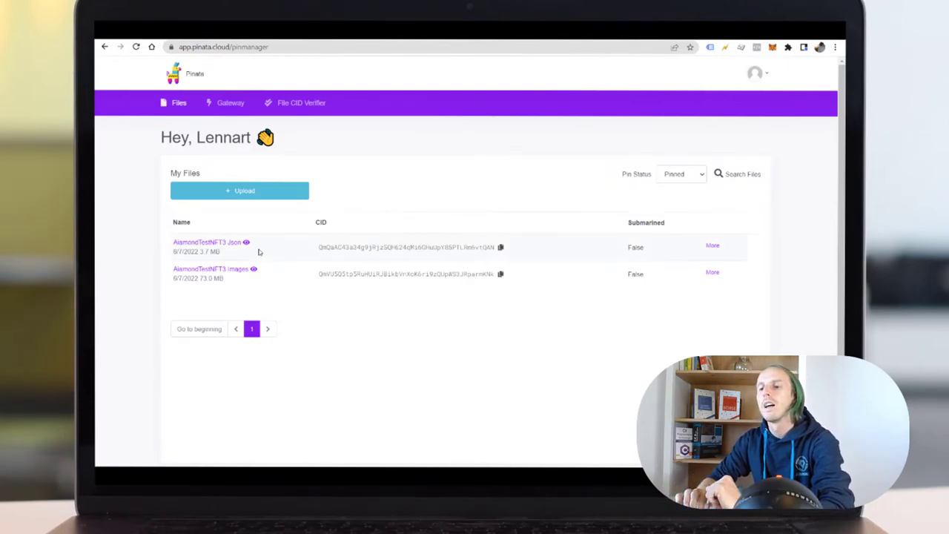
mouse_move(330, 253)
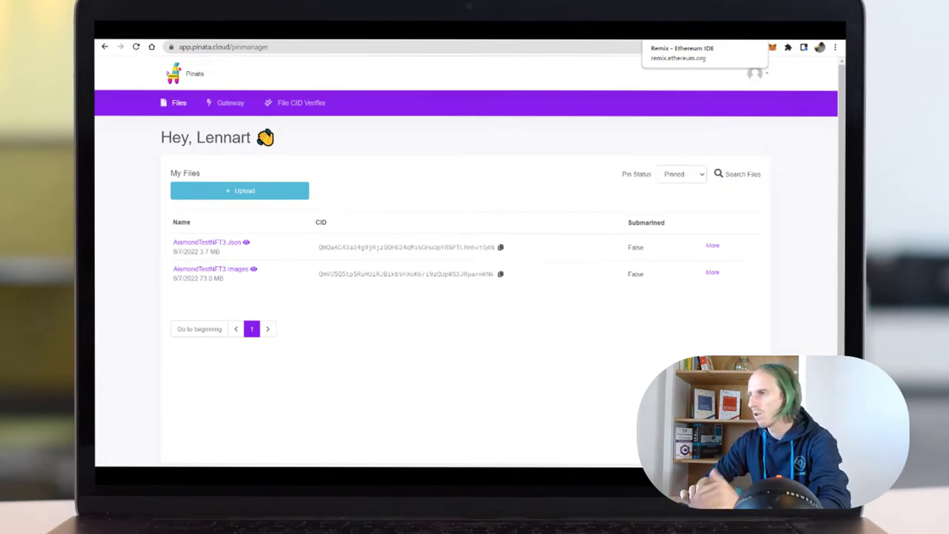
- Switch from the Pinata files list over to the Remix IDE editor
left_click(682, 47)
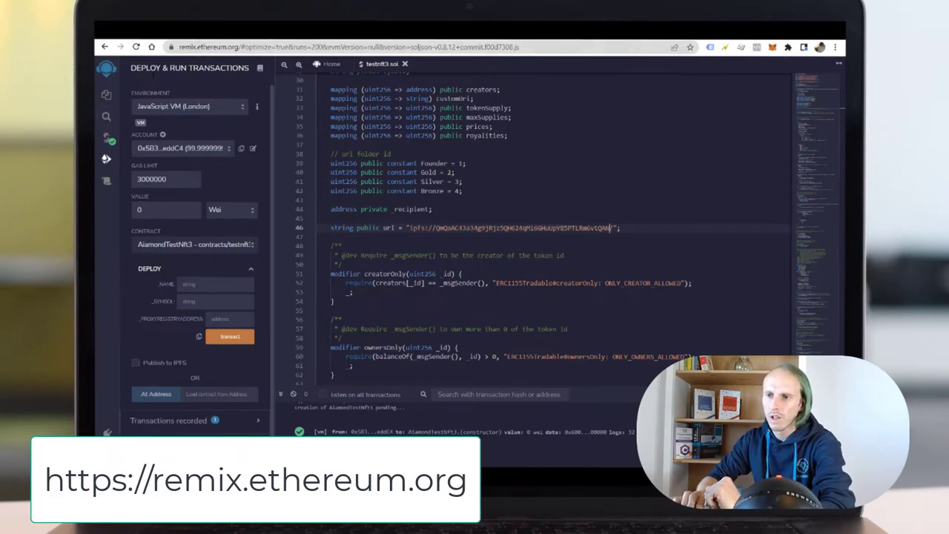
- Show the workspace file list and browse the NFT contract's imports and ERC1155 declaration
left_click(104, 92)
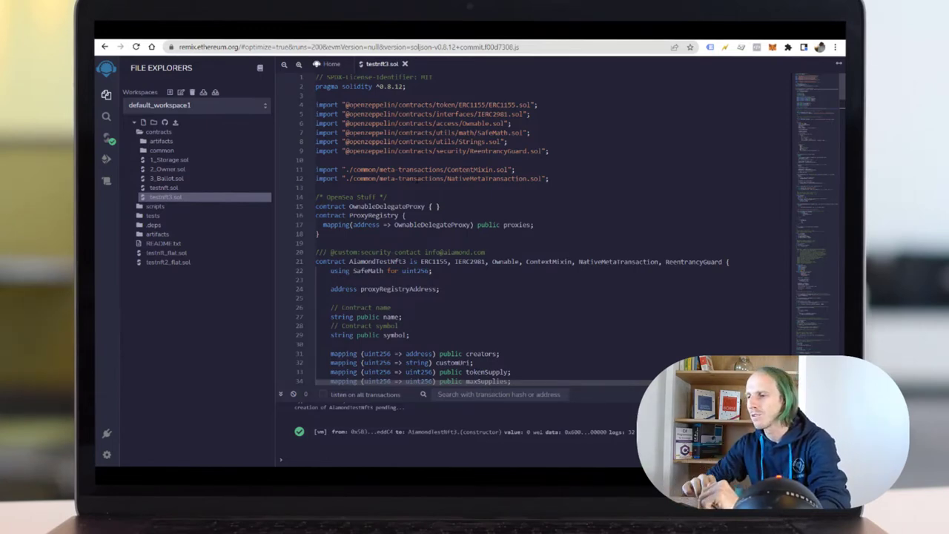
mouse_move(540, 92)
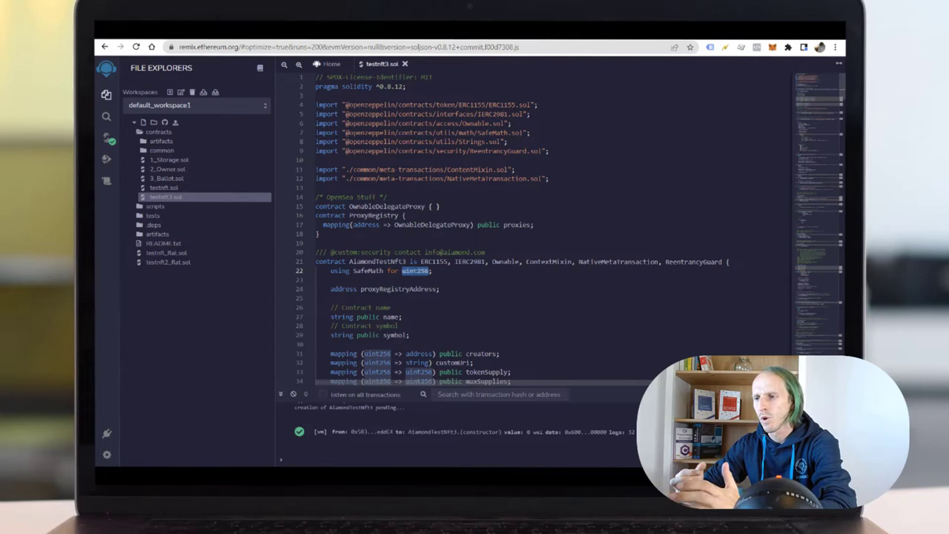
scroll("down", 3)
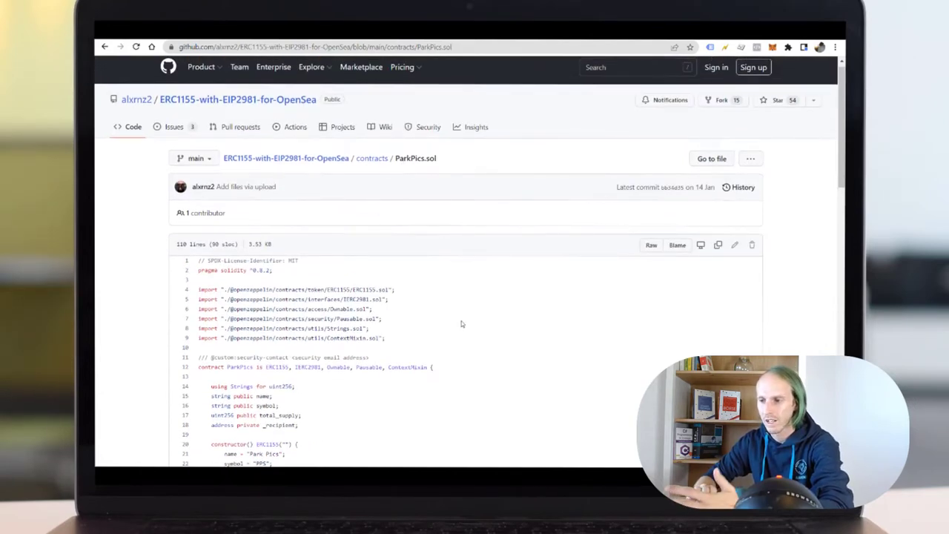
- Read ParkPics.sol's imports and highlight the mint function signature
scroll("down", 3)
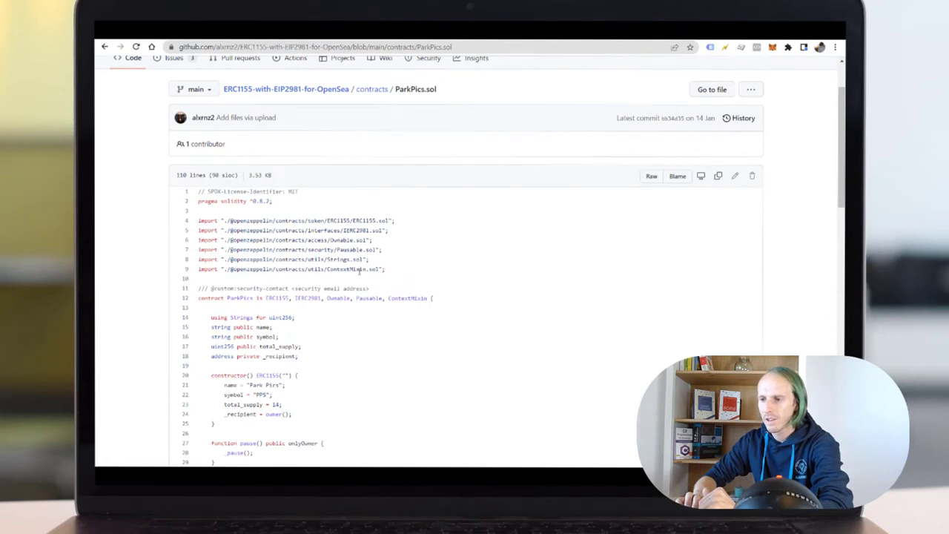
double_click(363, 269)
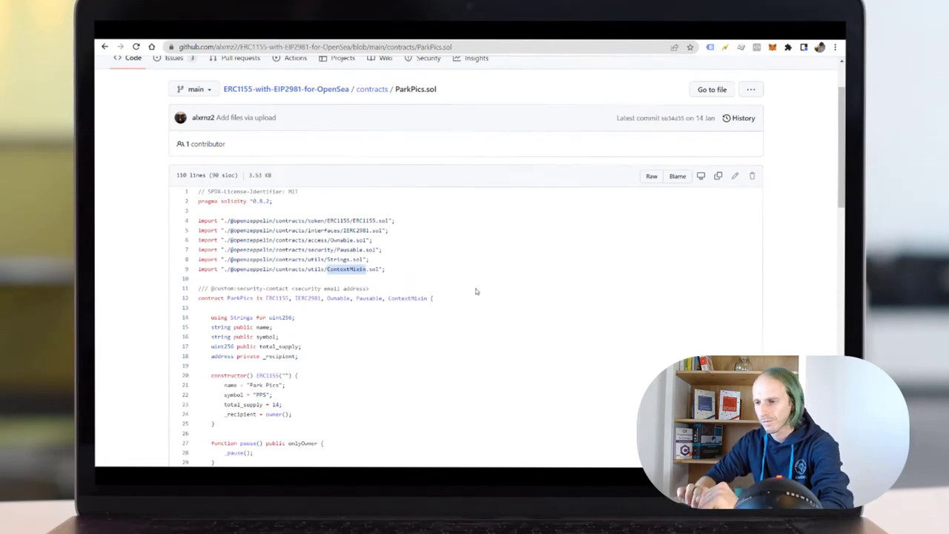
scroll("down", 3)
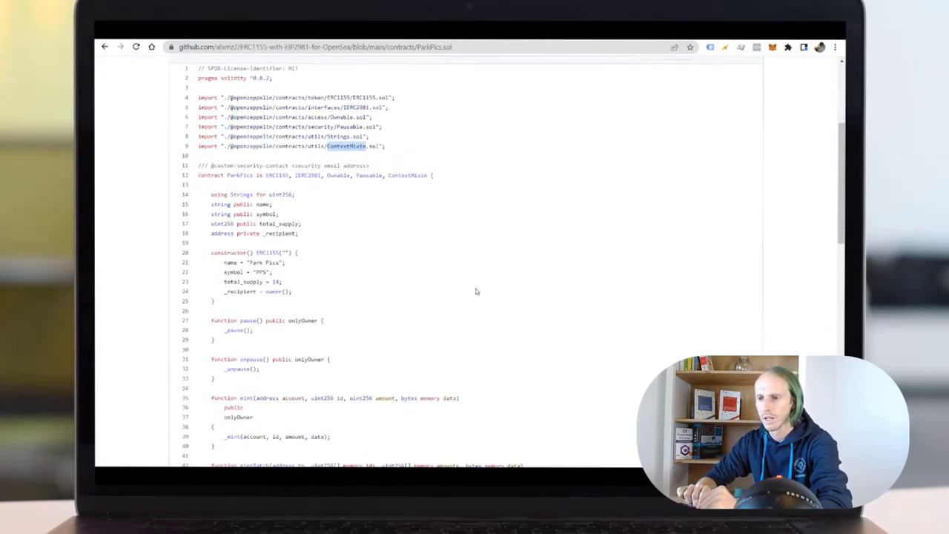
scroll("down", 3)
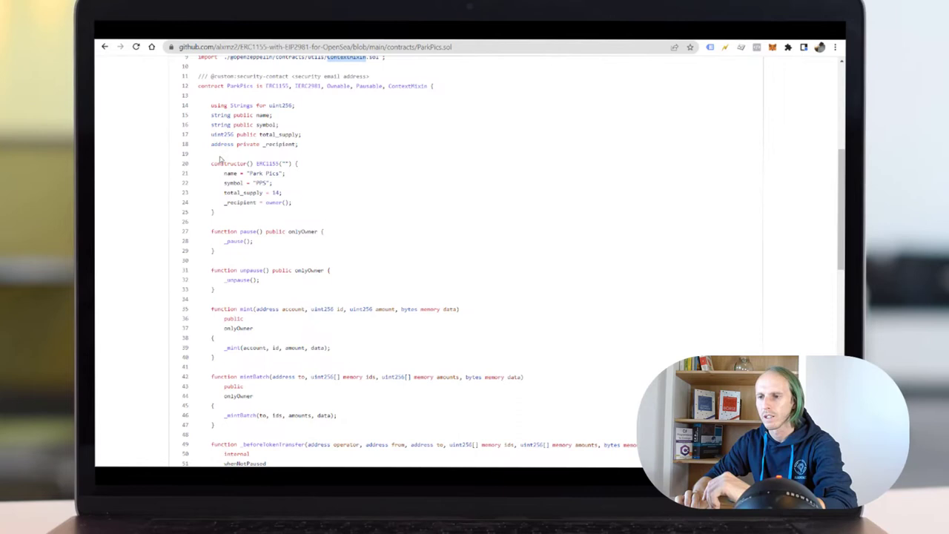
left_click_drag(211, 163, 226, 215)
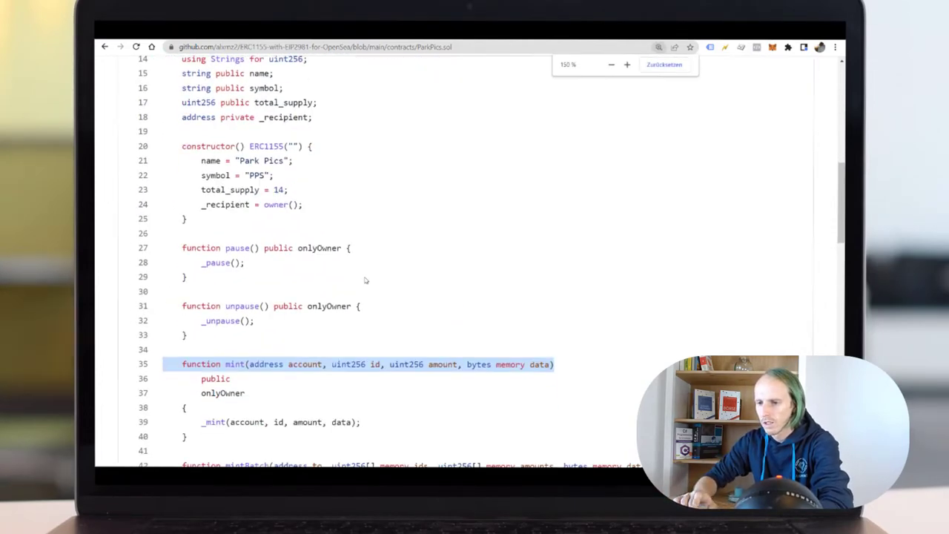
- Continue through mintBatch and uri down to the _setRoyalties function
scroll("down", 3)
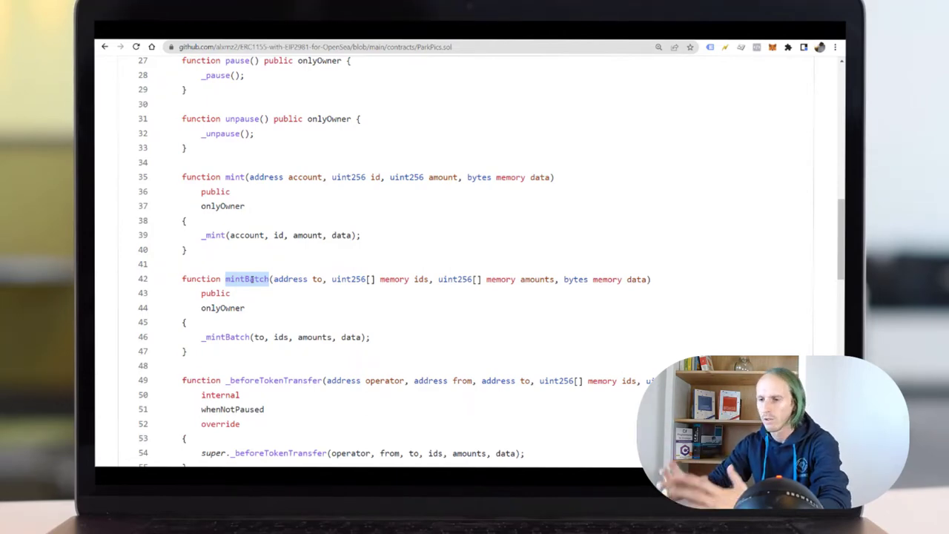
scroll("down", 3)
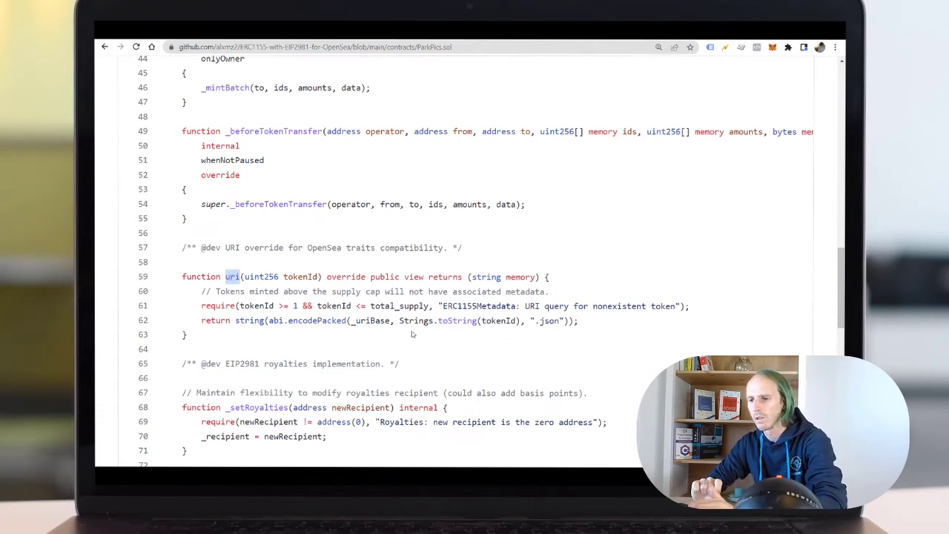
scroll("down", 3)
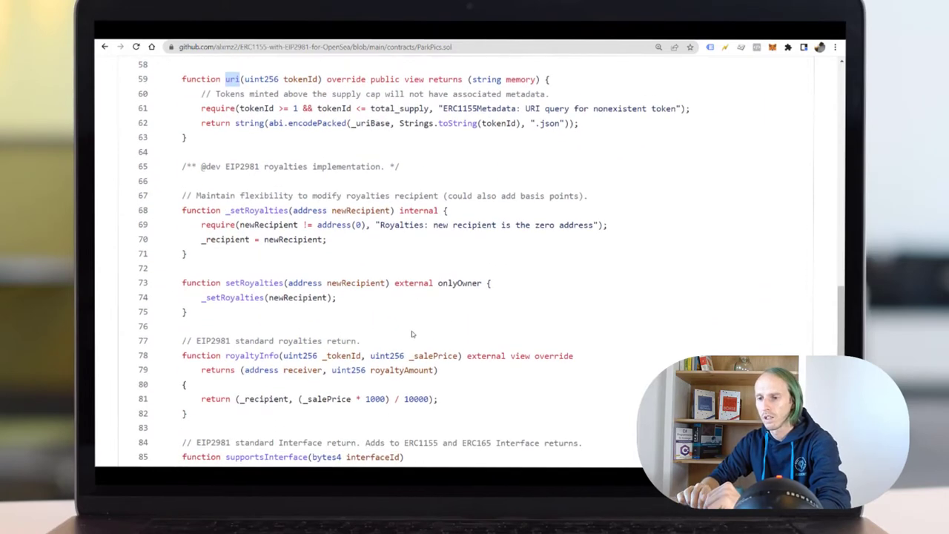
double_click(258, 210)
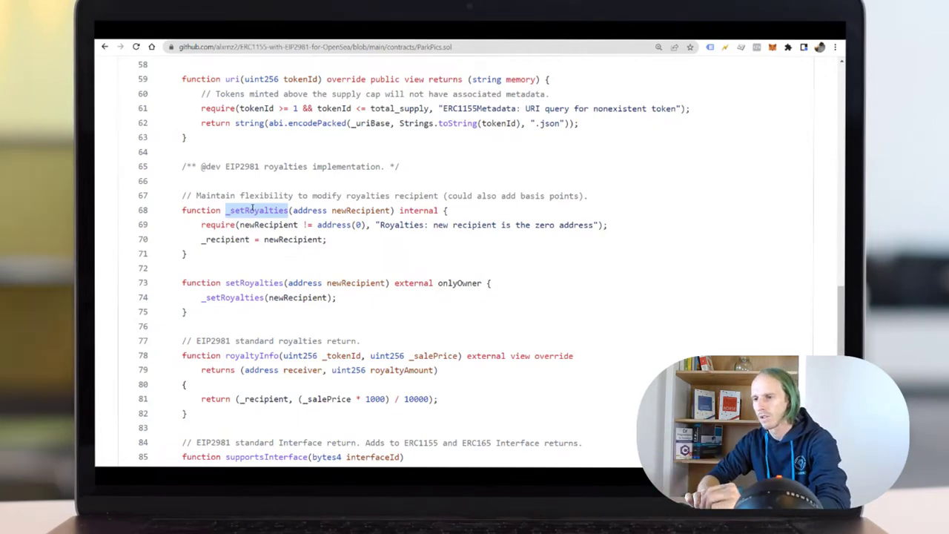
scroll("down", 3)
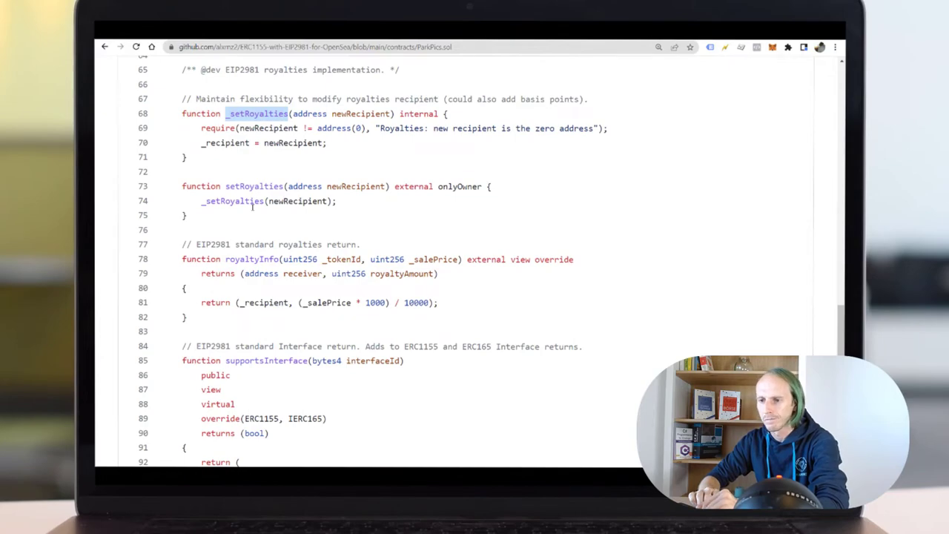
scroll("down", 3)
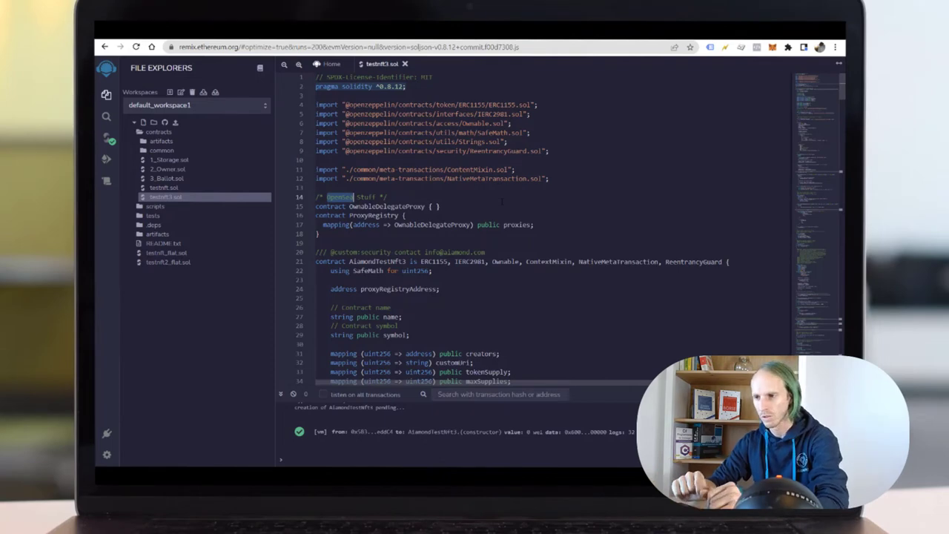
scroll("down", 3)
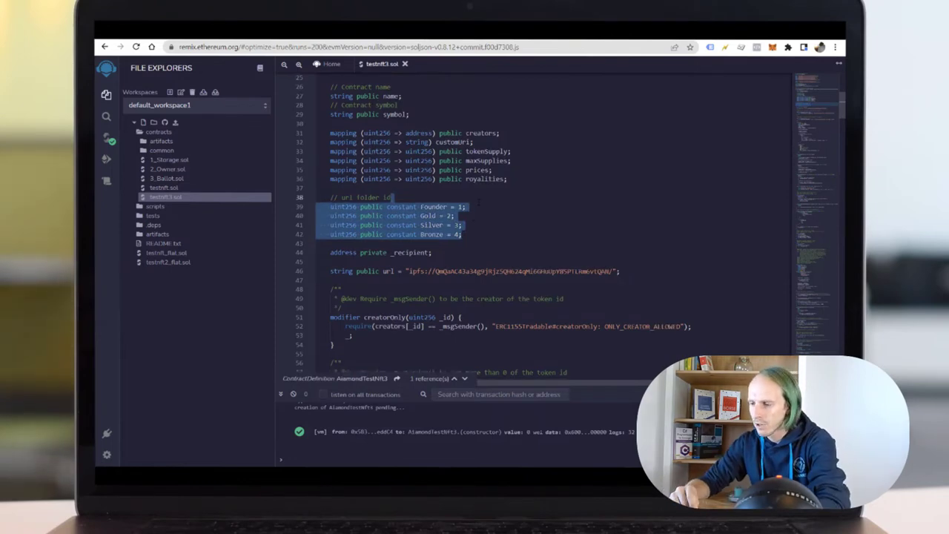
scroll("down", 3)
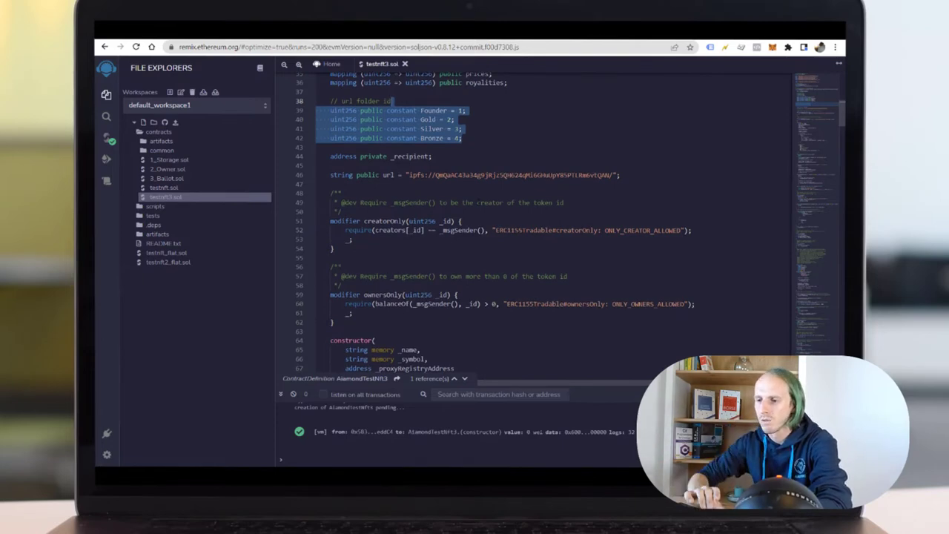
scroll("down", 3)
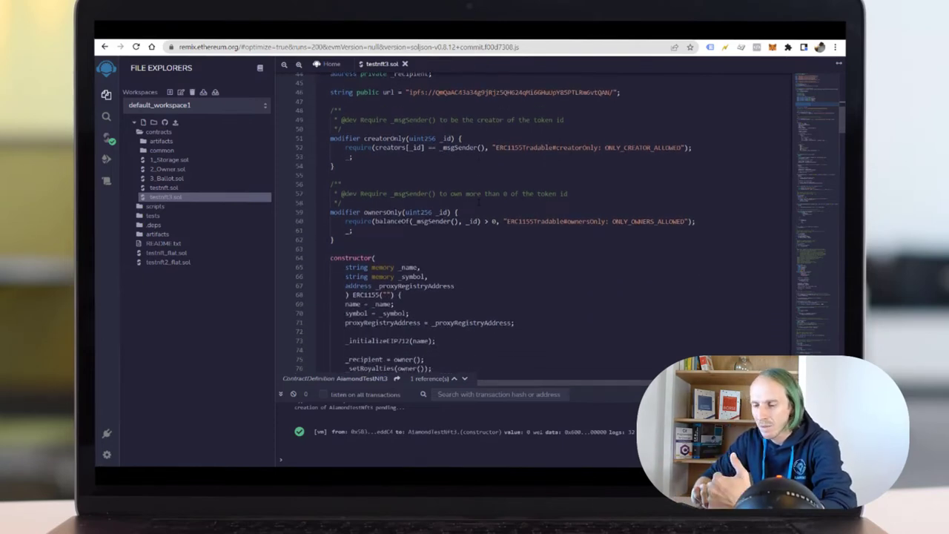
scroll("down", 3)
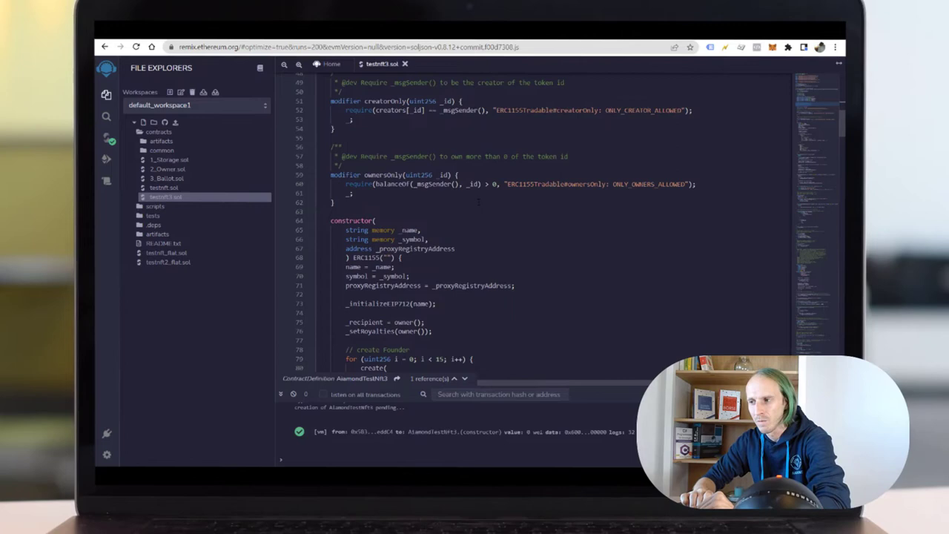
scroll("down", 3)
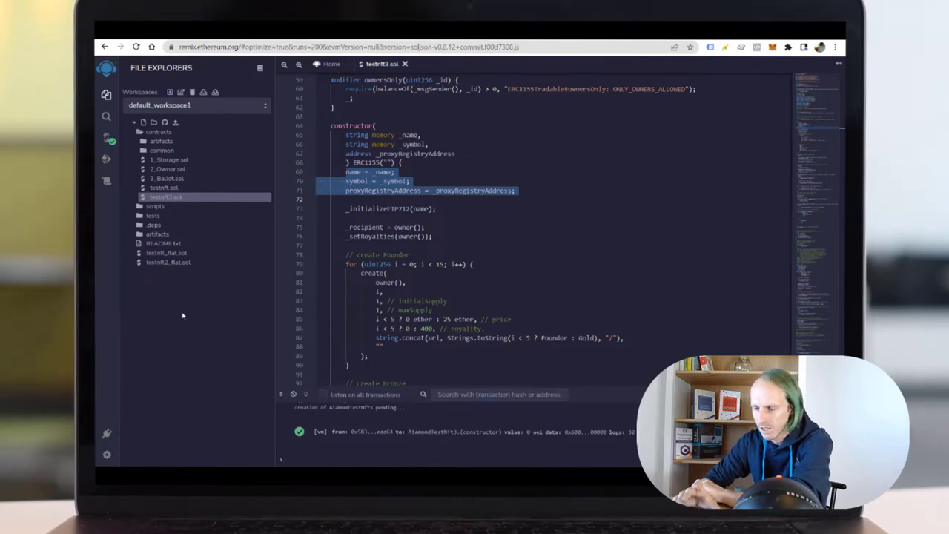
scroll("down", 3)
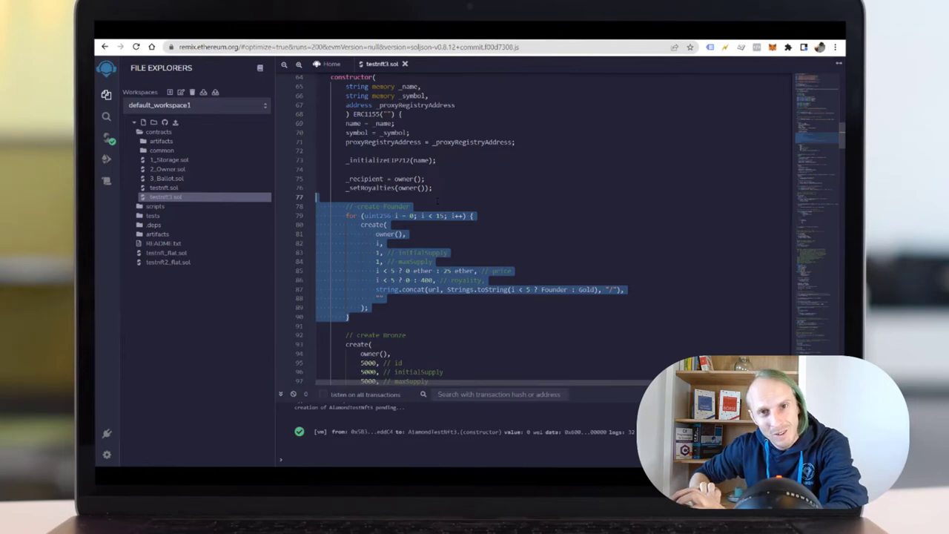
scroll("down", 3)
type(" & Gold")
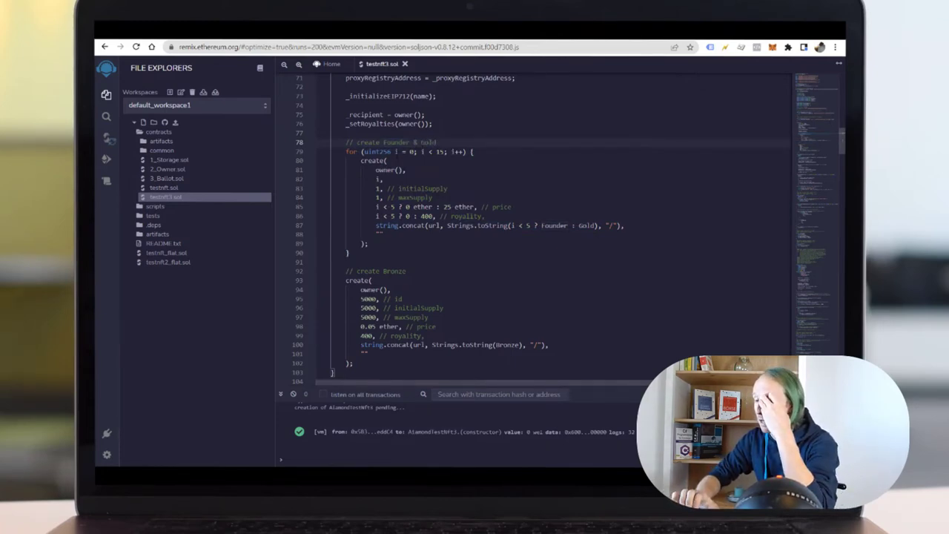
scroll("down", 3)
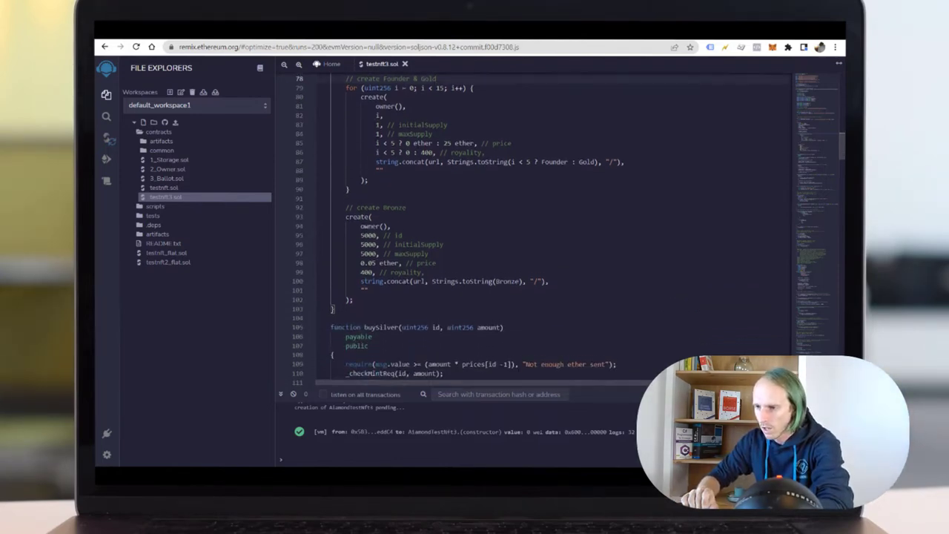
scroll("down", 3)
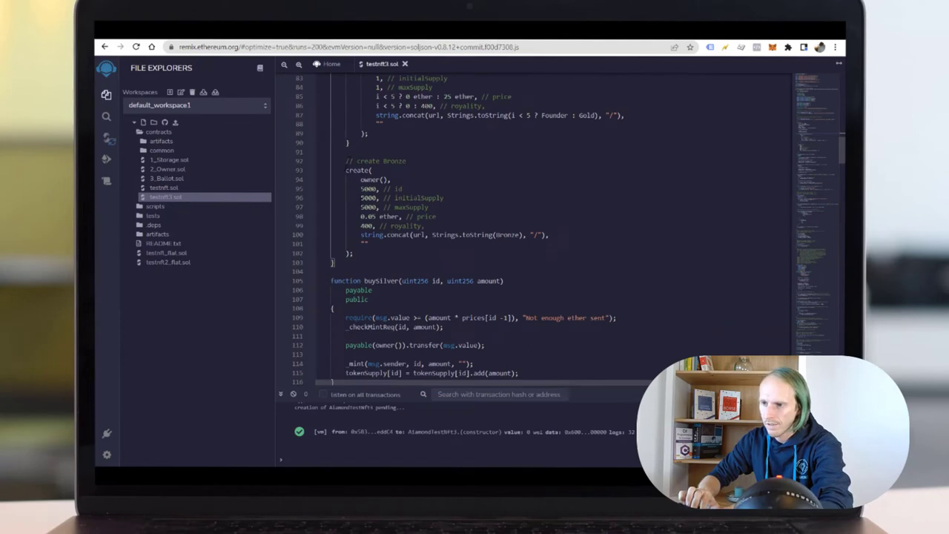
left_click_drag(346, 169, 368, 244)
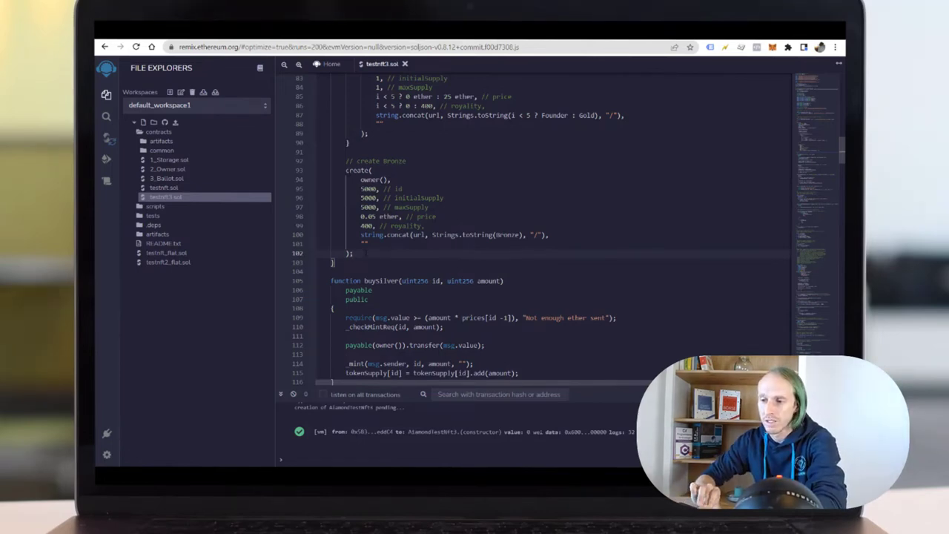
scroll("down", 3)
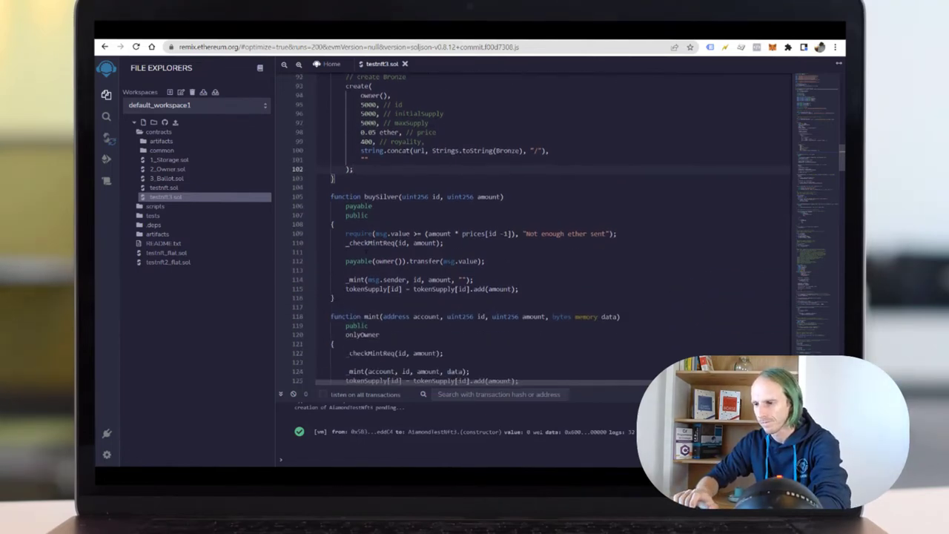
scroll("down", 3)
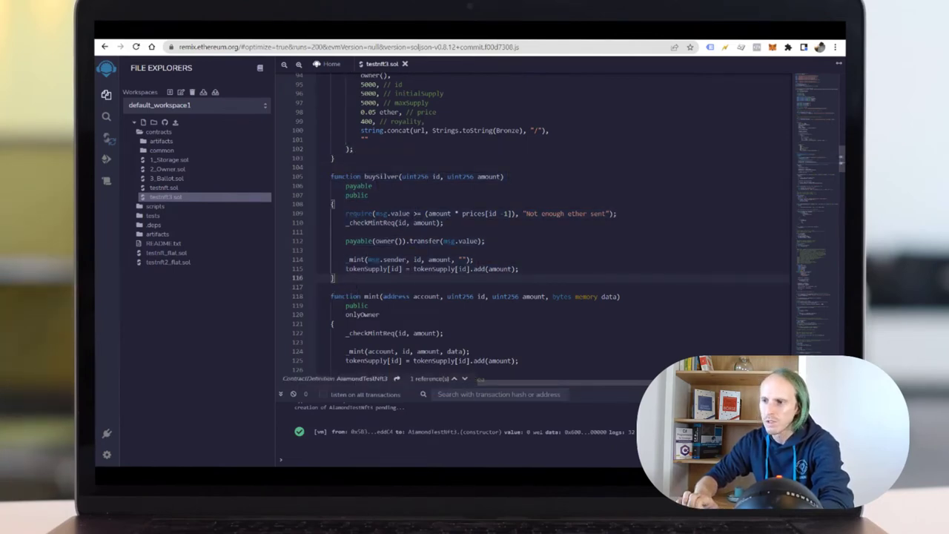
double_click(380, 177)
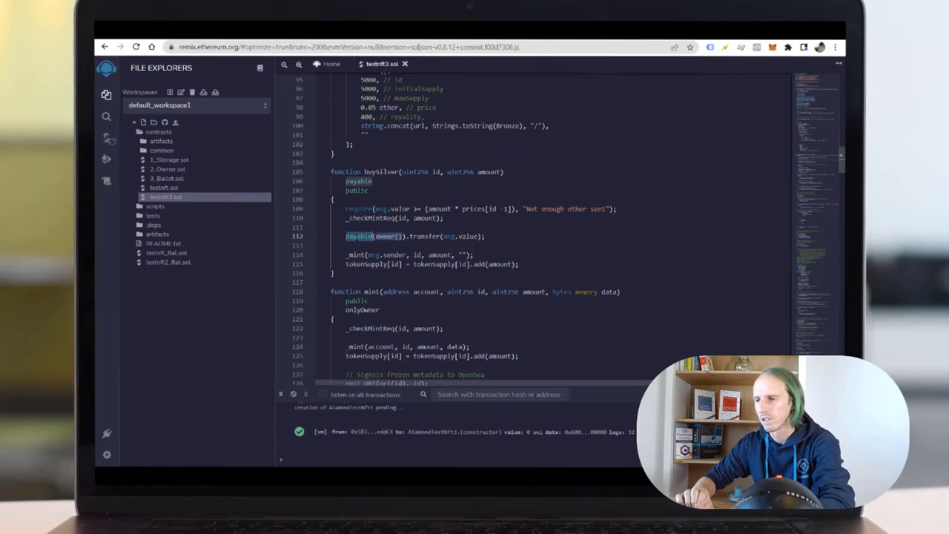
scroll("down", 3)
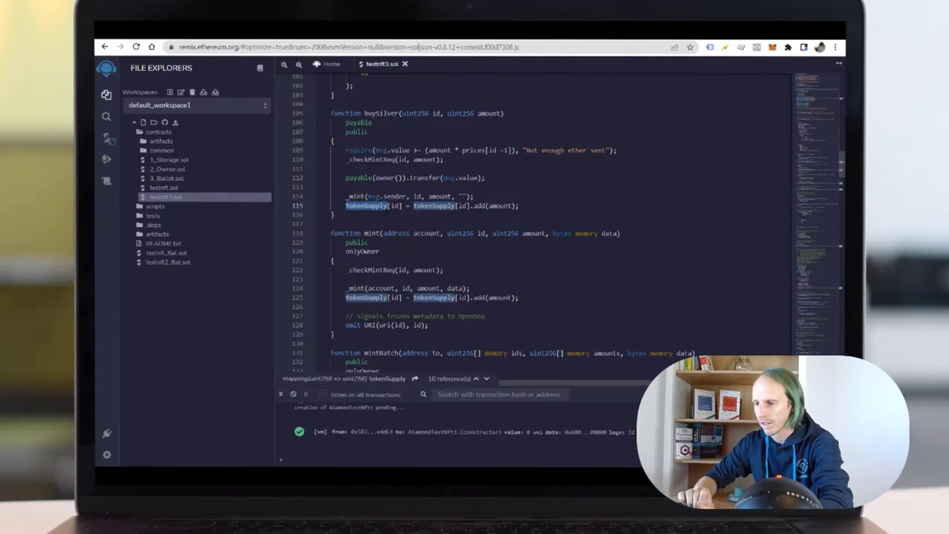
scroll("down", 3)
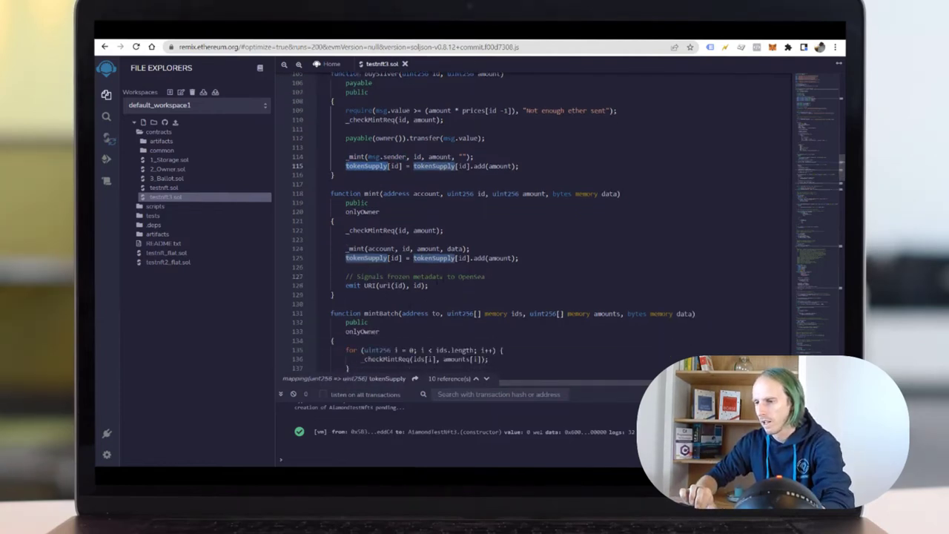
left_click_drag(346, 277, 427, 284)
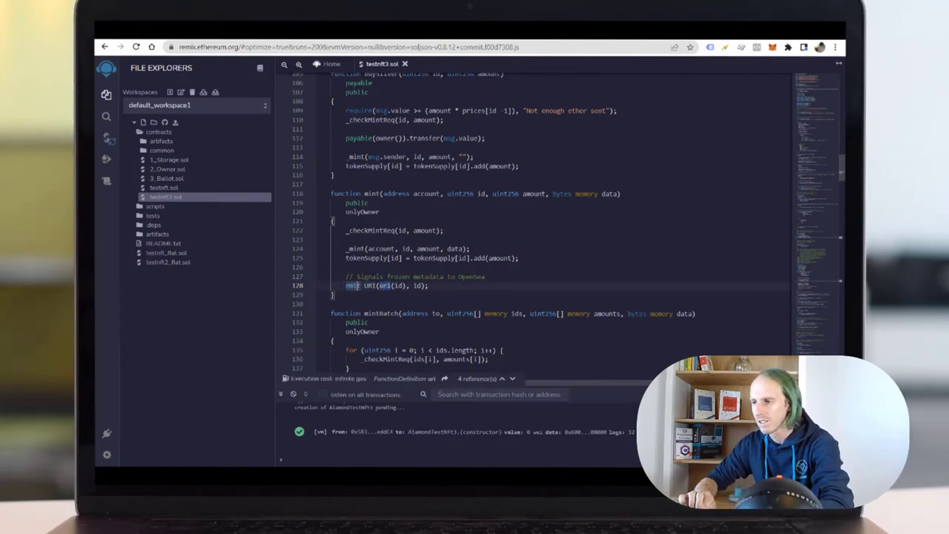
scroll("down", 3)
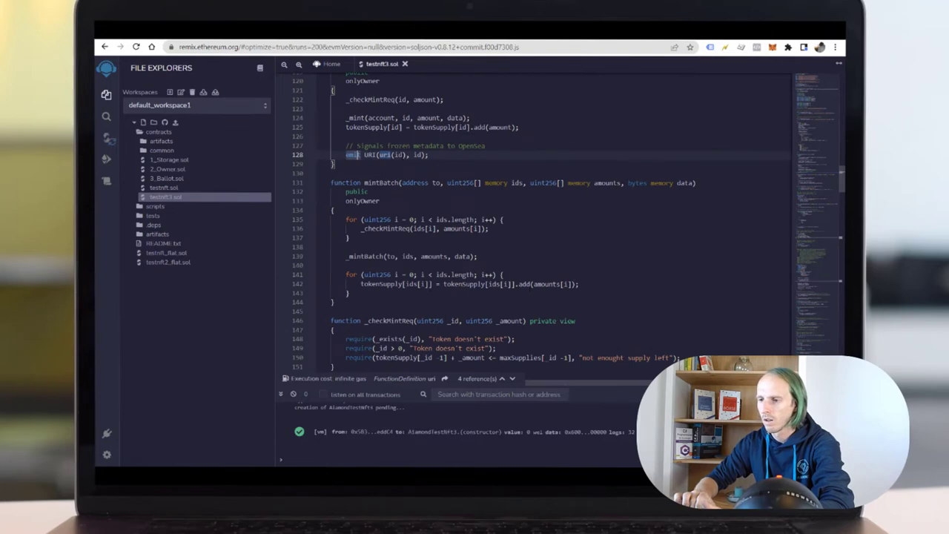
scroll("down", 3)
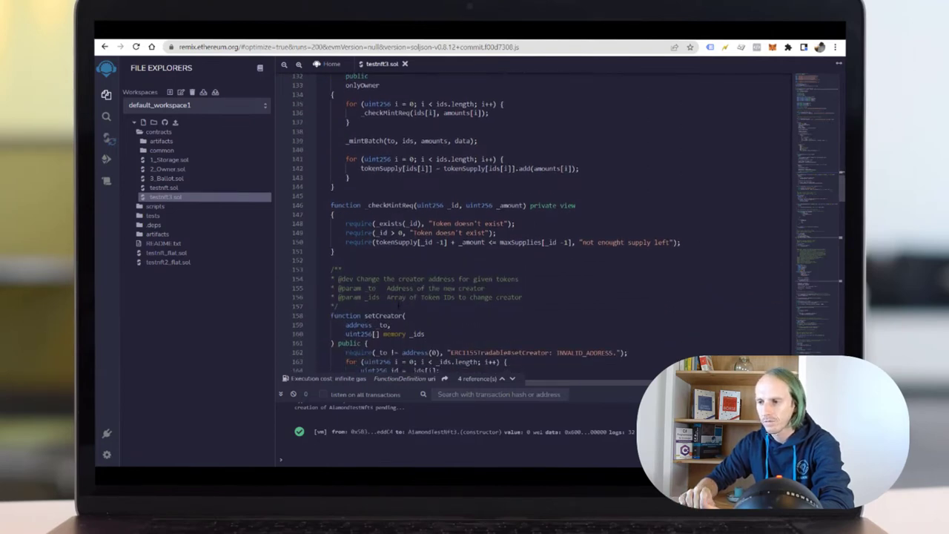
scroll("down", 3)
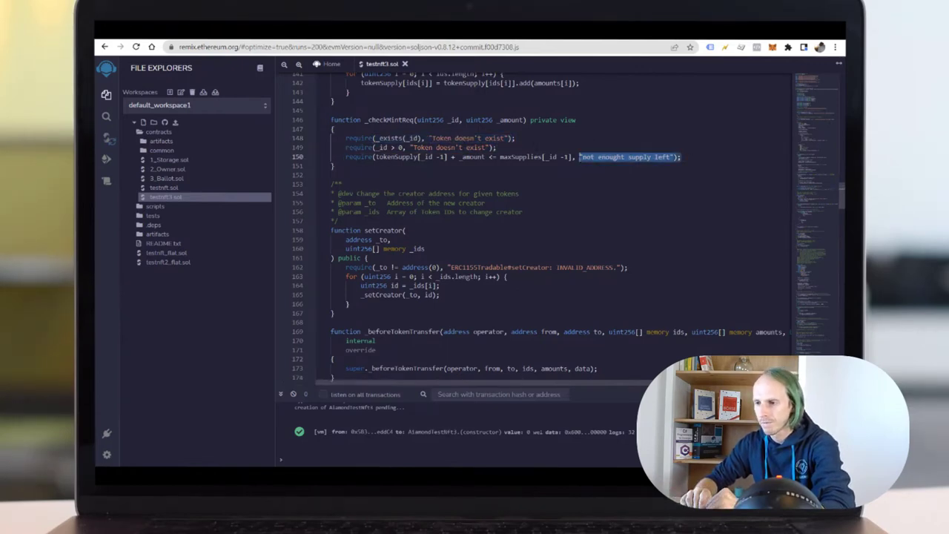
scroll("down", 3)
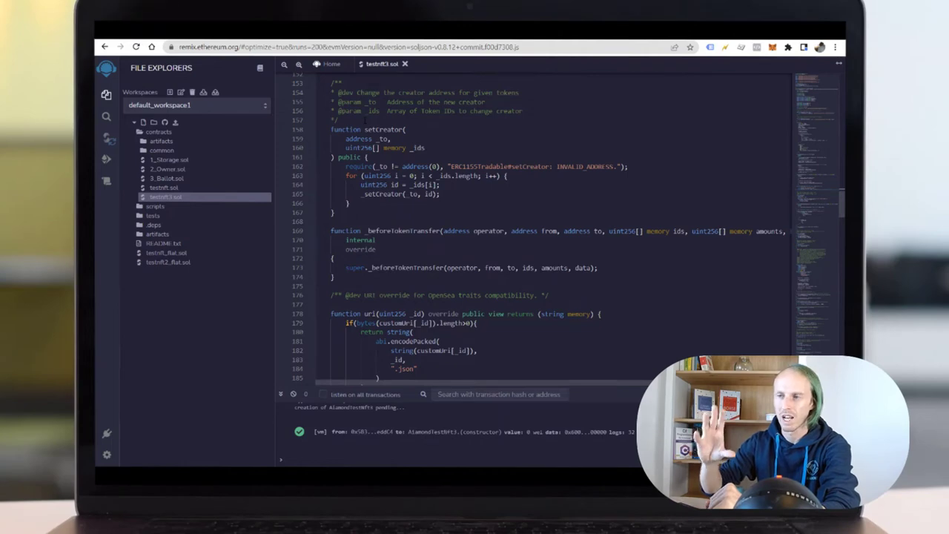
scroll("down", 3)
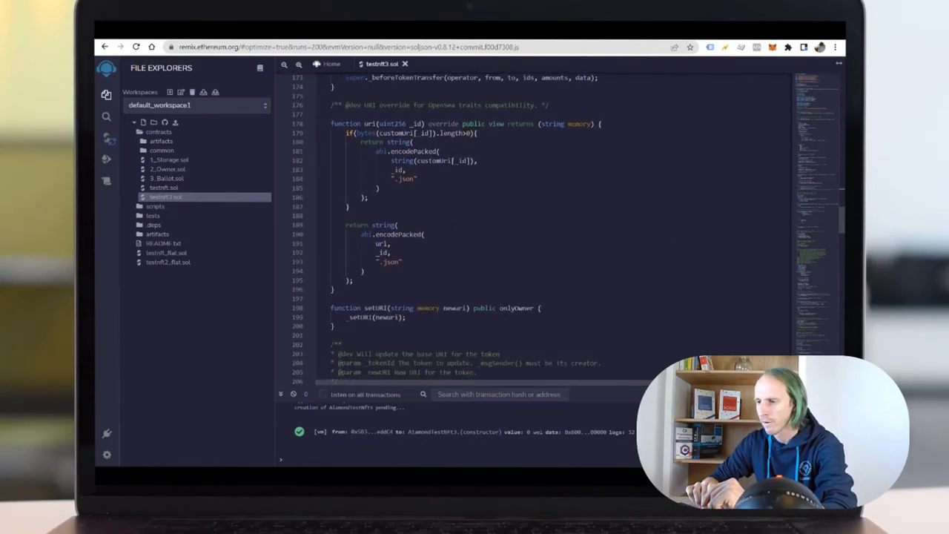
scroll("down", 3)
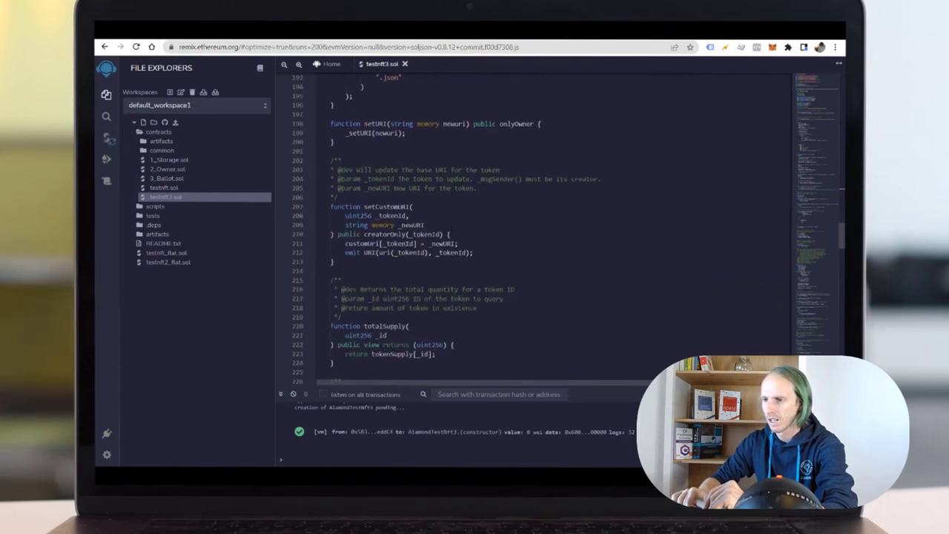
scroll("down", 3)
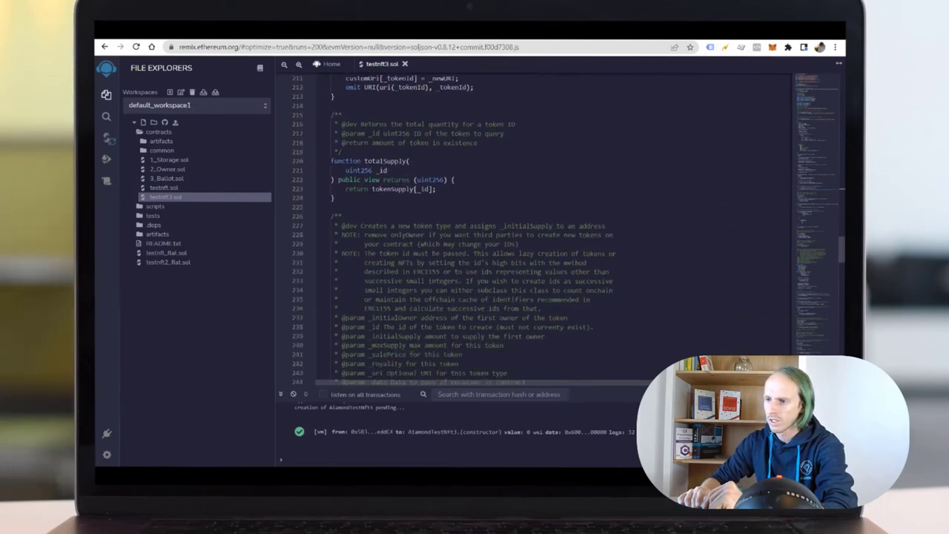
scroll("down", 3)
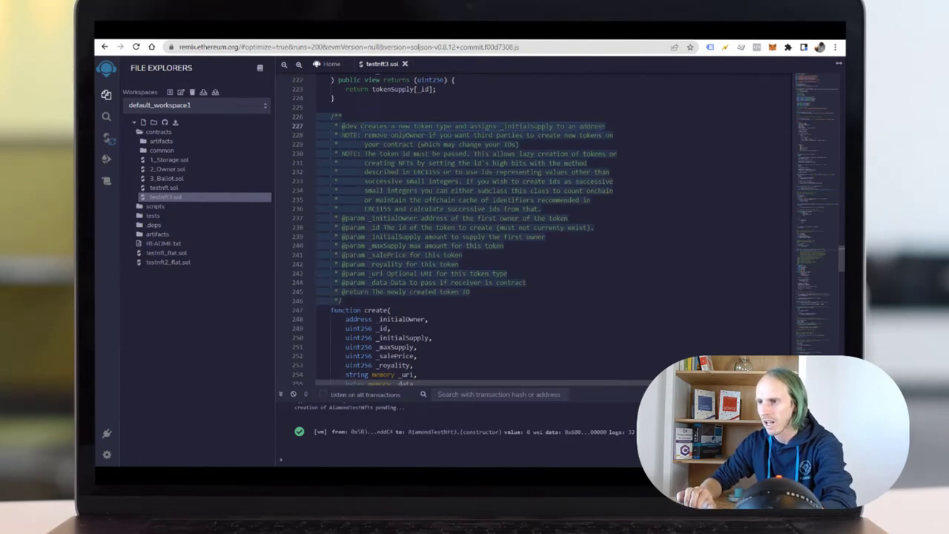
scroll("down", 3)
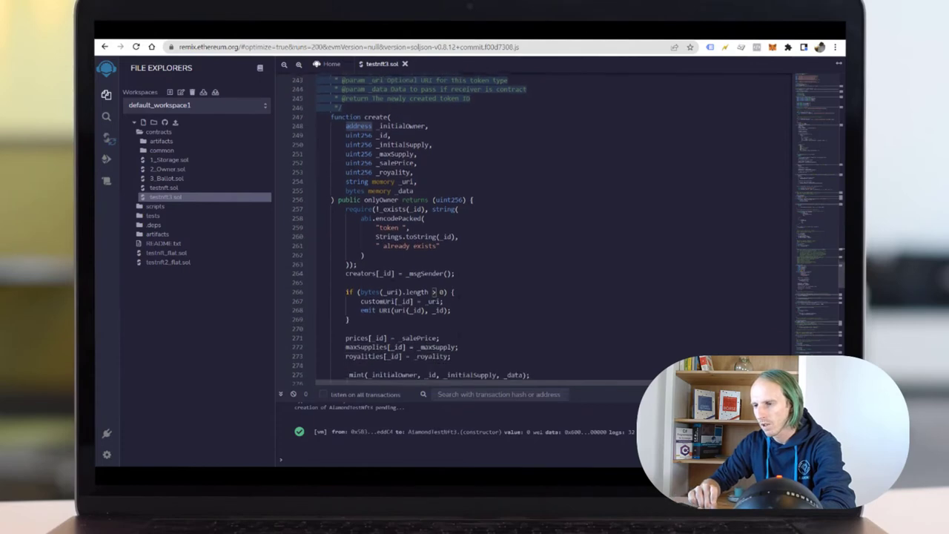
scroll("down", 3)
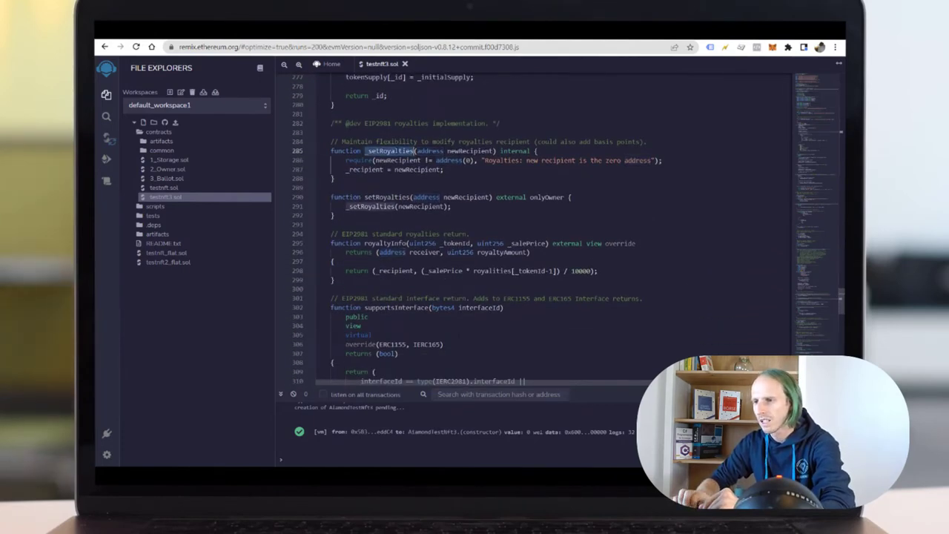
scroll("down", 3)
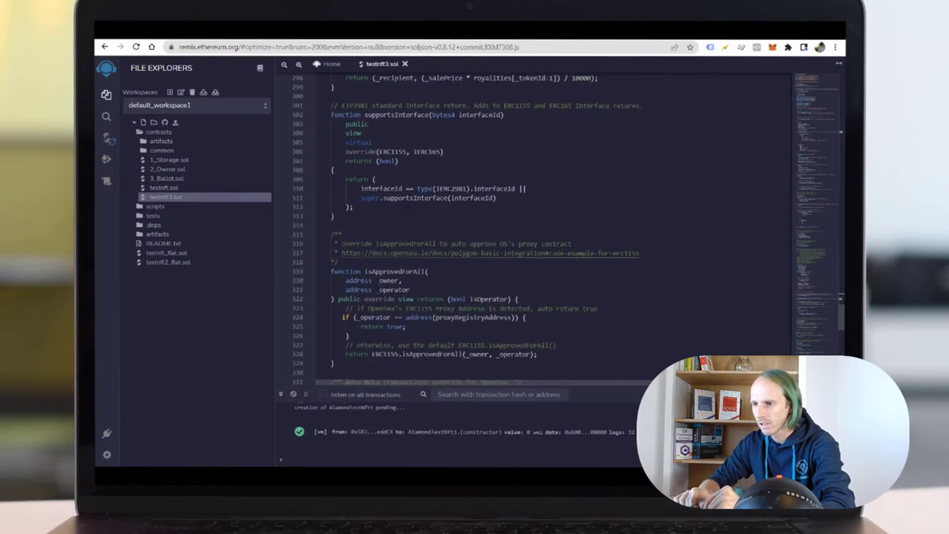
scroll("down", 3)
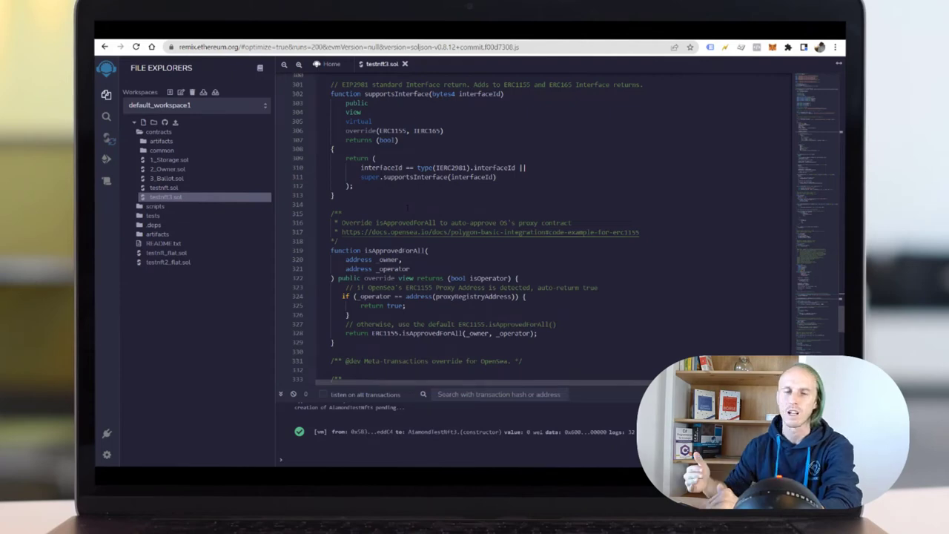
scroll("down", 3)
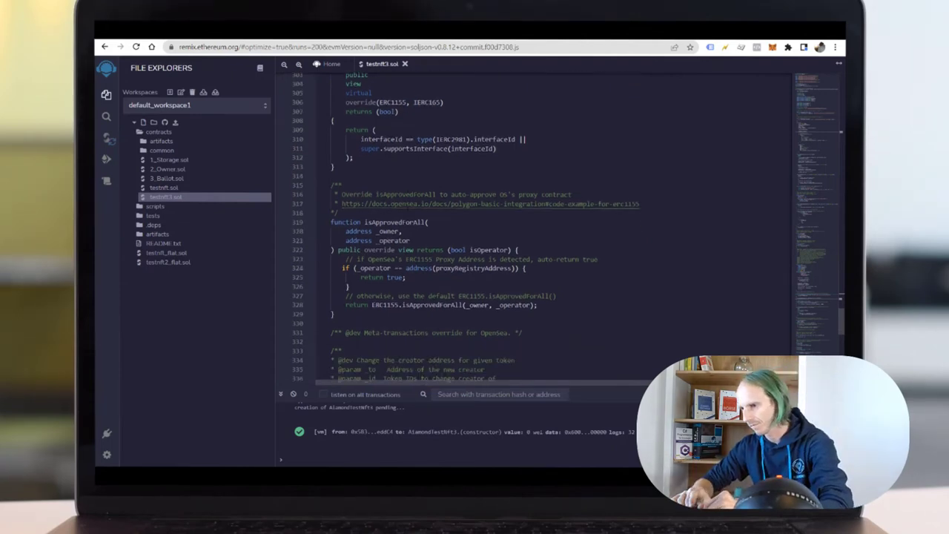
scroll("down", 3)
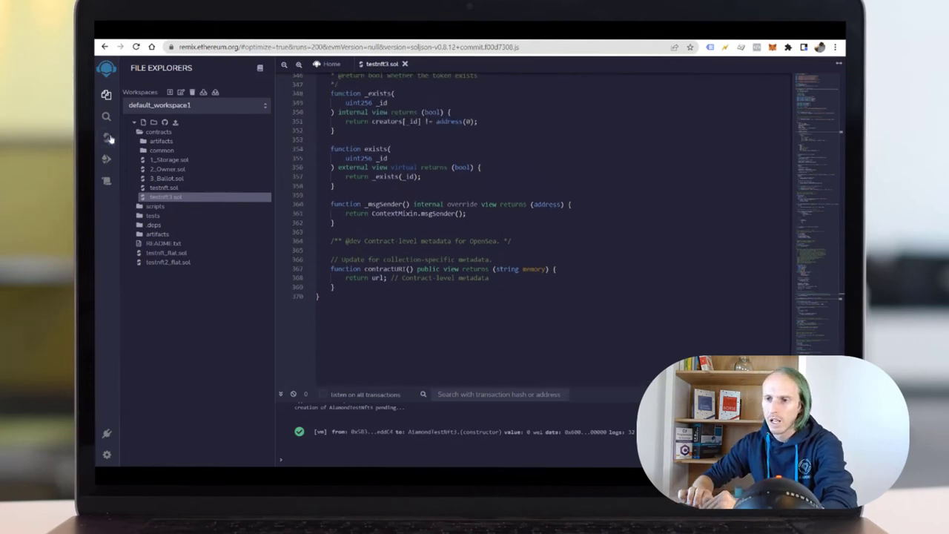
- Show the Solidity Compiler settings with Enable optimization ticked for testnft3.sol
left_click(106, 138)
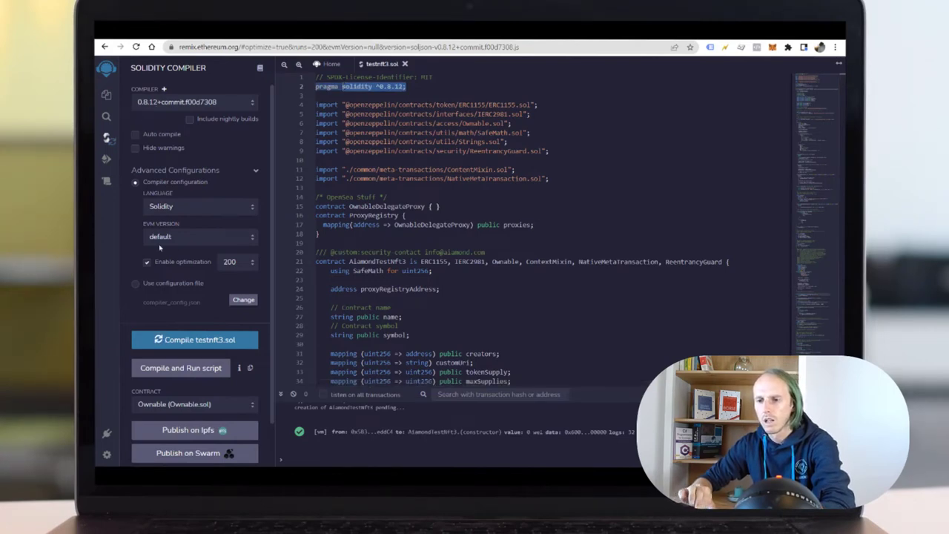
mouse_move(194, 339)
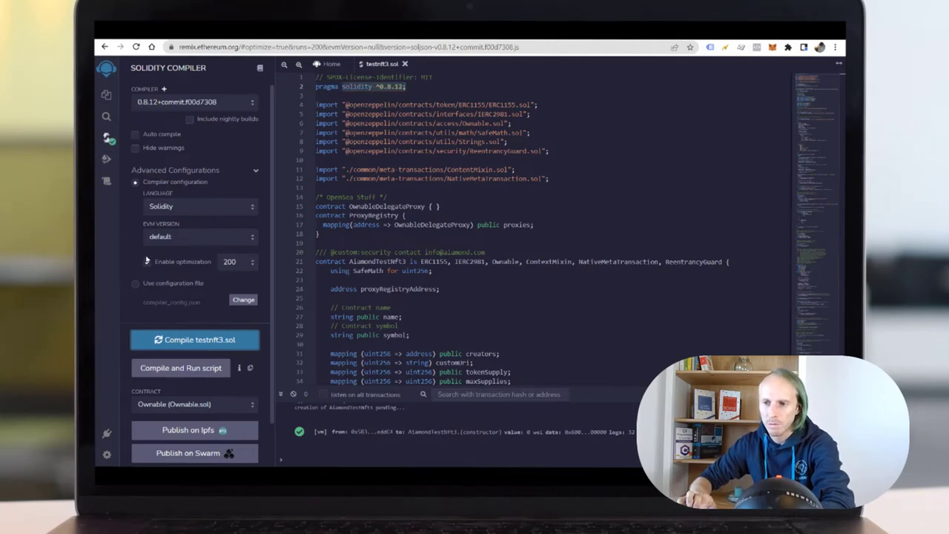
left_click(145, 261)
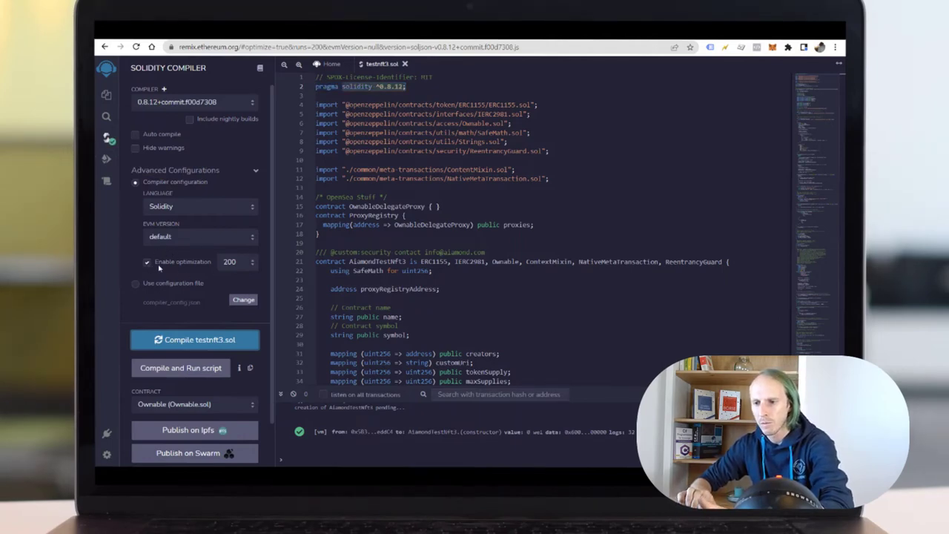
mouse_move(230, 261)
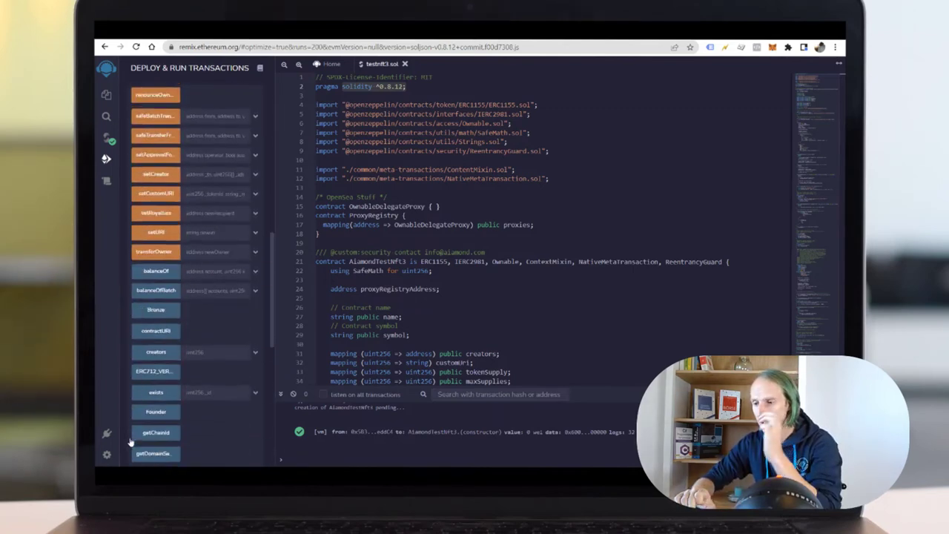
- Scroll the deploy panel to the deployed contract's functions and call output
scroll("down", 3)
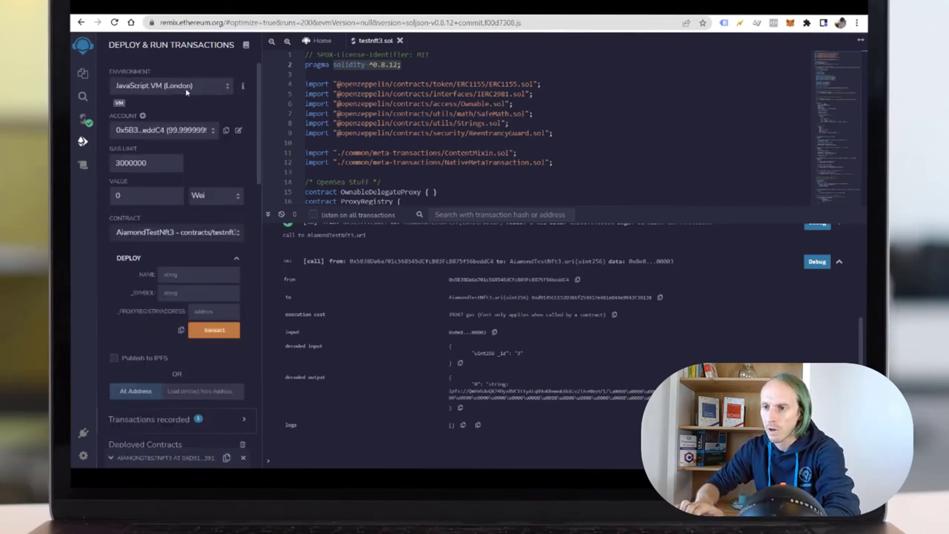
- Select the Injected Web3 environment and unlock MetaMask to check the test ETH balance
left_click(166, 86)
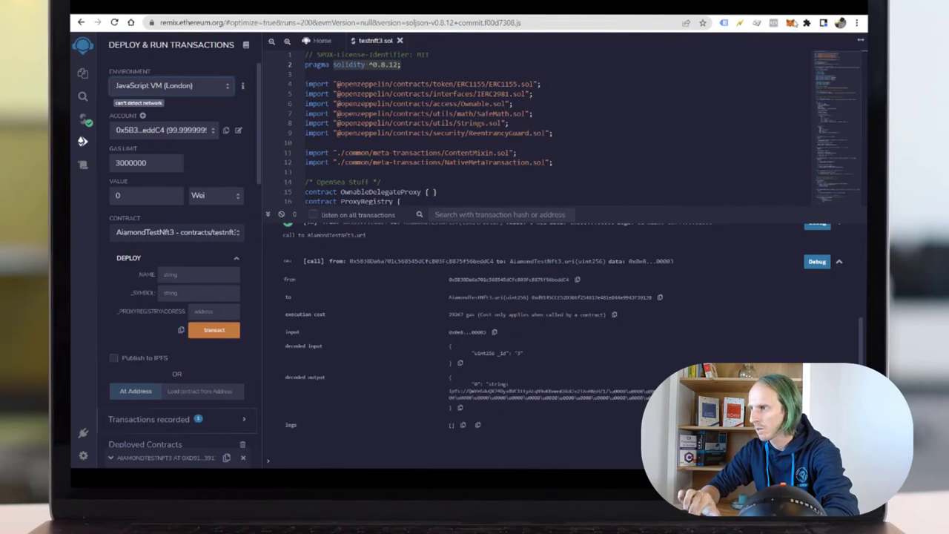
left_click(790, 22)
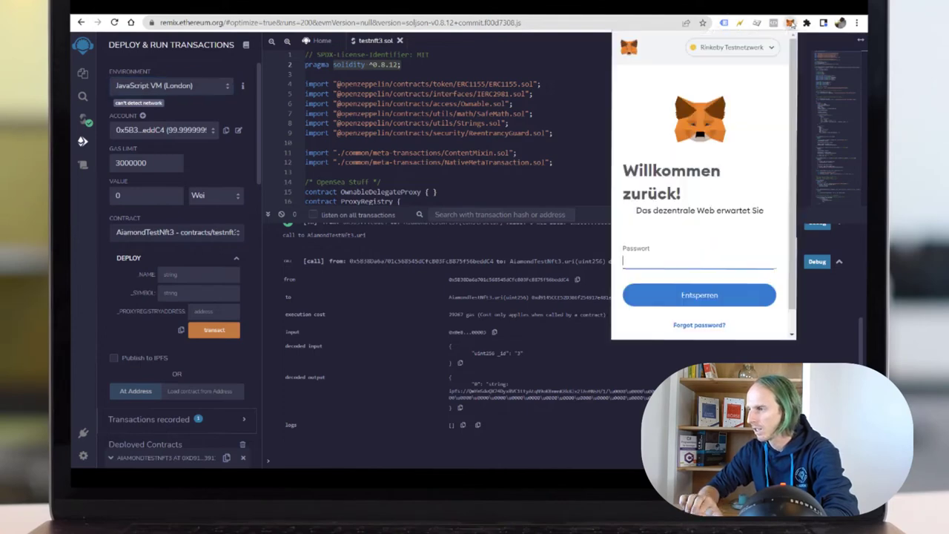
type("••")
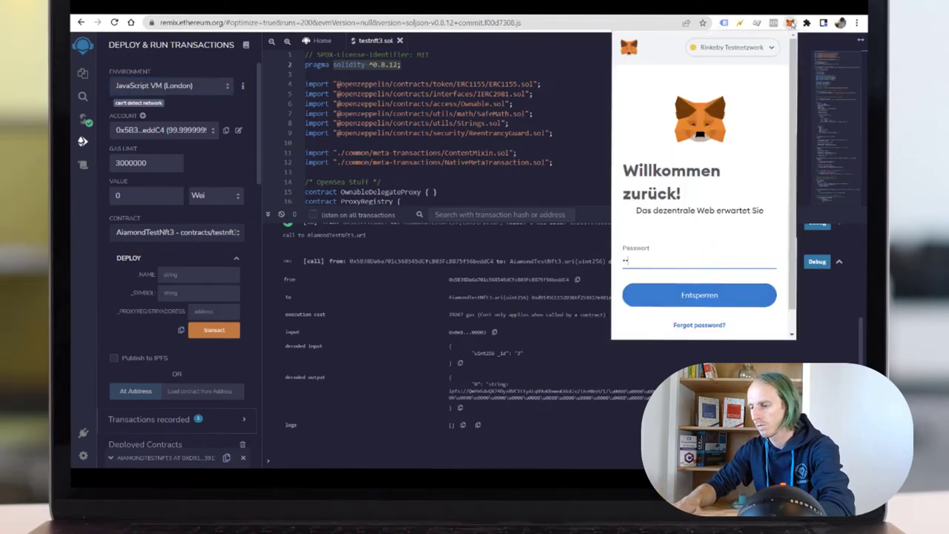
left_click(700, 294)
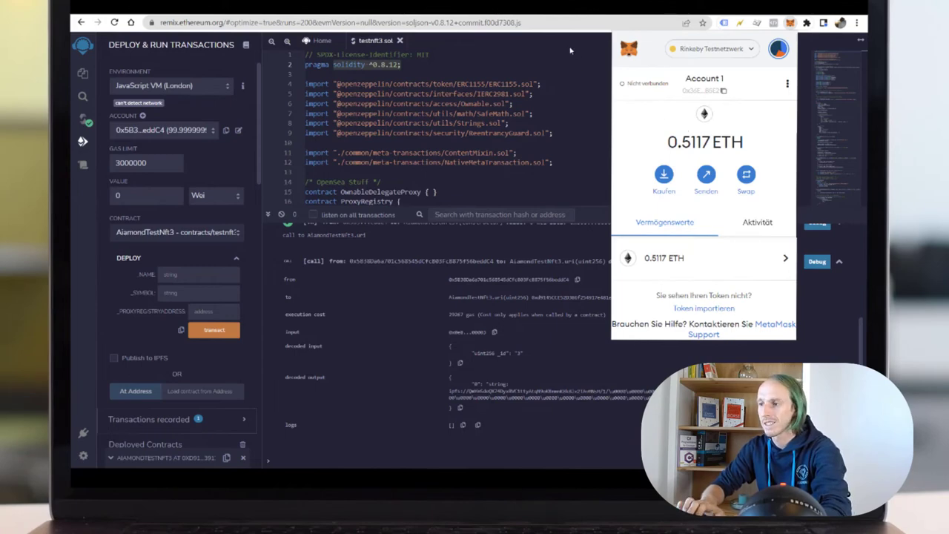
- Switch the environment back and return to Remix's Home tab with the file list
left_click(166, 84)
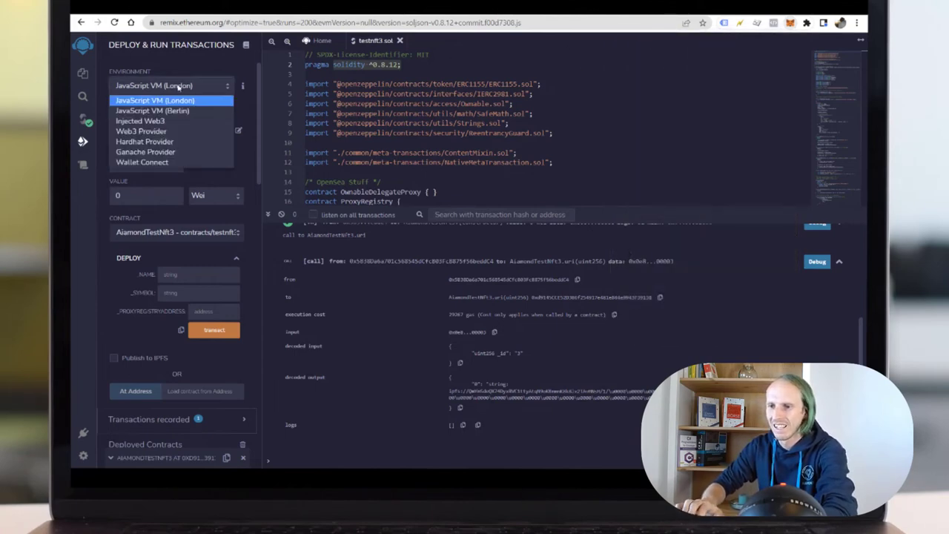
left_click(166, 98)
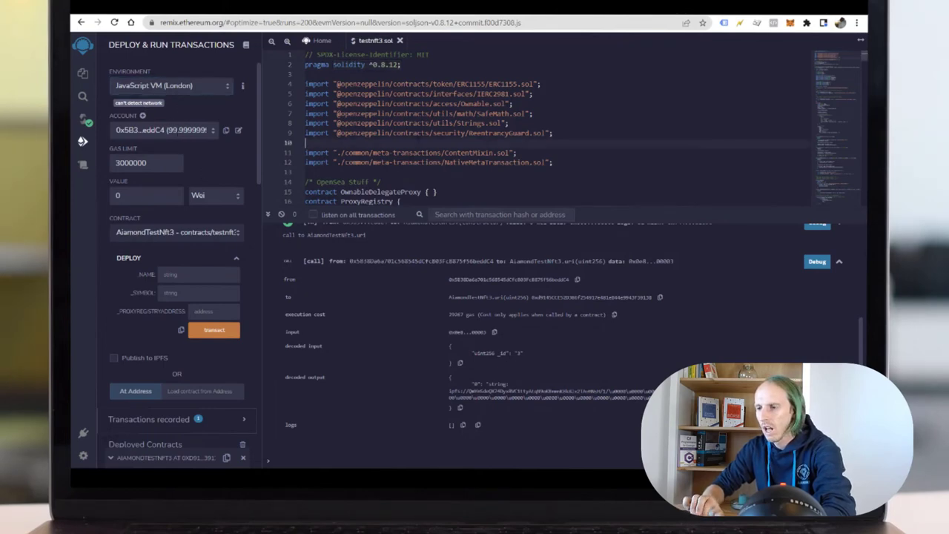
left_click(115, 22)
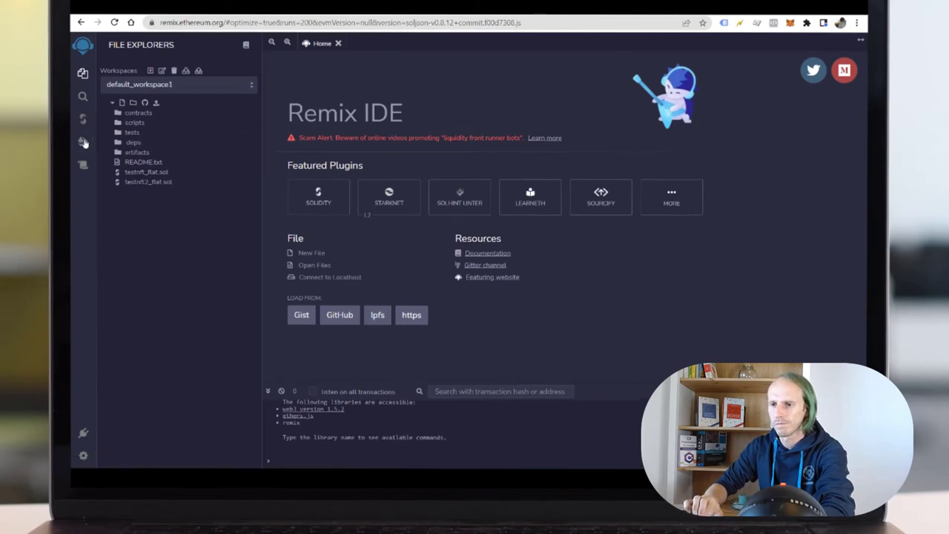
- Open contracts/testnft3.sol in the editor and compile it with the Solidity Compiler
left_click(83, 117)
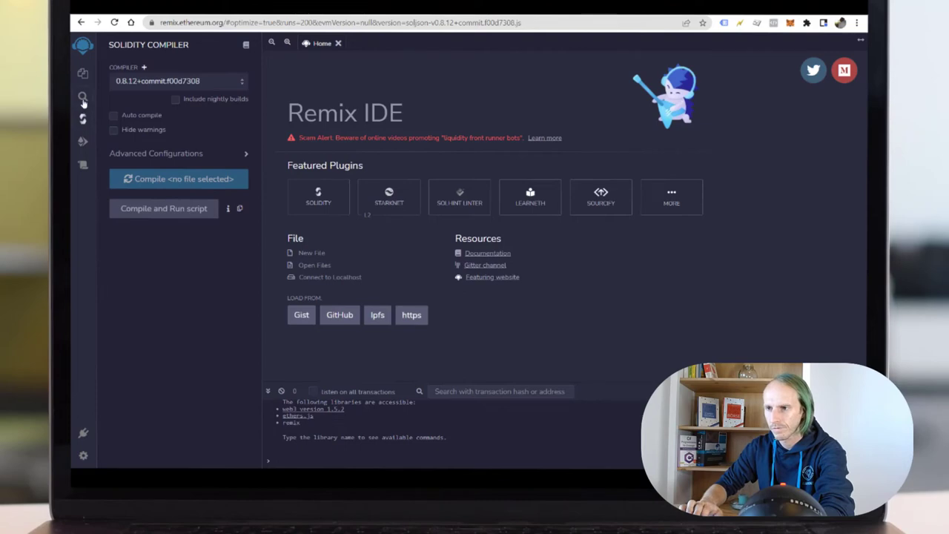
left_click(80, 71)
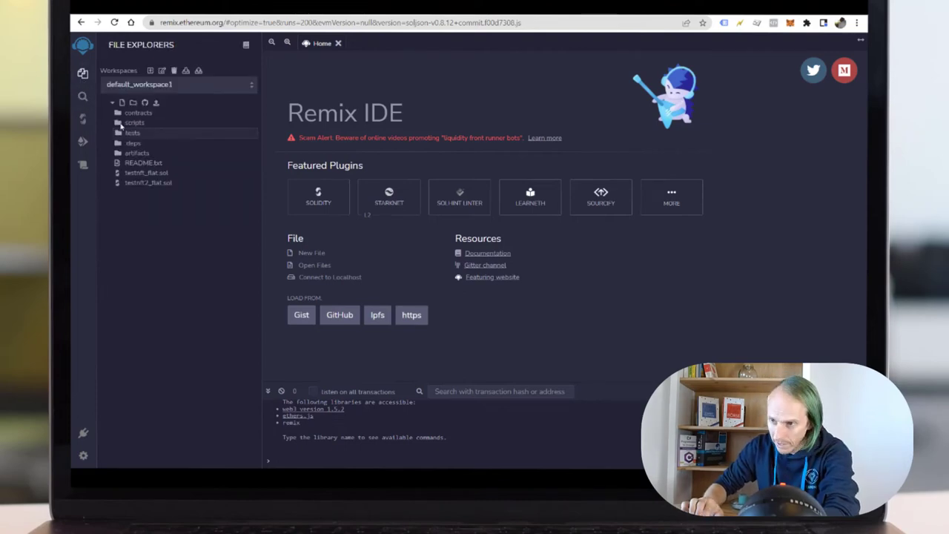
left_click(138, 113)
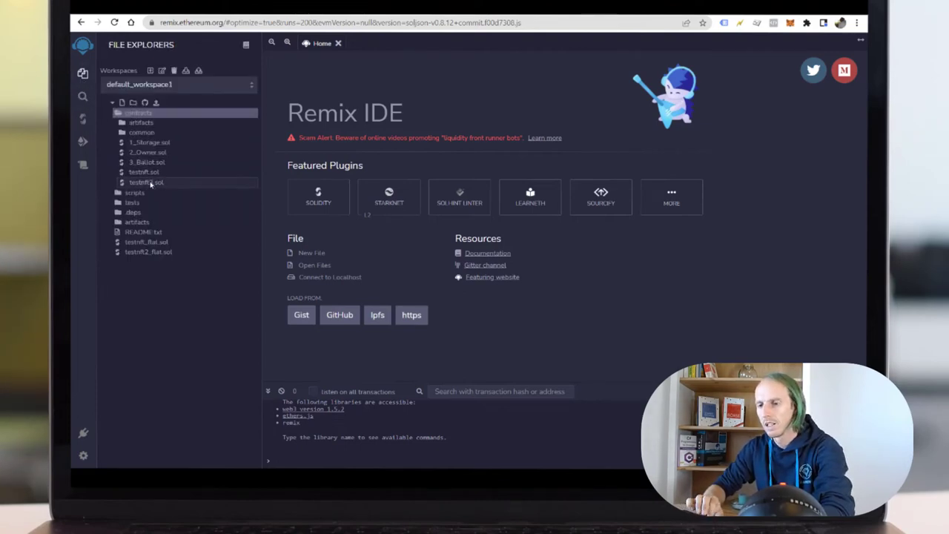
double_click(145, 181)
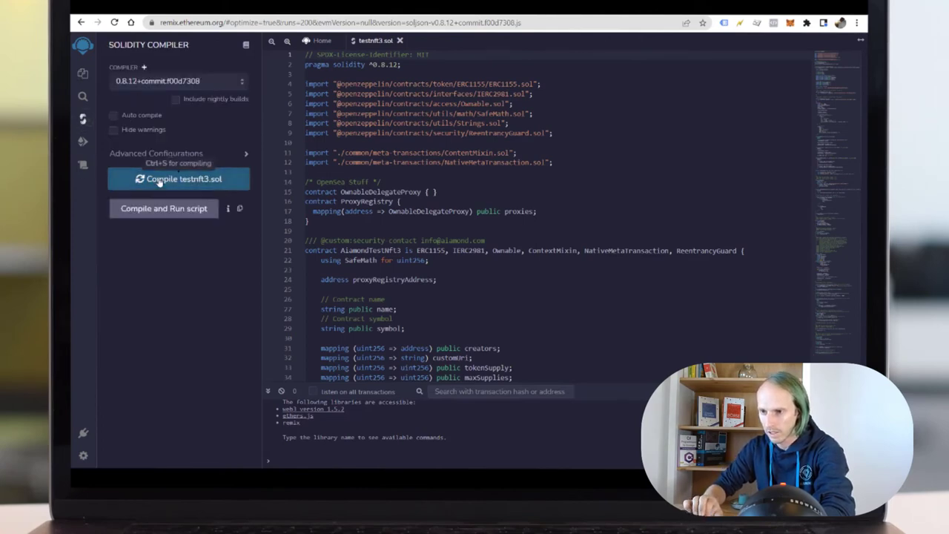
mouse_move(149, 325)
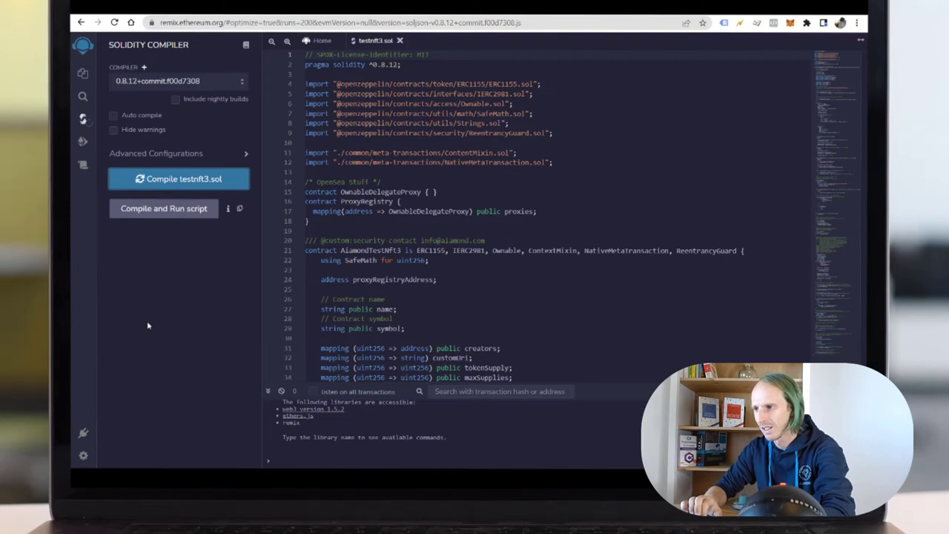
left_click(178, 178)
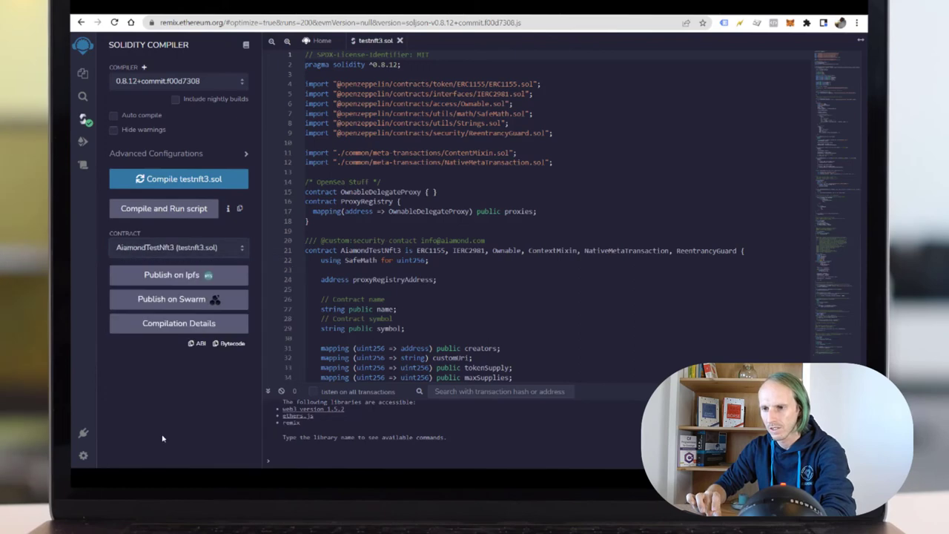
- Switch the environment to Injected Web3 and approve the MetaMask connection on Rinkeby
left_click(83, 142)
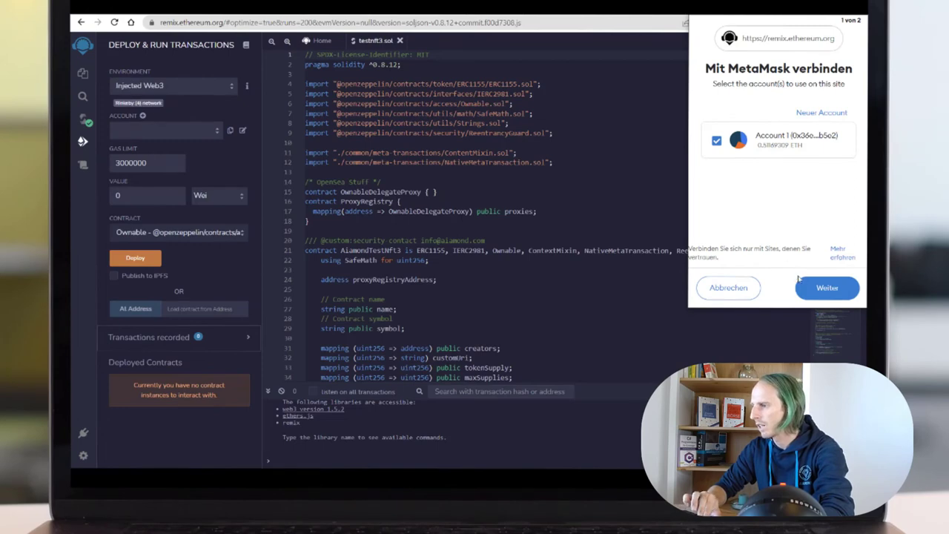
left_click(826, 288)
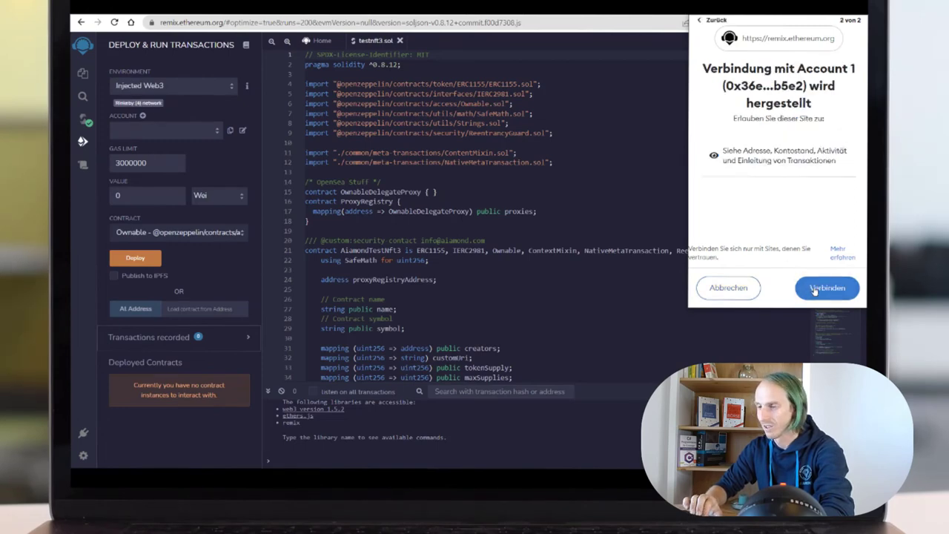
left_click(827, 288)
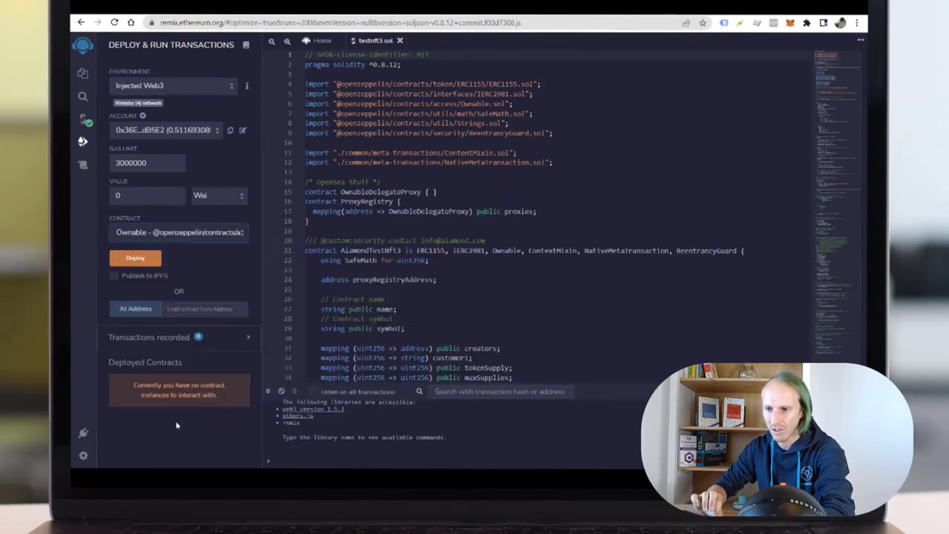
- Select the AiamondTestNft3 contract and fill _NAME 'Aia', _SYMBOL 'ATN' and the proxy registry address
left_click(178, 231)
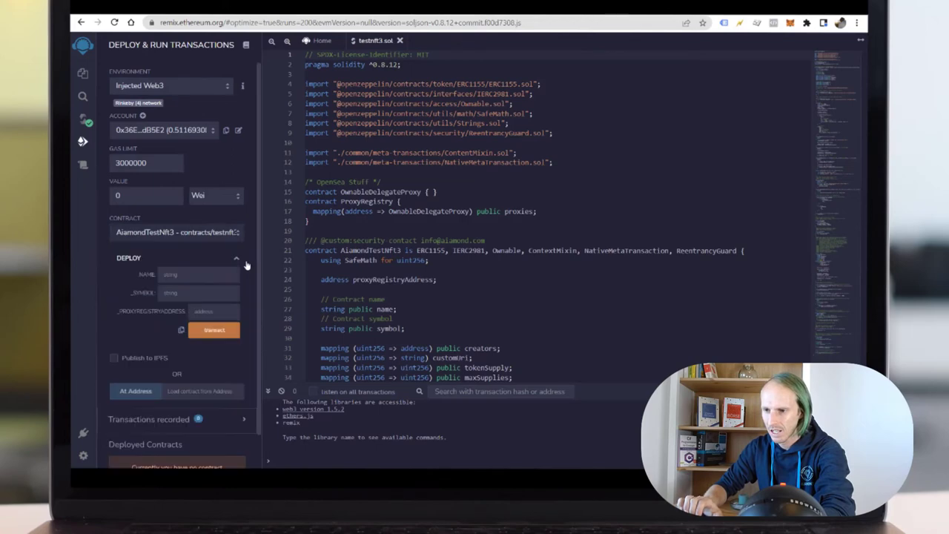
type("Aiamond Test Nft 3")
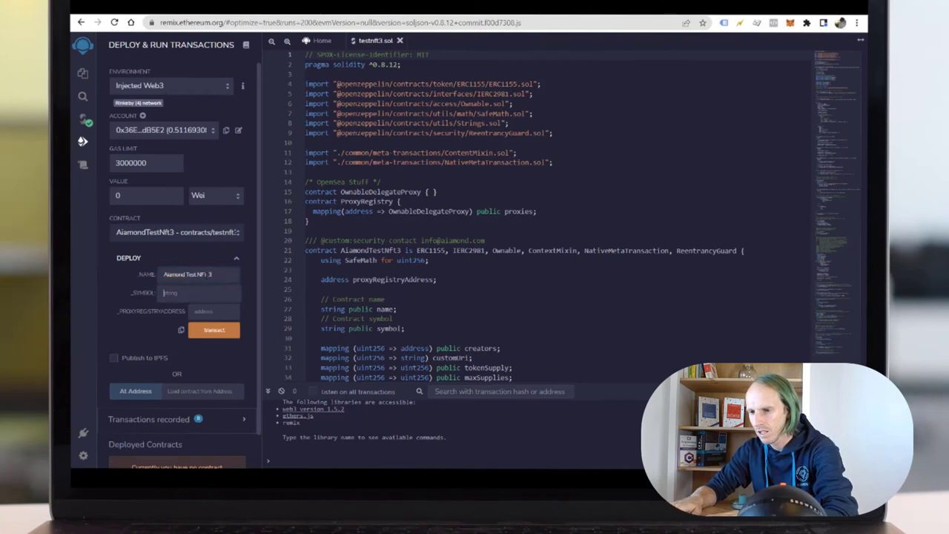
type("ATN")
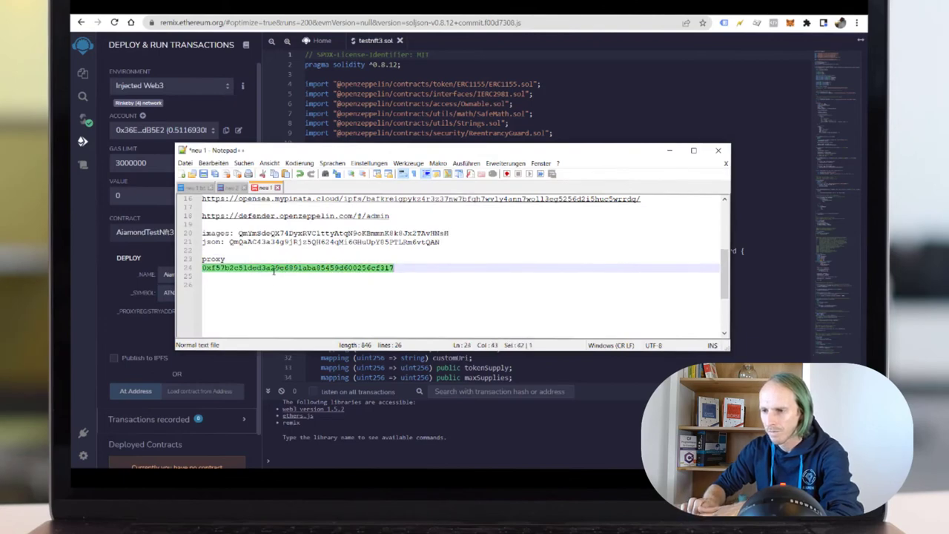
left_click(718, 152)
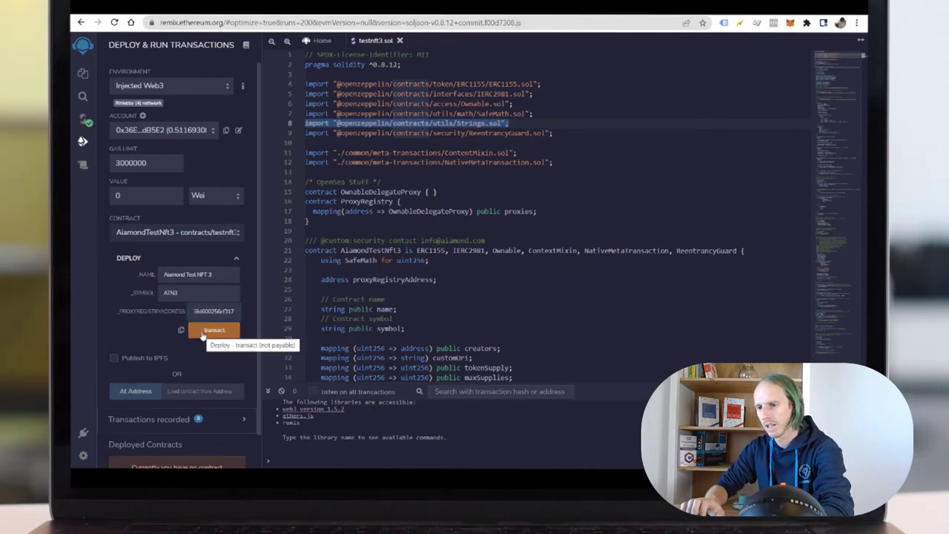
- Deploy the NFT contract to Rinkeby with the filled-in constructor arguments
left_click(214, 330)
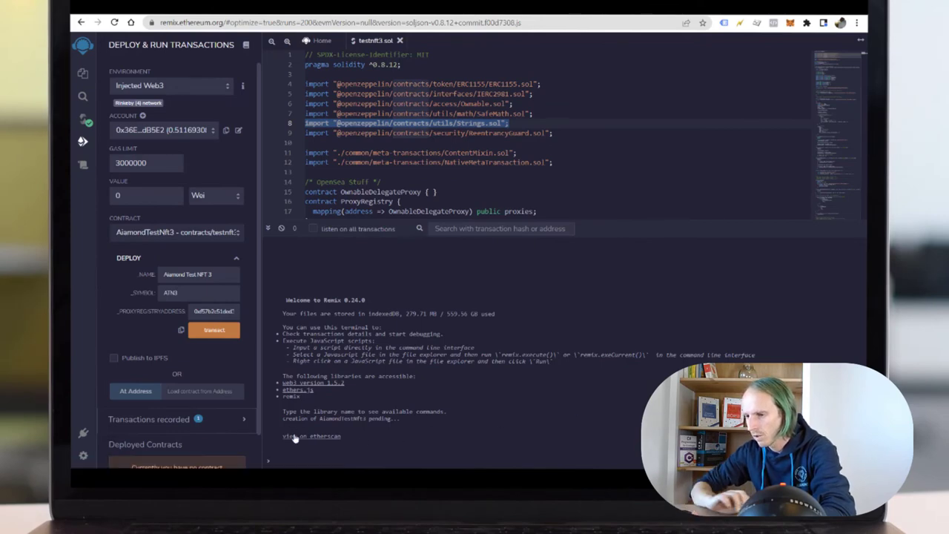
- Review the creation transaction and new contract on Etherscan, then flatten testnft3.sol to the clipboard
left_click(308, 436)
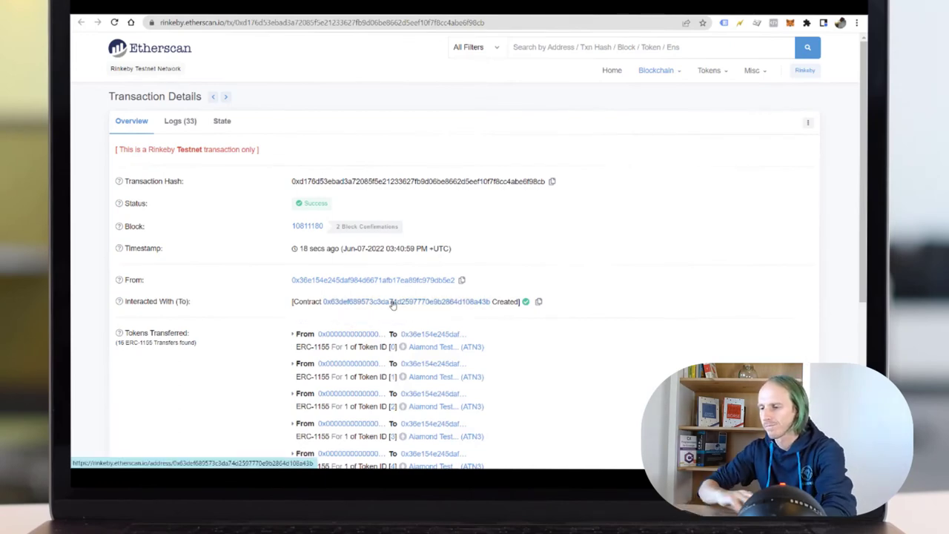
left_click(392, 303)
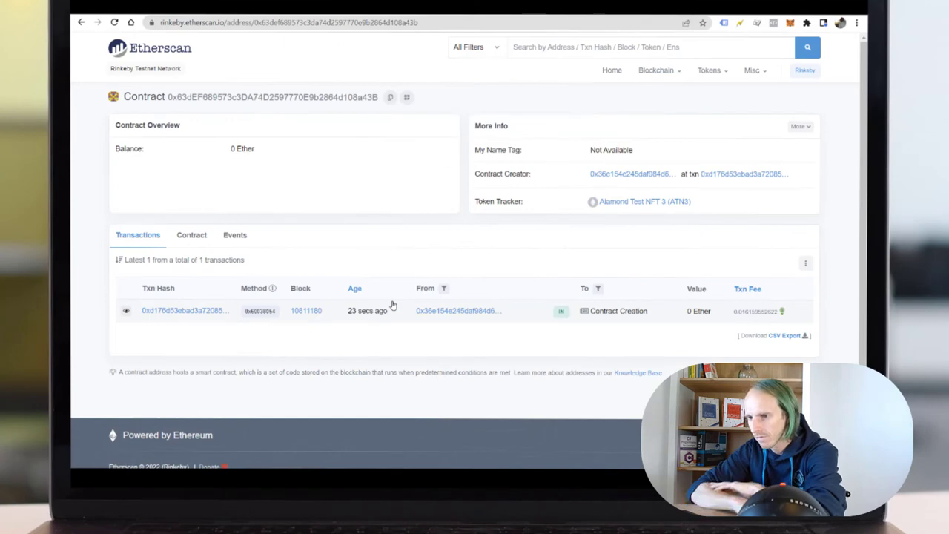
left_click(192, 234)
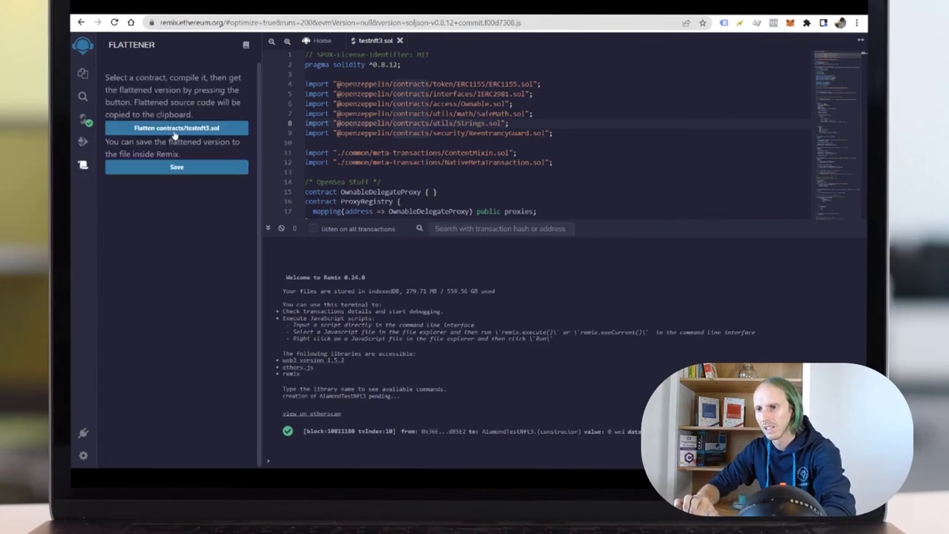
left_click(177, 128)
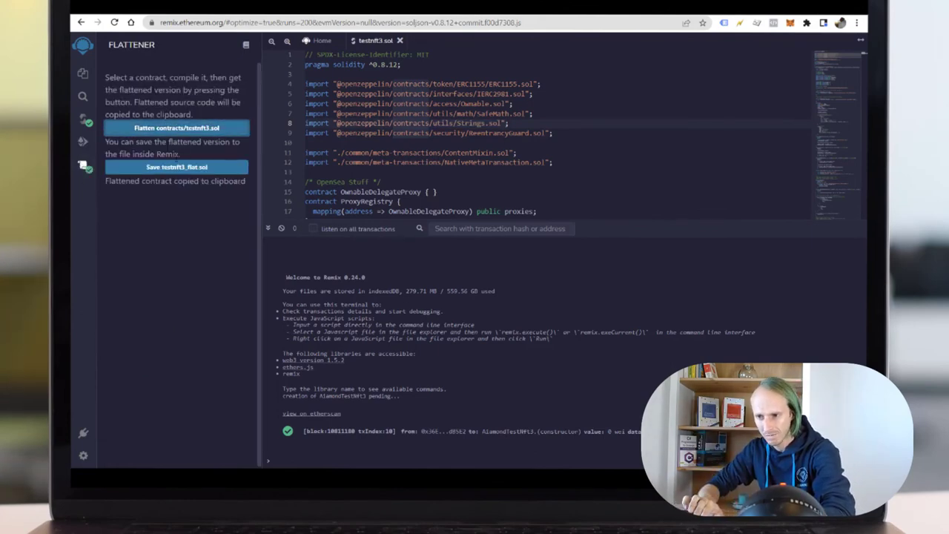
- Save the flattened source as testnft3_flat.sol and go to Etherscan's Verify & Publish form
left_click(176, 166)
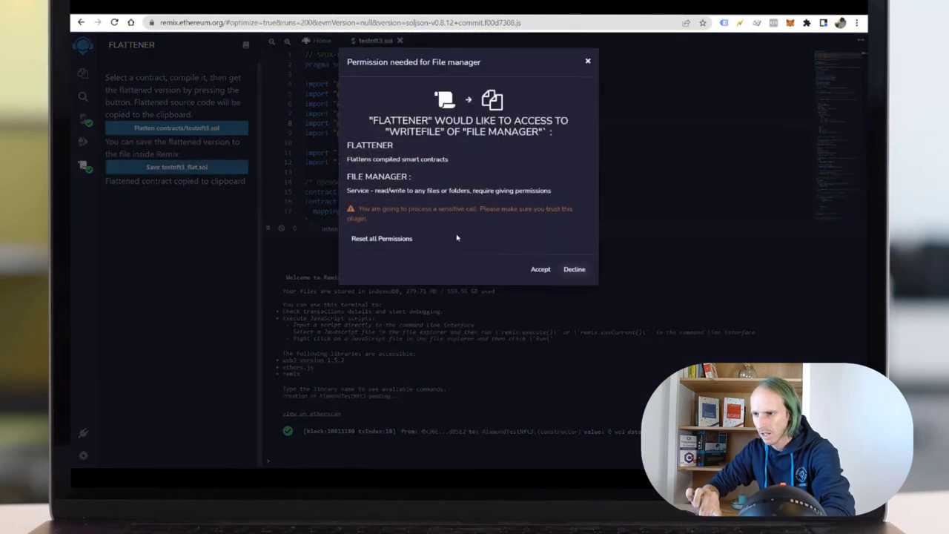
left_click(540, 270)
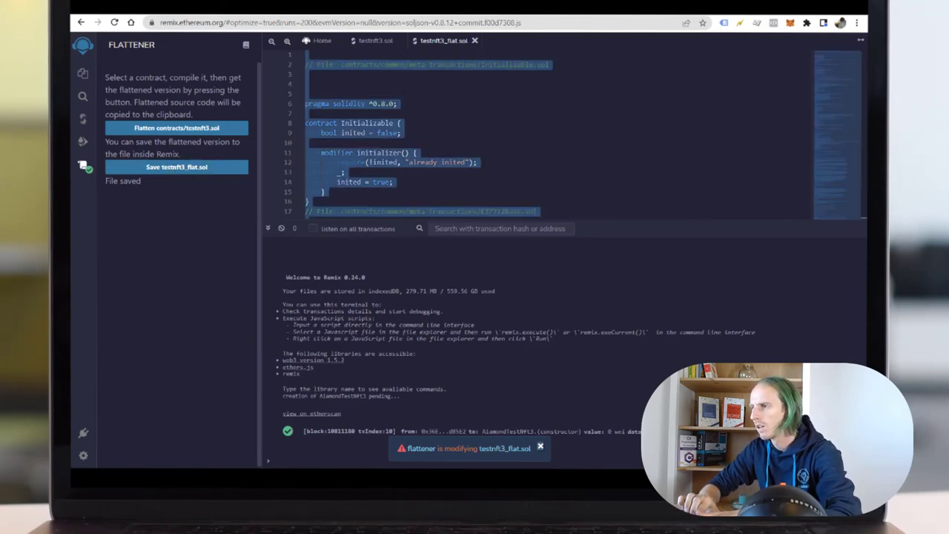
left_click(463, 249)
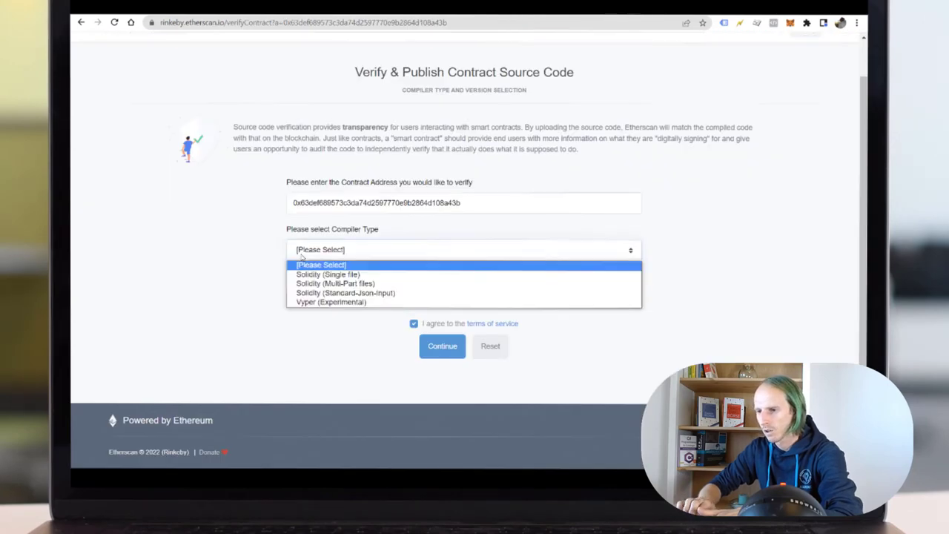
- Choose single-file Solidity, compiler version 0.8.12 and MIT license, then continue to the source step
left_click(328, 274)
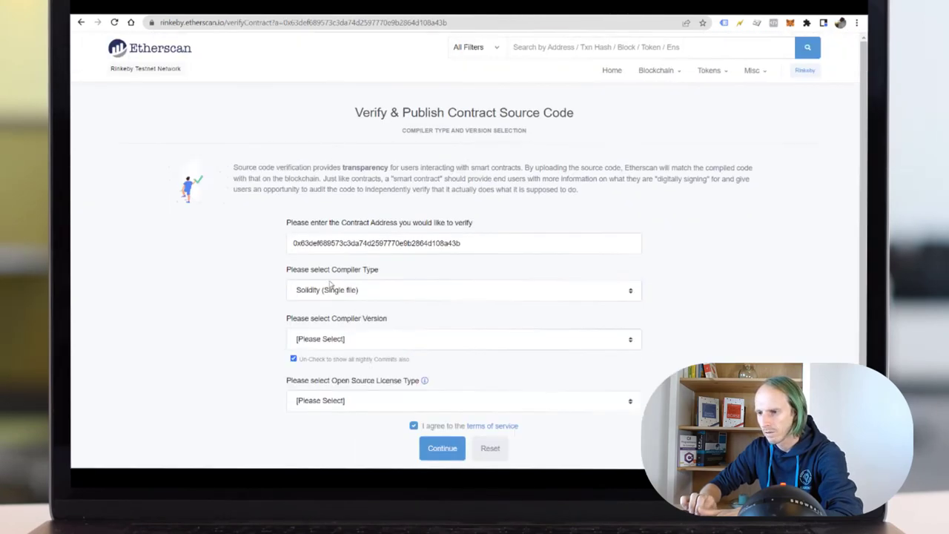
left_click(463, 338)
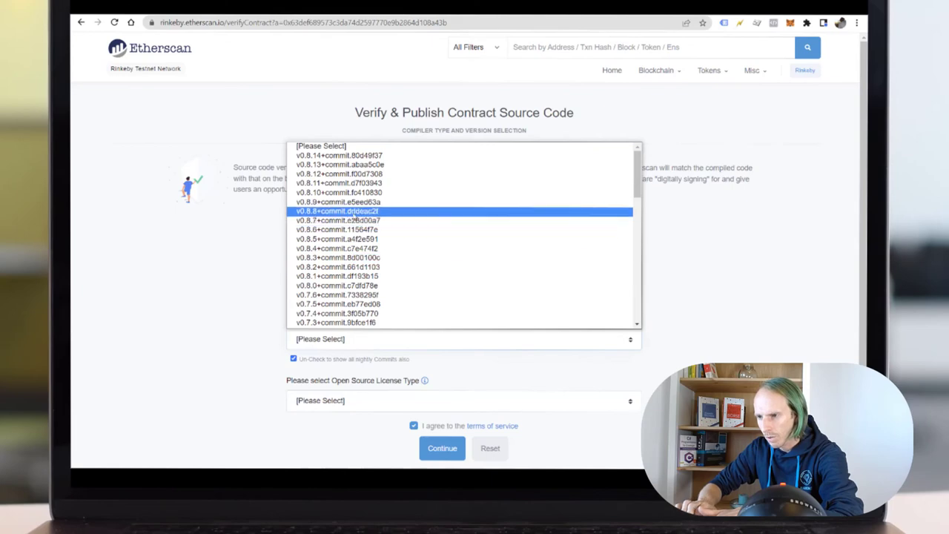
left_click(335, 174)
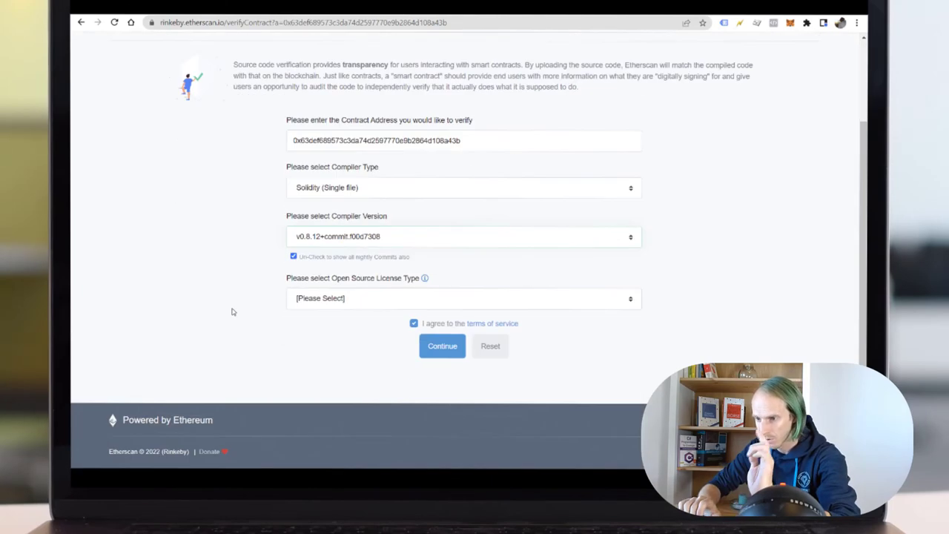
left_click(461, 298)
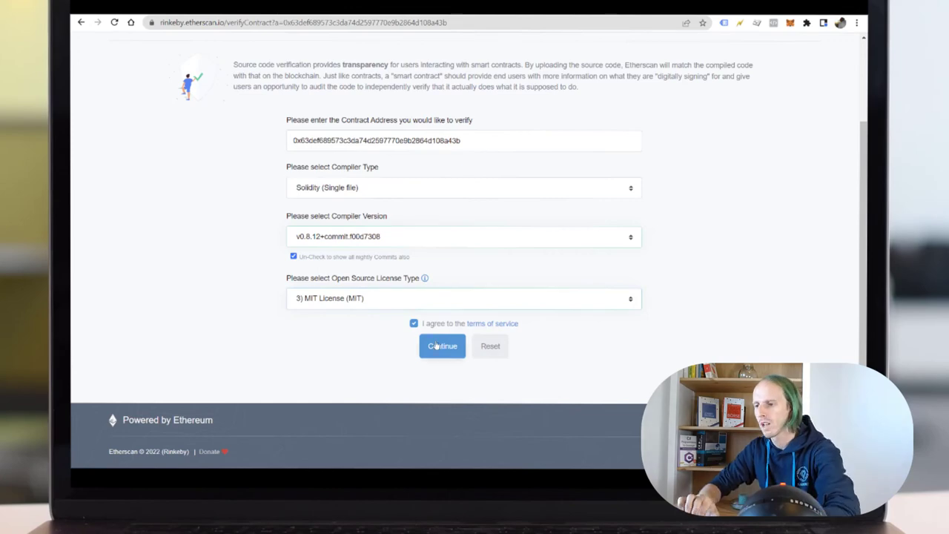
left_click(442, 346)
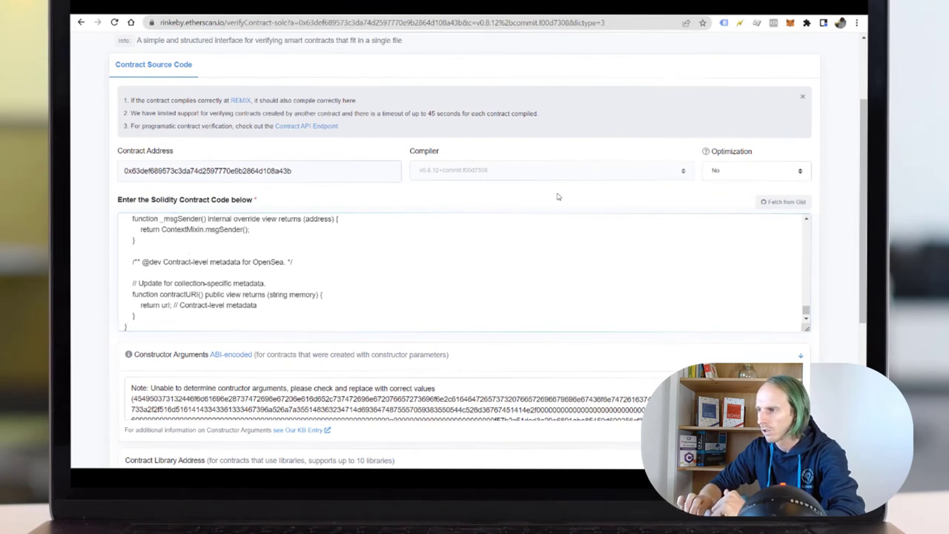
- Set optimization to yes and scroll to the constructor arguments section
left_click(753, 171)
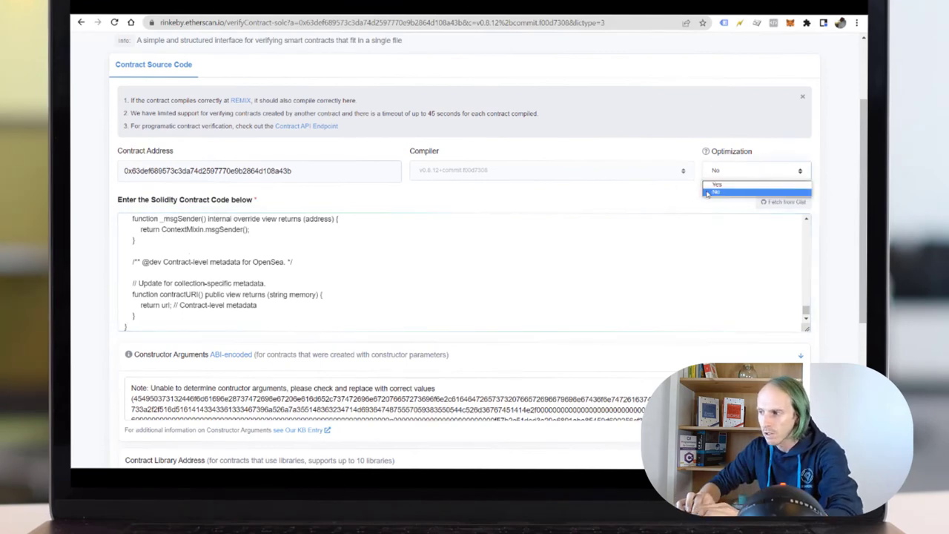
left_click(723, 184)
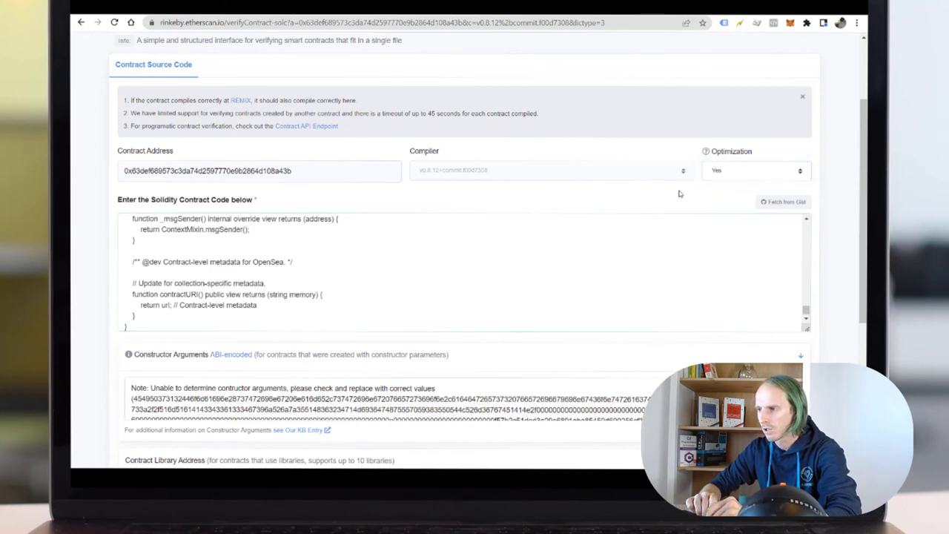
scroll("down", 3)
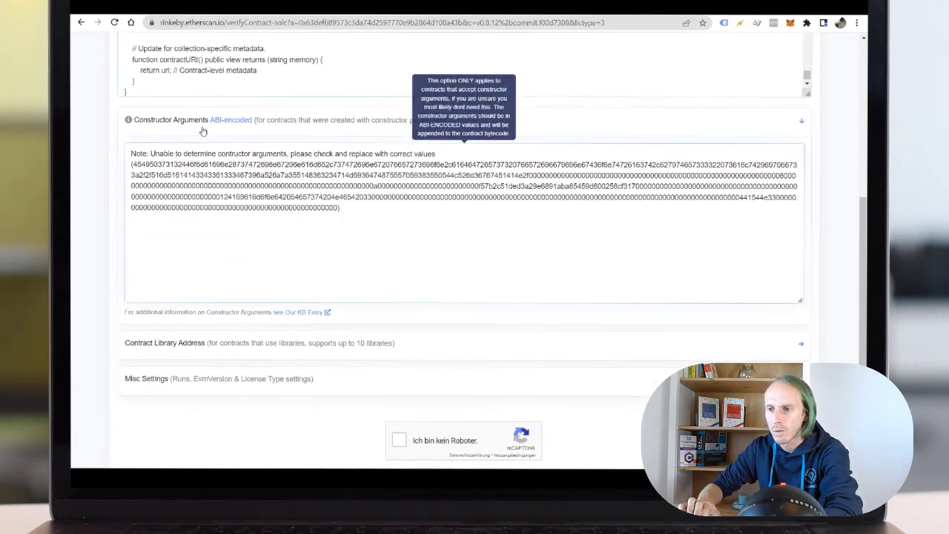
mouse_move(201, 131)
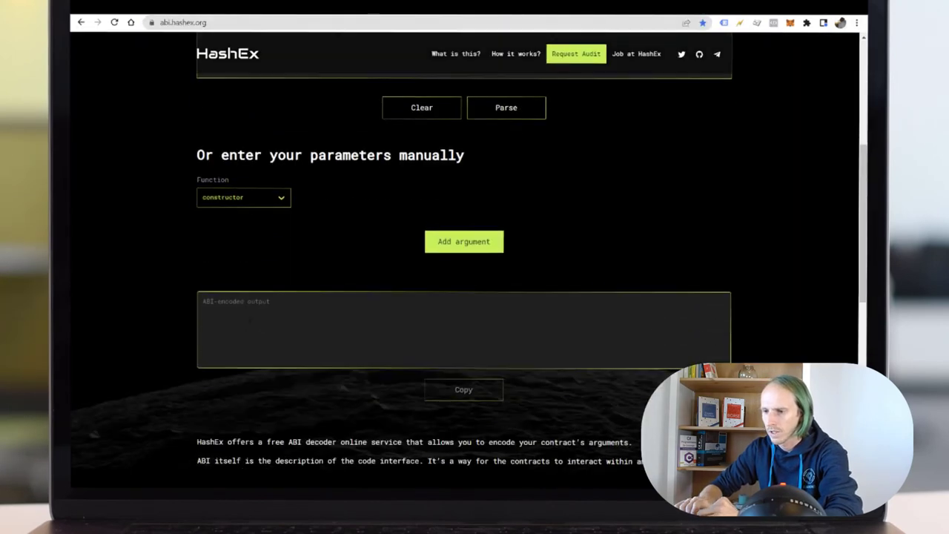
- Copy the ABI from the Remix artifacts metadata JSON and parse it in the HashEx ABI encoder
scroll("down", 3)
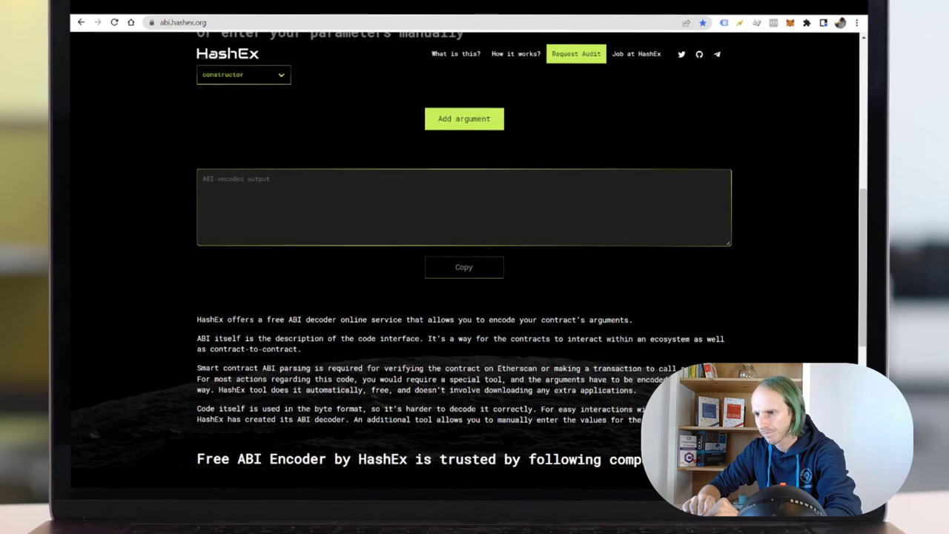
scroll("up", 3)
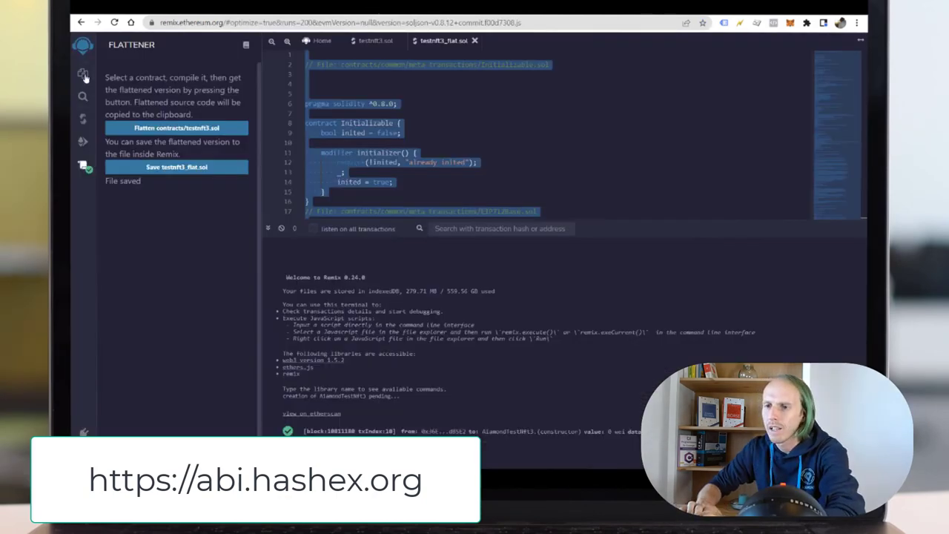
left_click(80, 71)
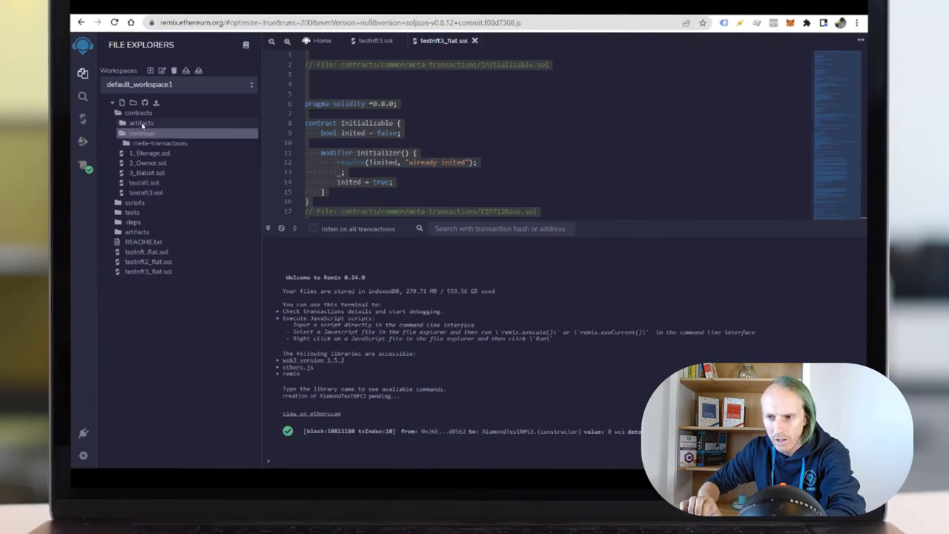
left_click(139, 122)
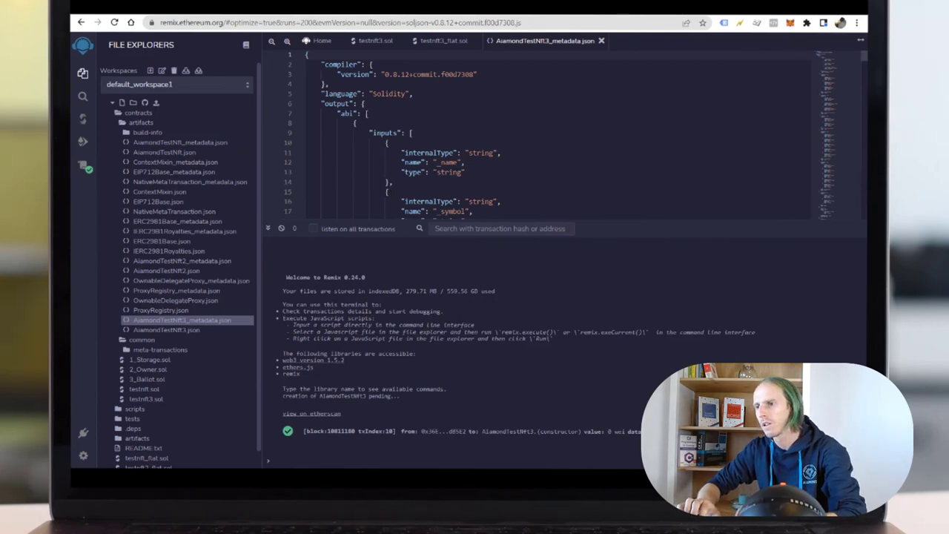
scroll("down", 3)
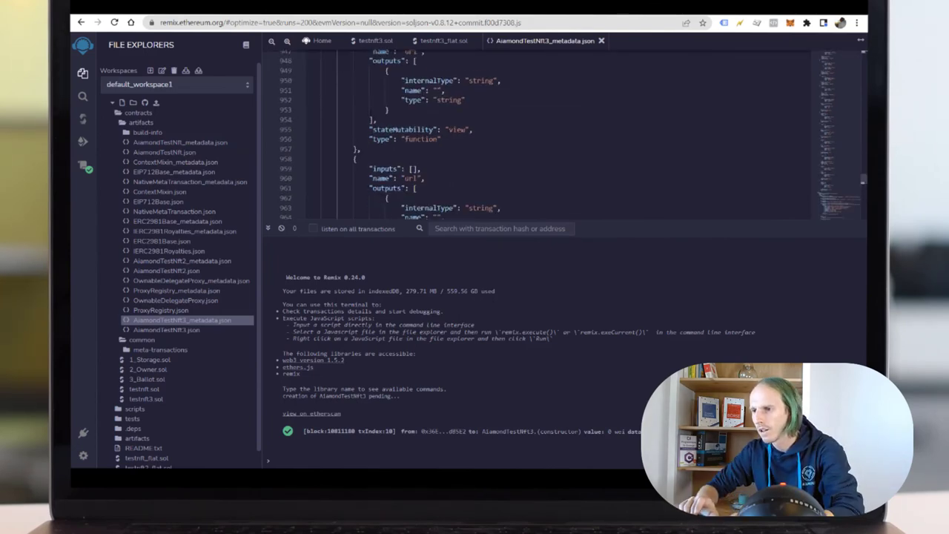
scroll("down", 3)
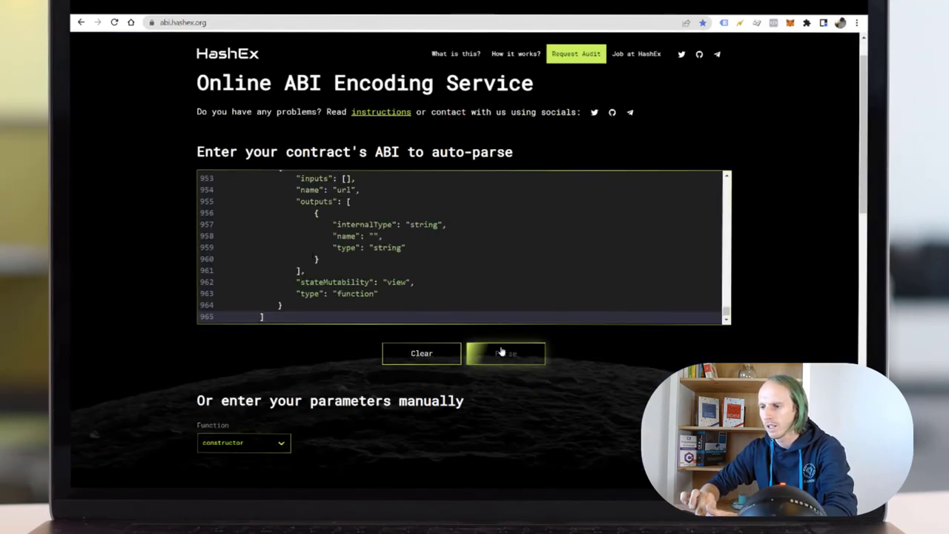
left_click(506, 353)
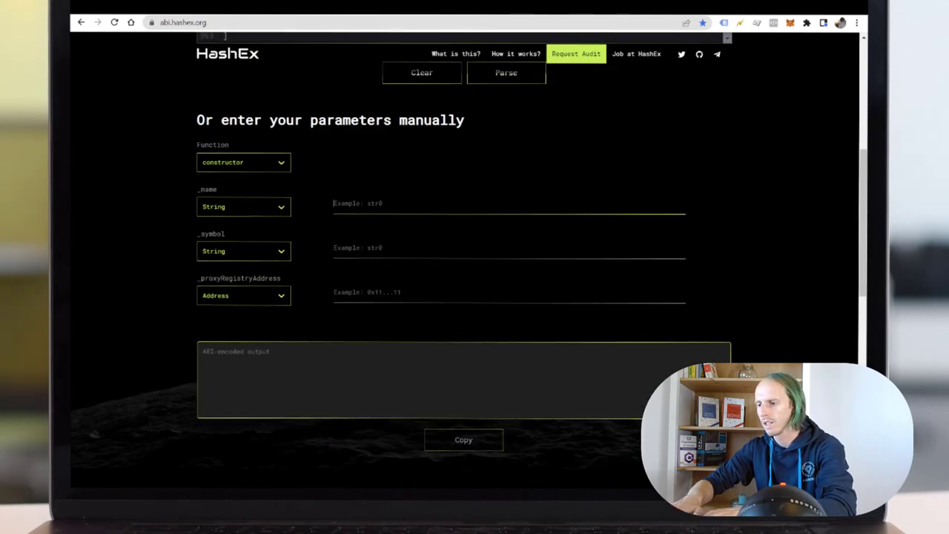
- Encode constructor arguments name 'Aiamond Test NFT 3', symbol 'ATN' and the proxy address for Etherscan
type("Aiamond")
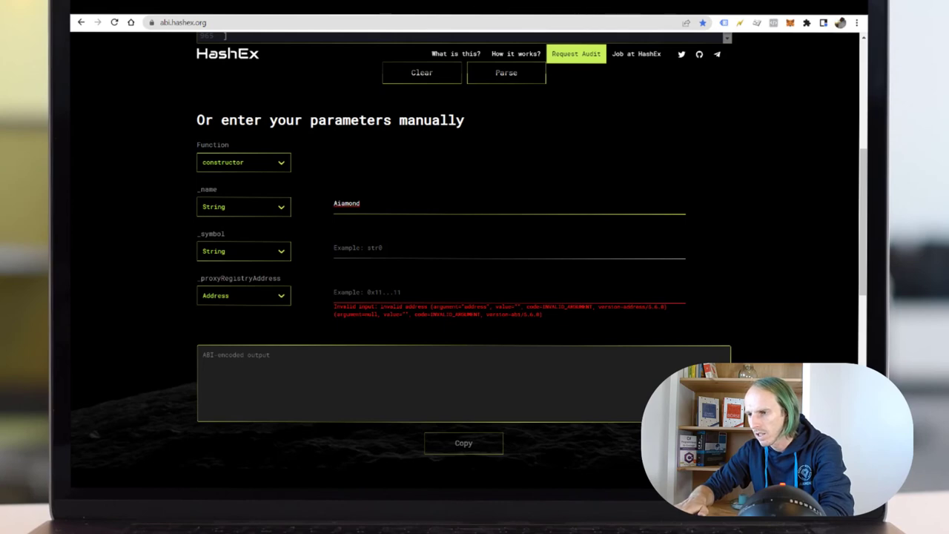
type("Test NFT 3")
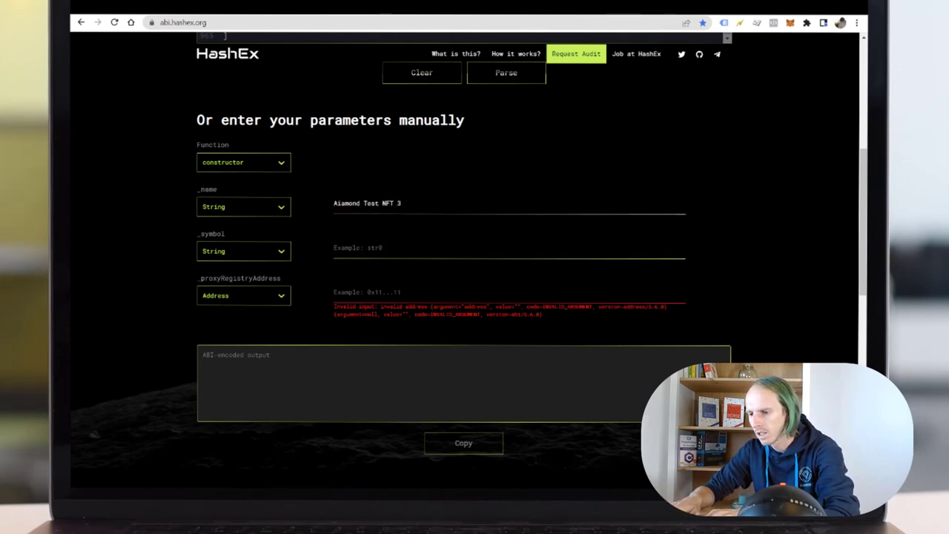
type("ATN")
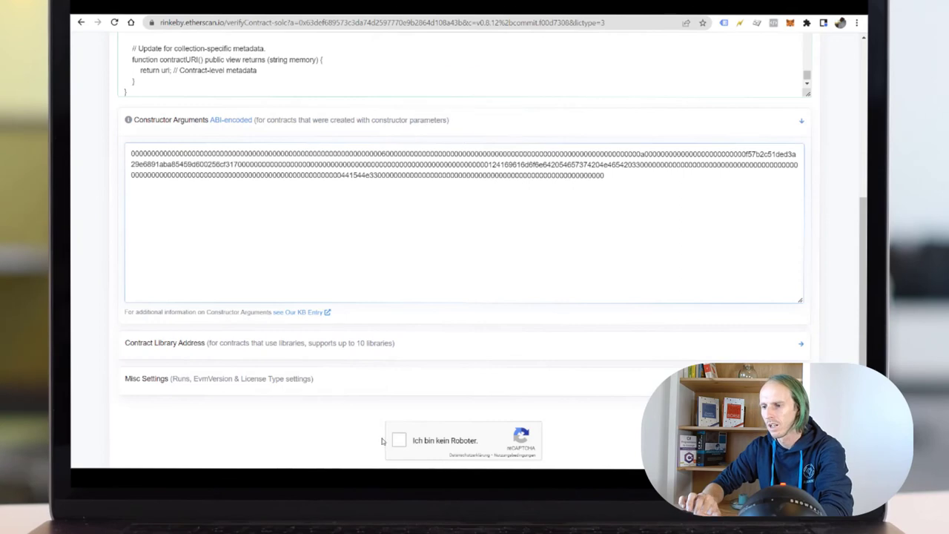
- Pass the reCAPTCHA and verify and publish the source, checking the successful compiler output
left_click(401, 441)
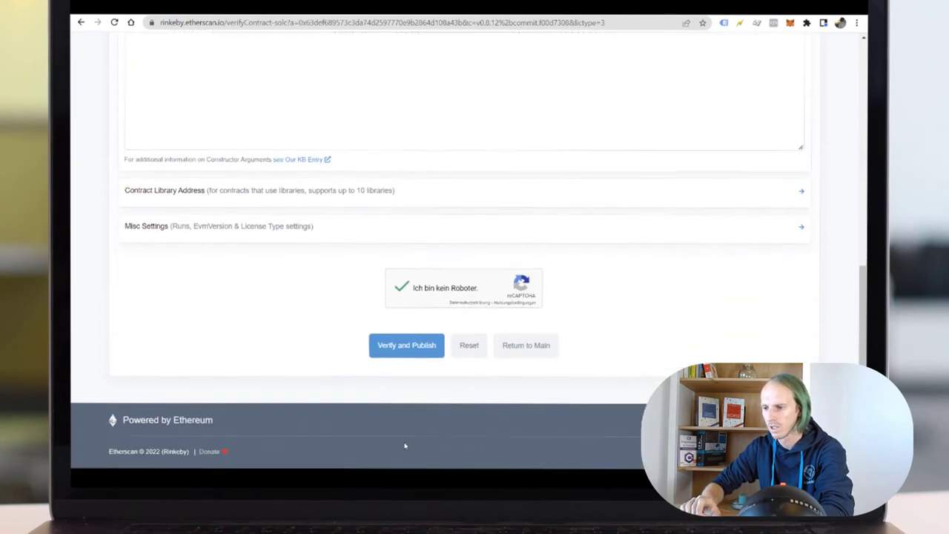
left_click(406, 346)
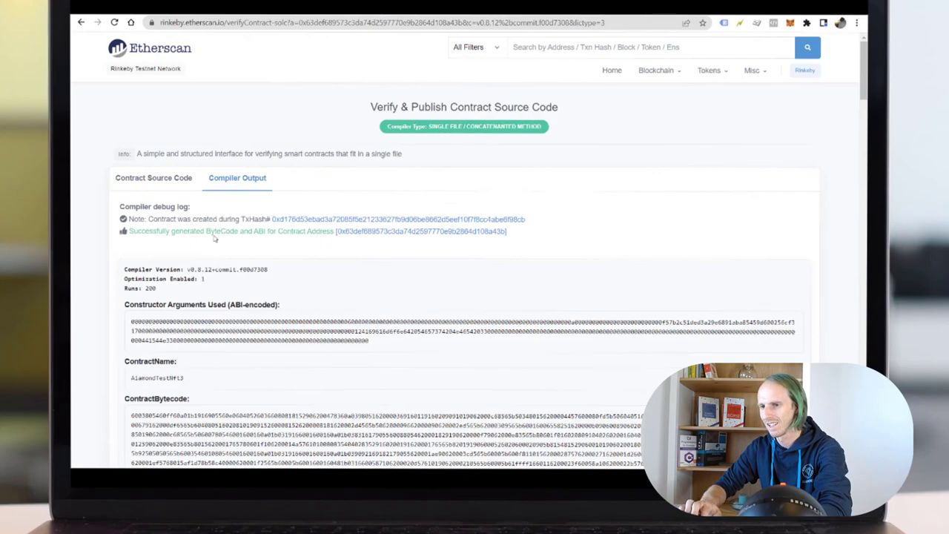
mouse_move(194, 239)
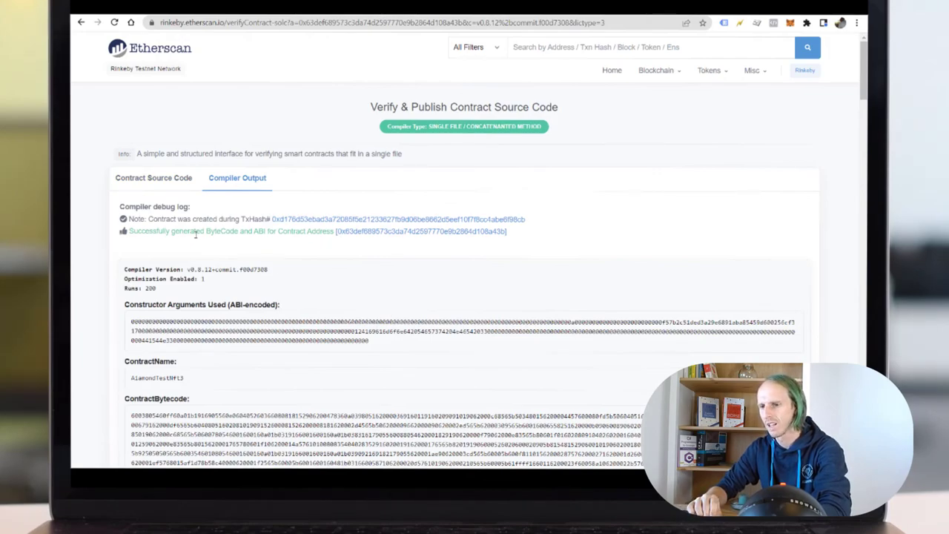
mouse_move(383, 235)
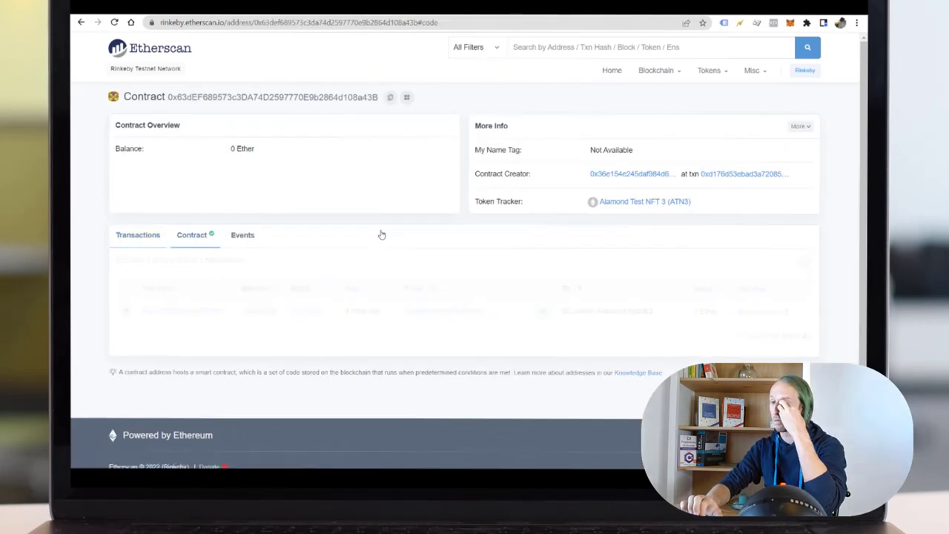
scroll("down", 3)
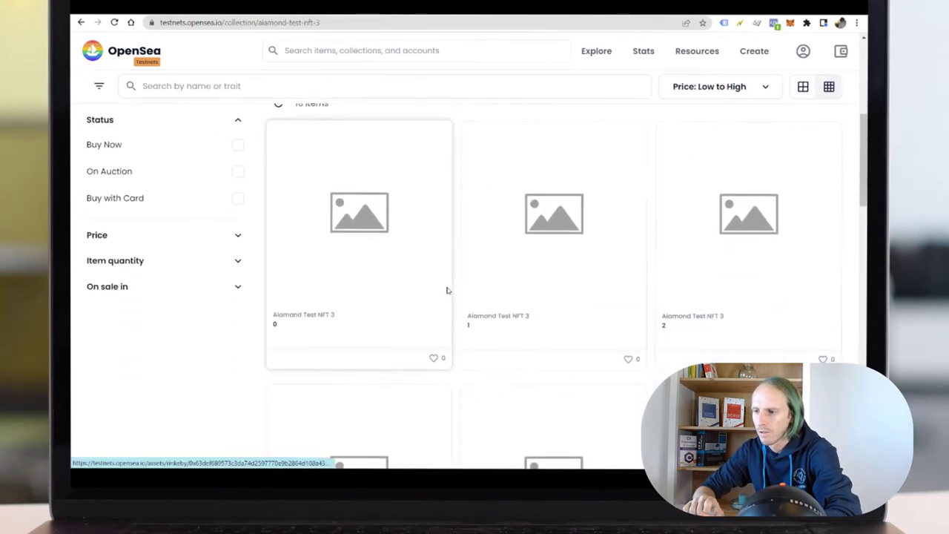
- Open item #0 of Aiamond Test NFT 3, review its contract details and request a metadata refresh
scroll("down", 3)
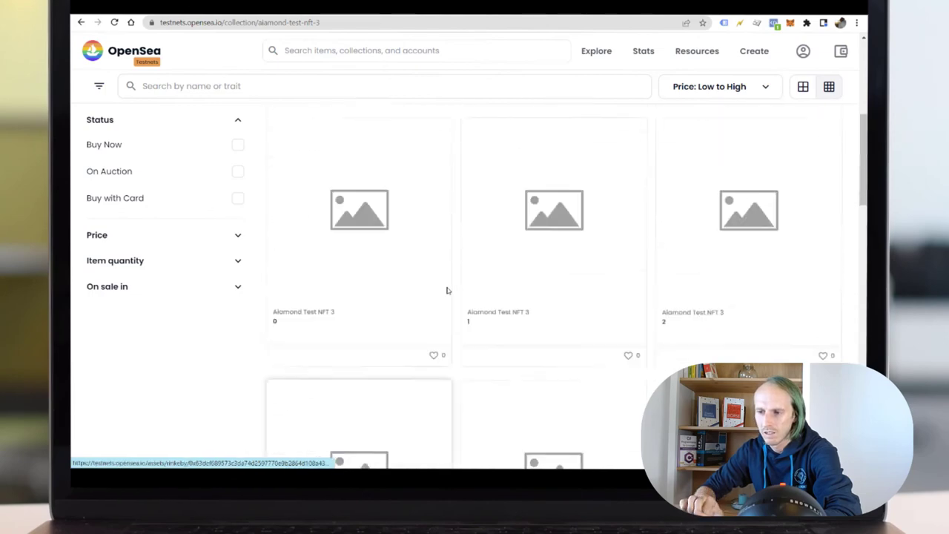
left_click(358, 223)
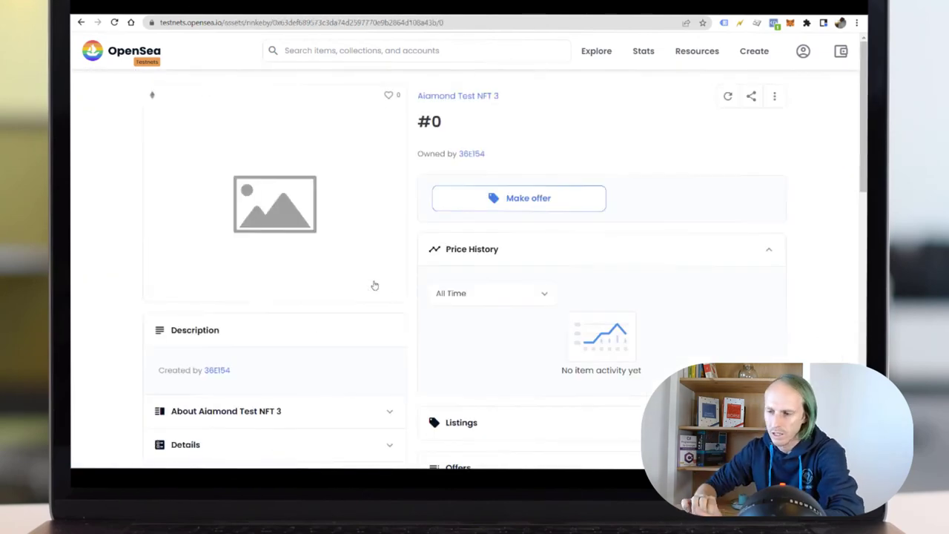
scroll("down", 3)
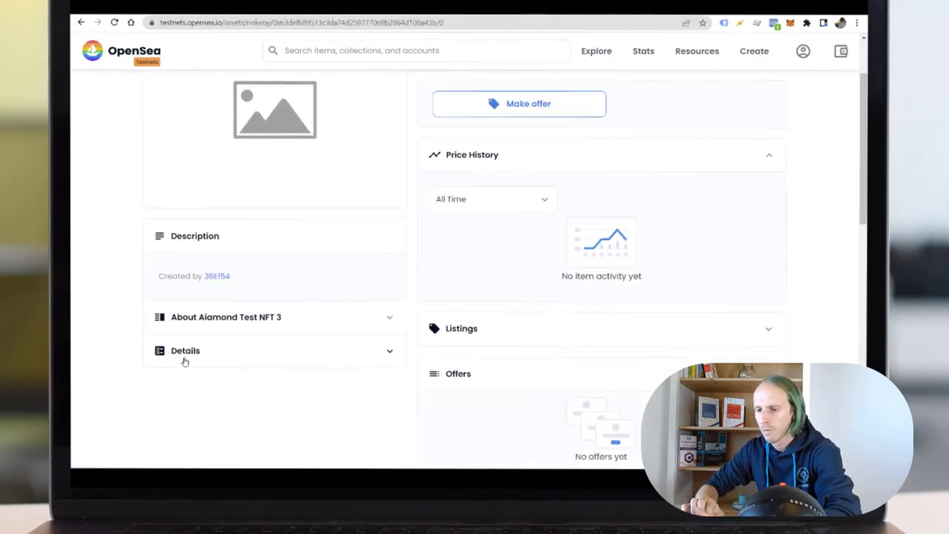
left_click(186, 350)
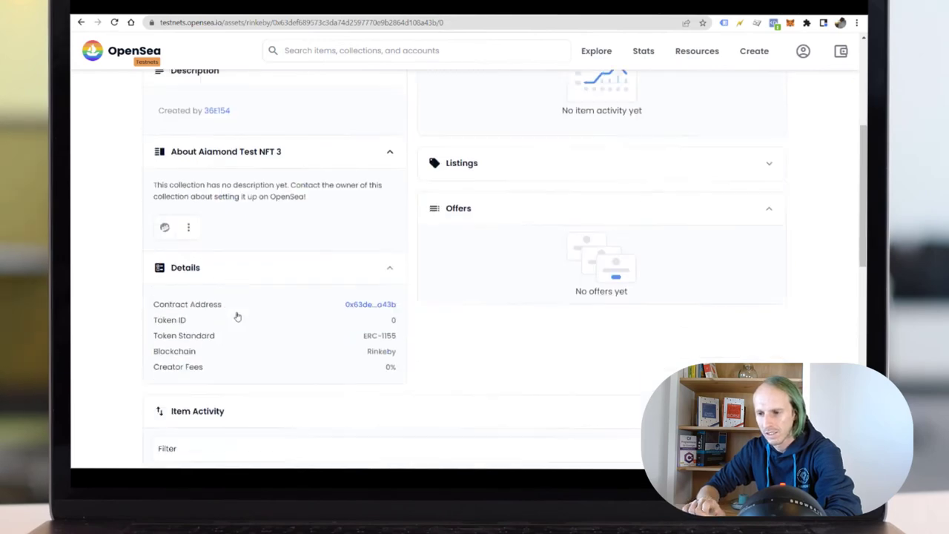
scroll("down", 3)
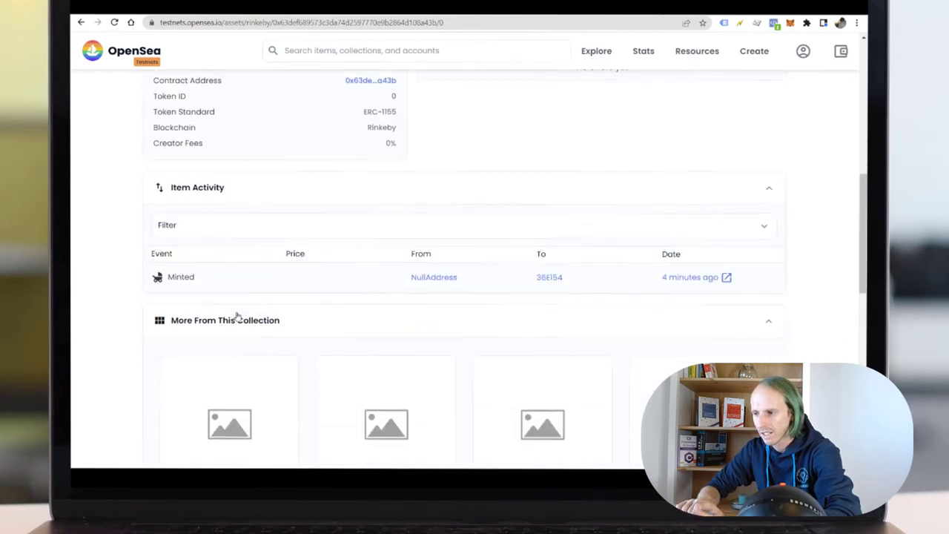
scroll("up", 3)
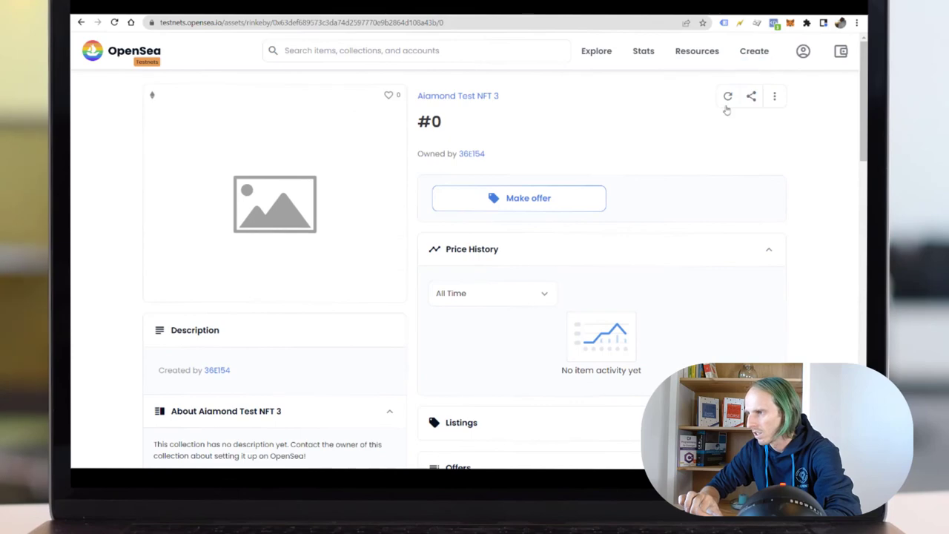
left_click(727, 95)
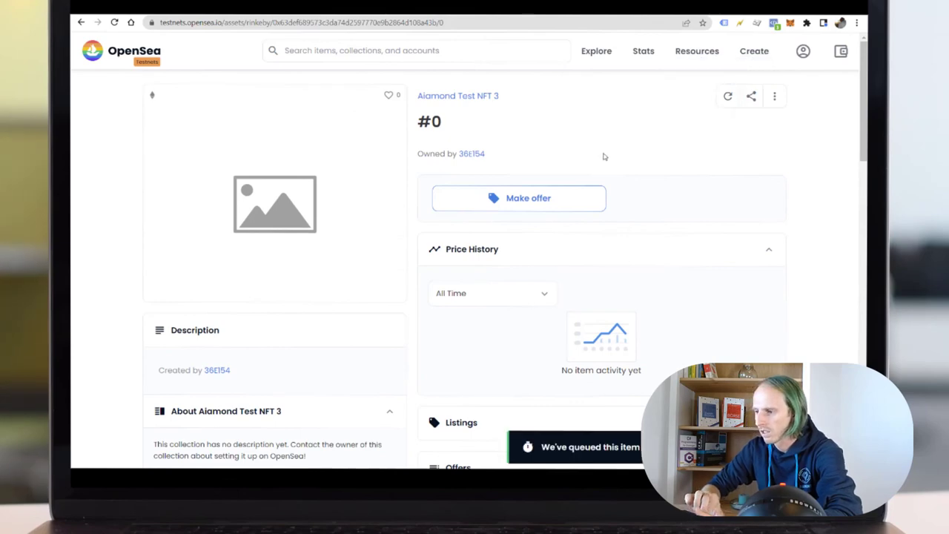
- Change the URL token id to 1 and request a metadata refresh for item #1
left_click(319, 22)
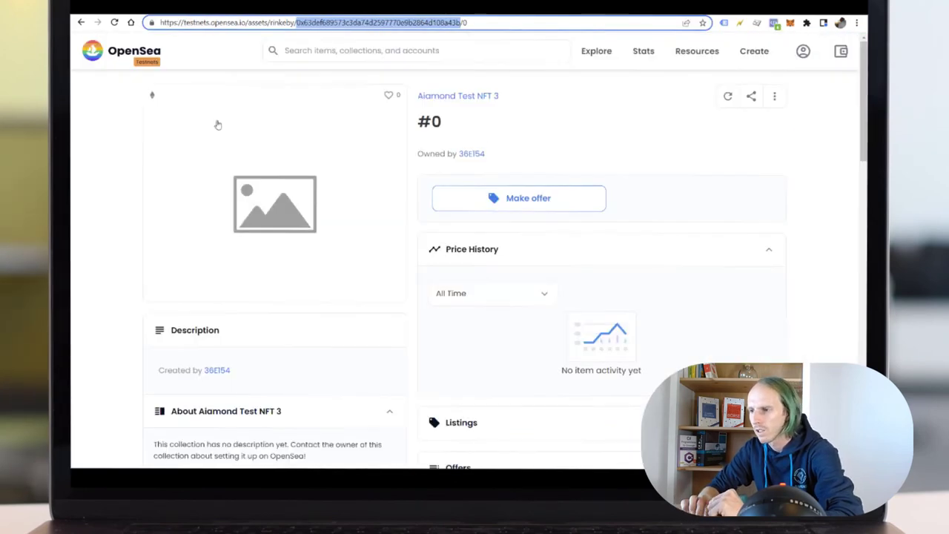
left_click(775, 96)
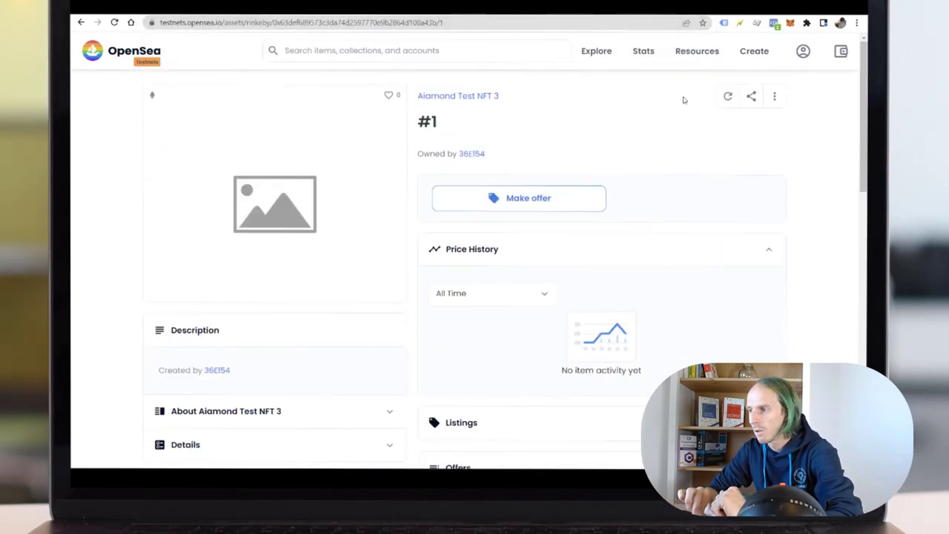
left_click(727, 96)
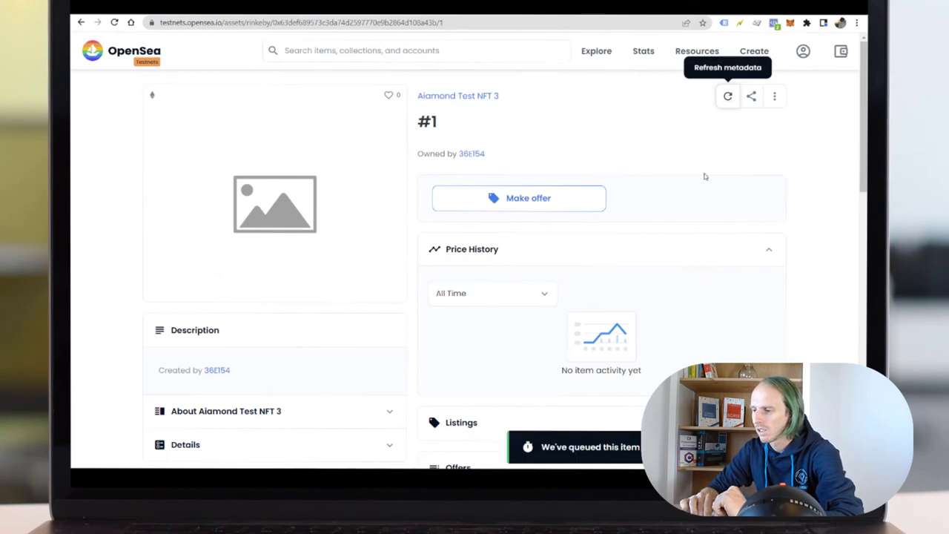
scroll("down", 3)
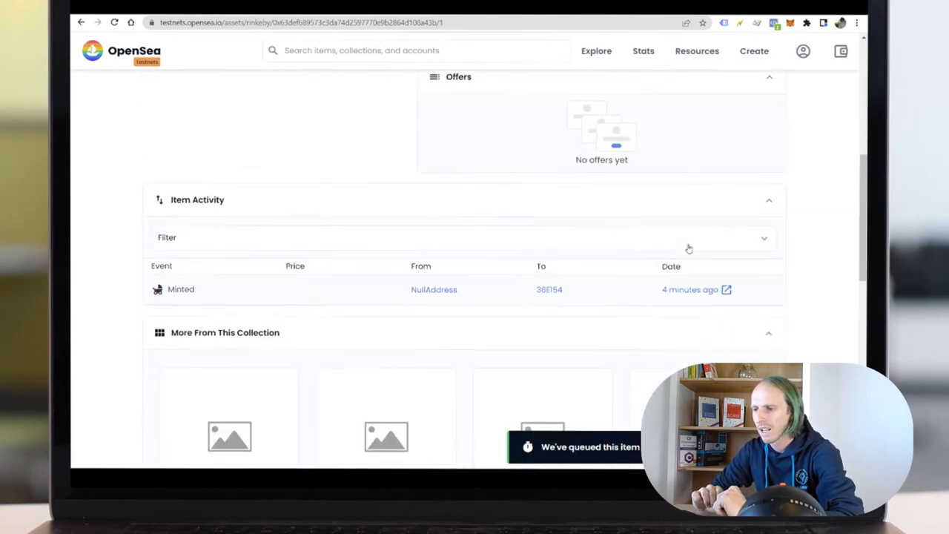